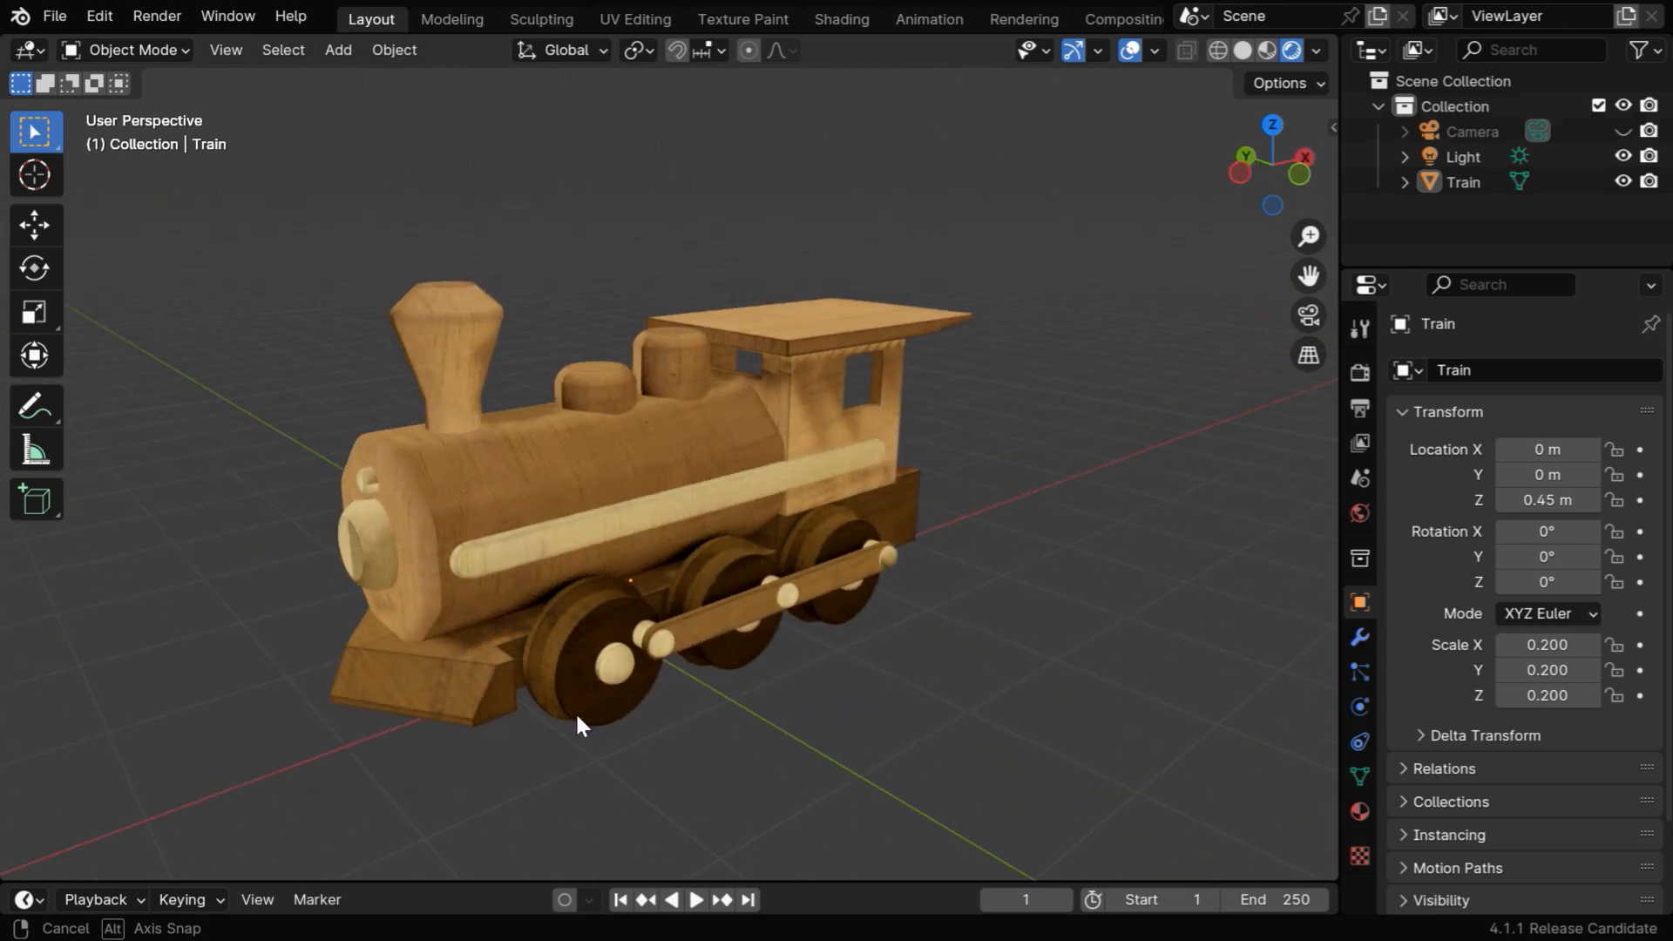
- Add a cube scaled to 3 and raised on Z so it encloses the train, checking in wireframe
left_click(336, 49)
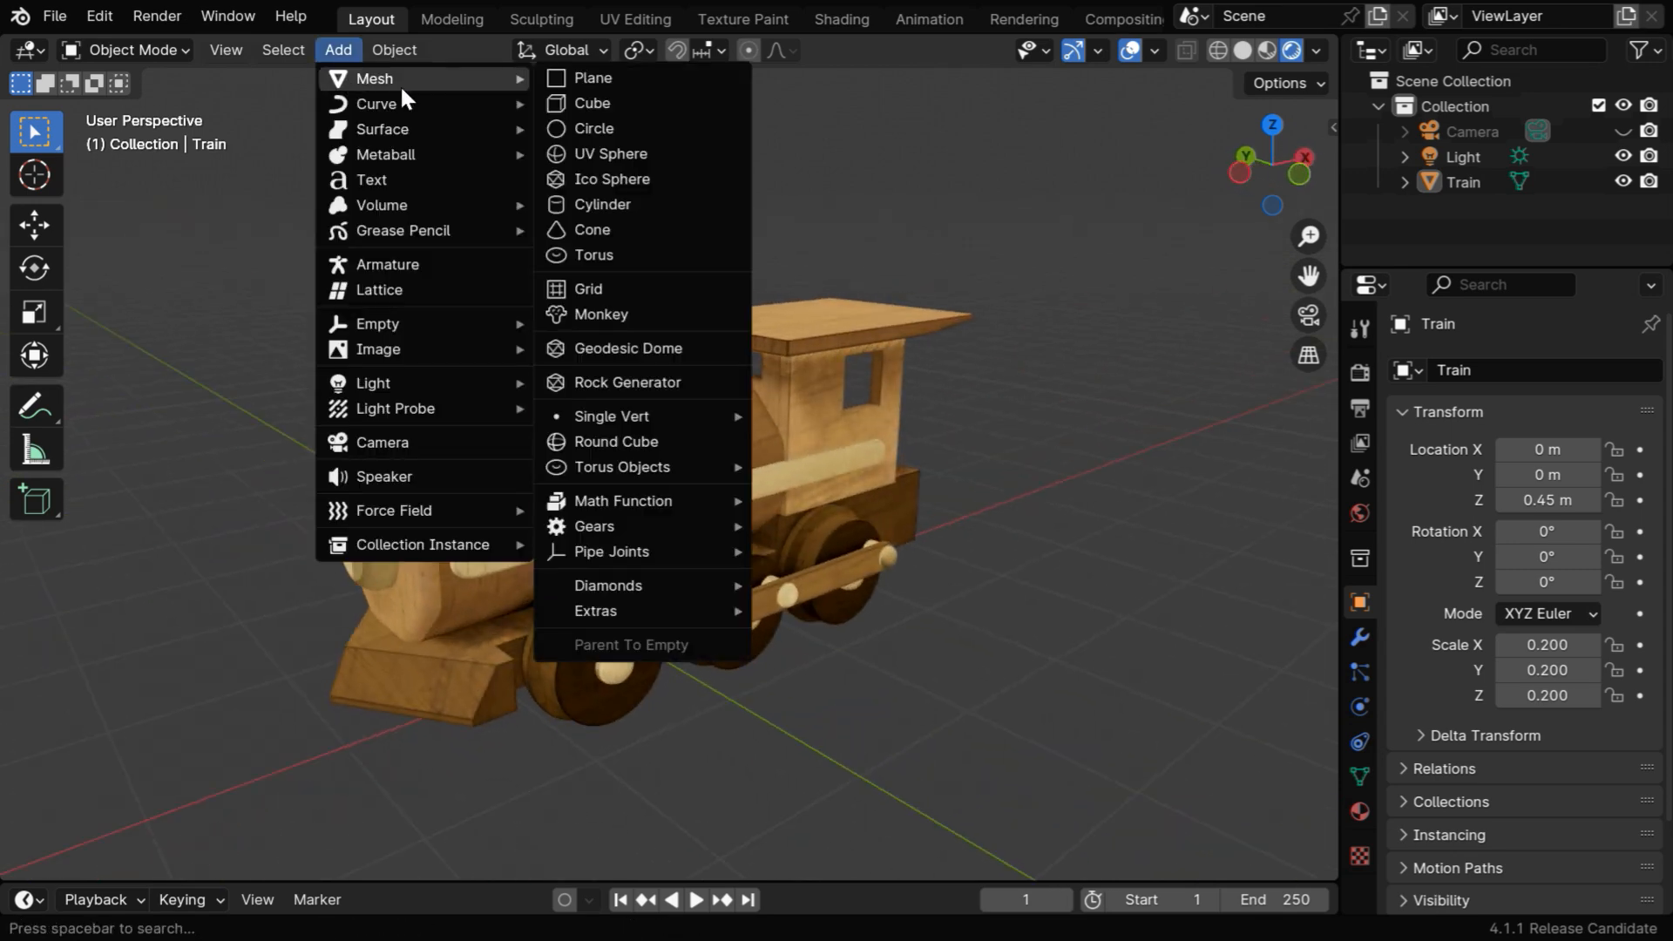
left_click(590, 103)
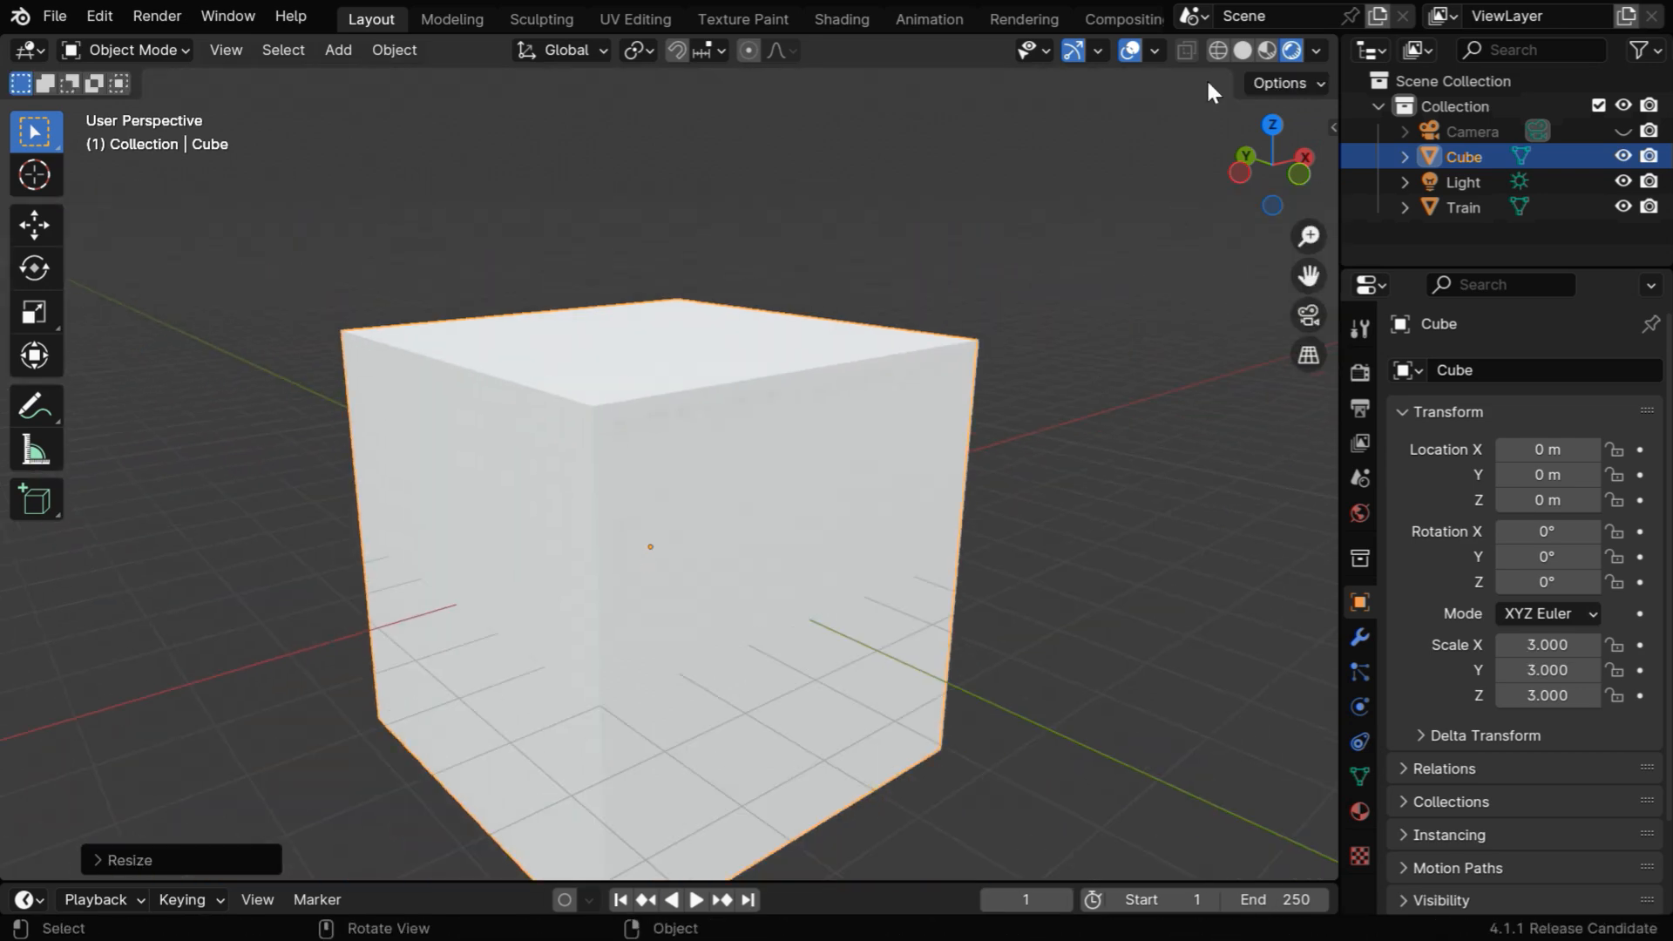
left_click(1185, 51)
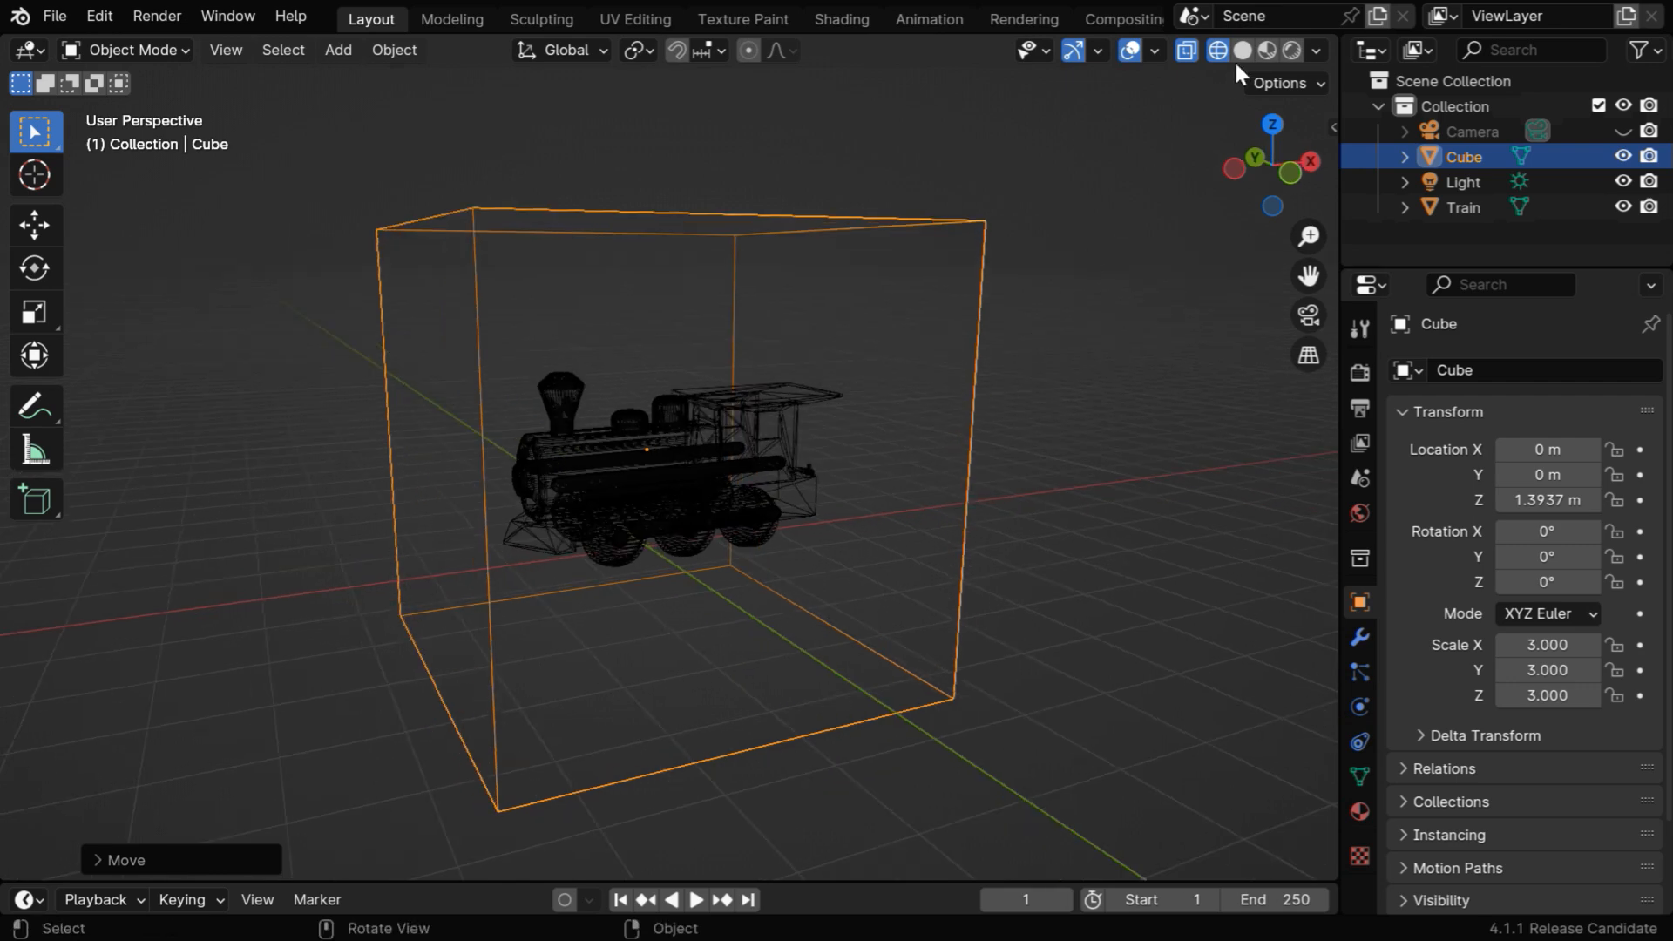
left_click(1237, 51)
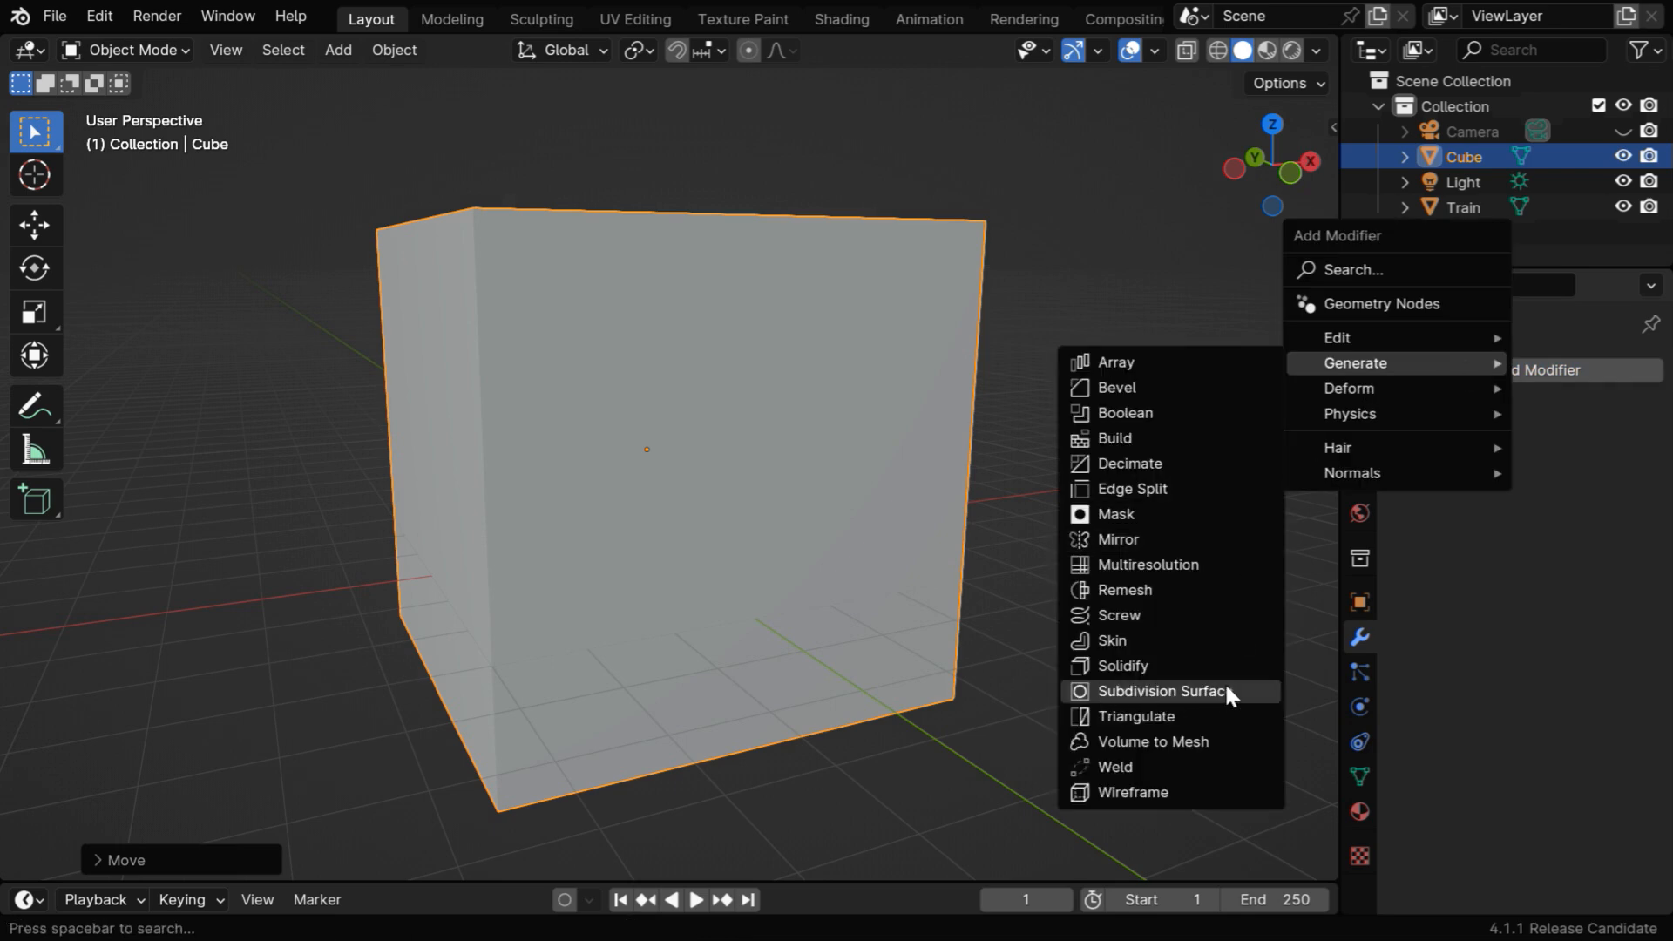
- Give the cube a Simple Subdivision Surface modifier with 5 viewport levels
left_click(1160, 690)
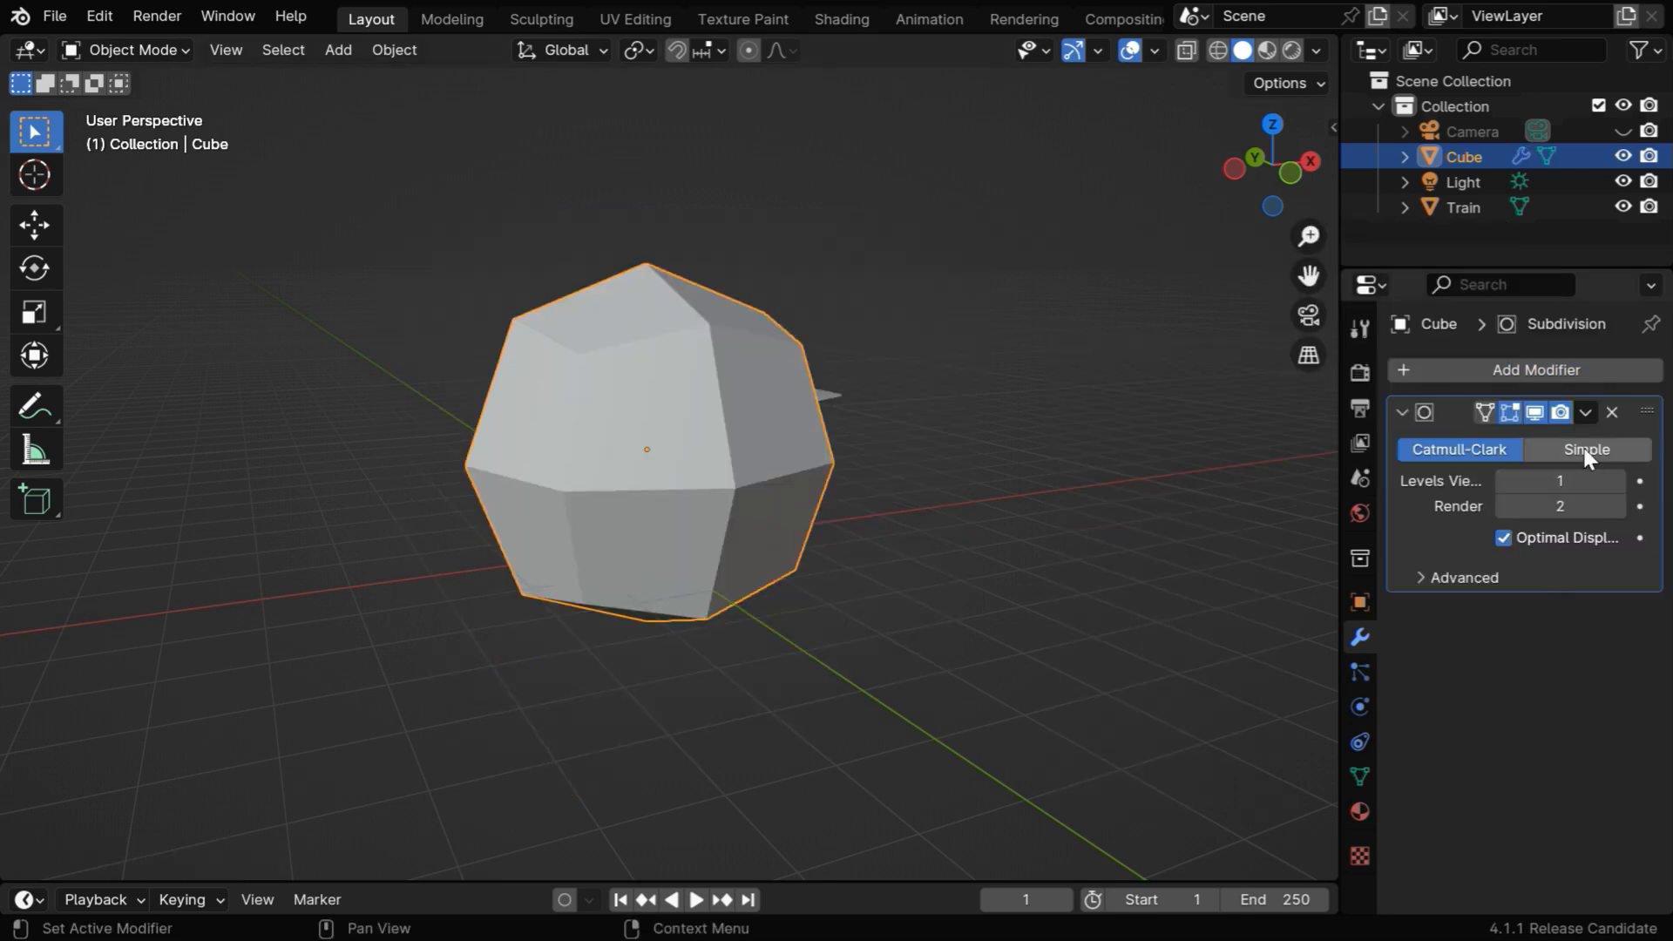
left_click(1584, 450)
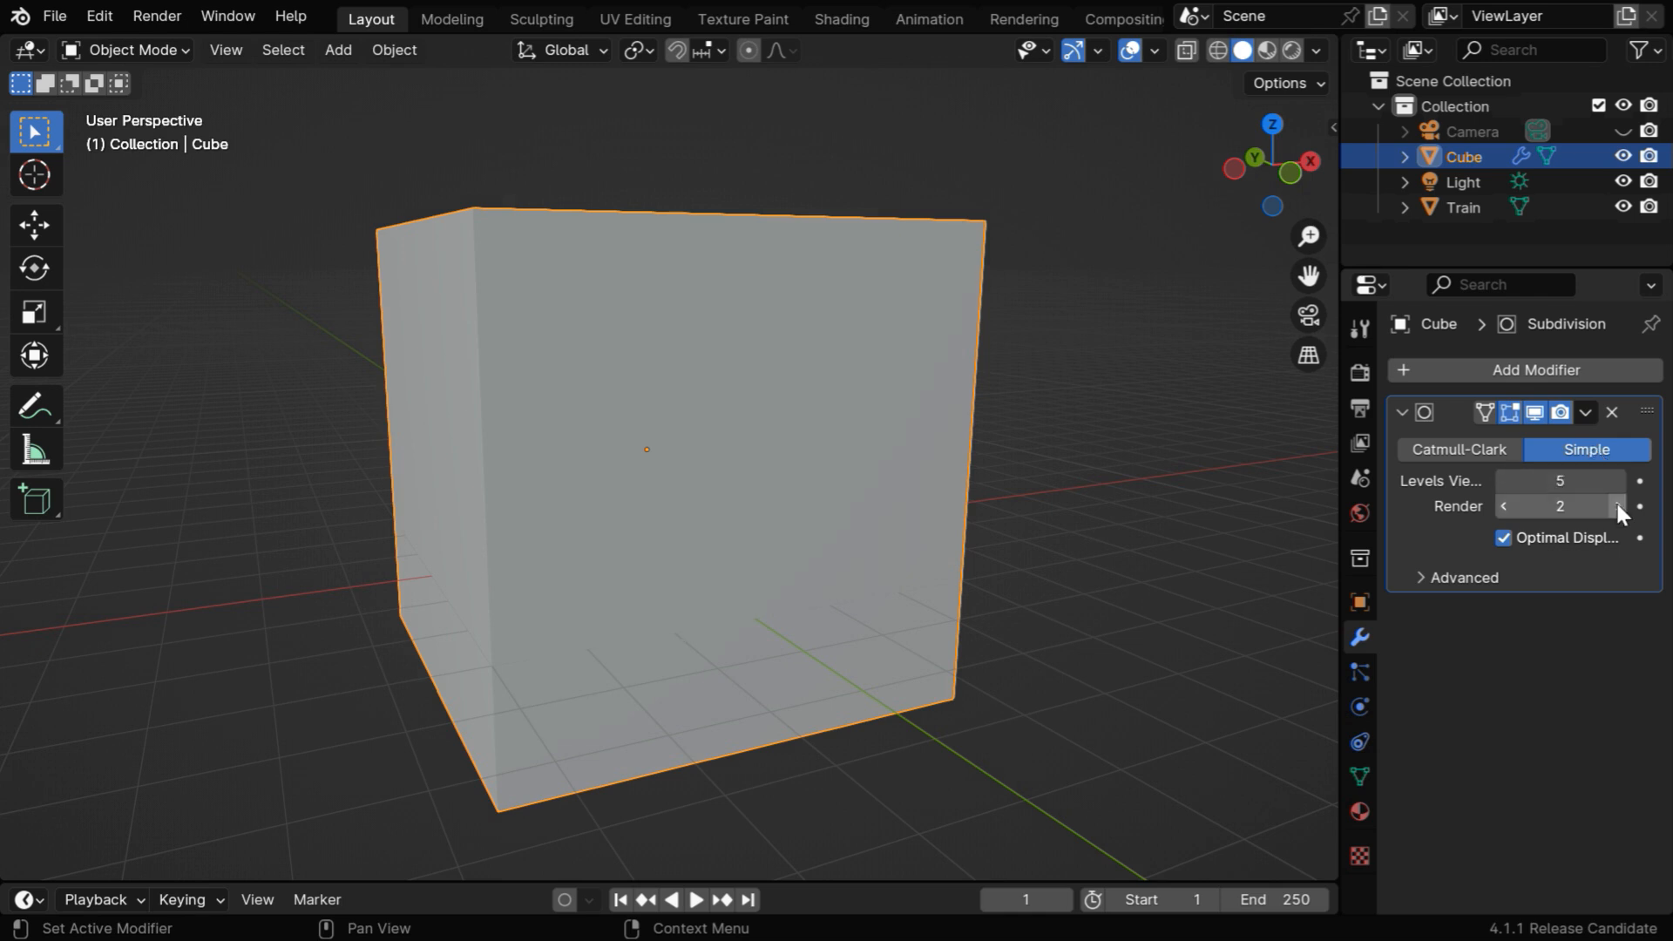
left_click(1618, 506)
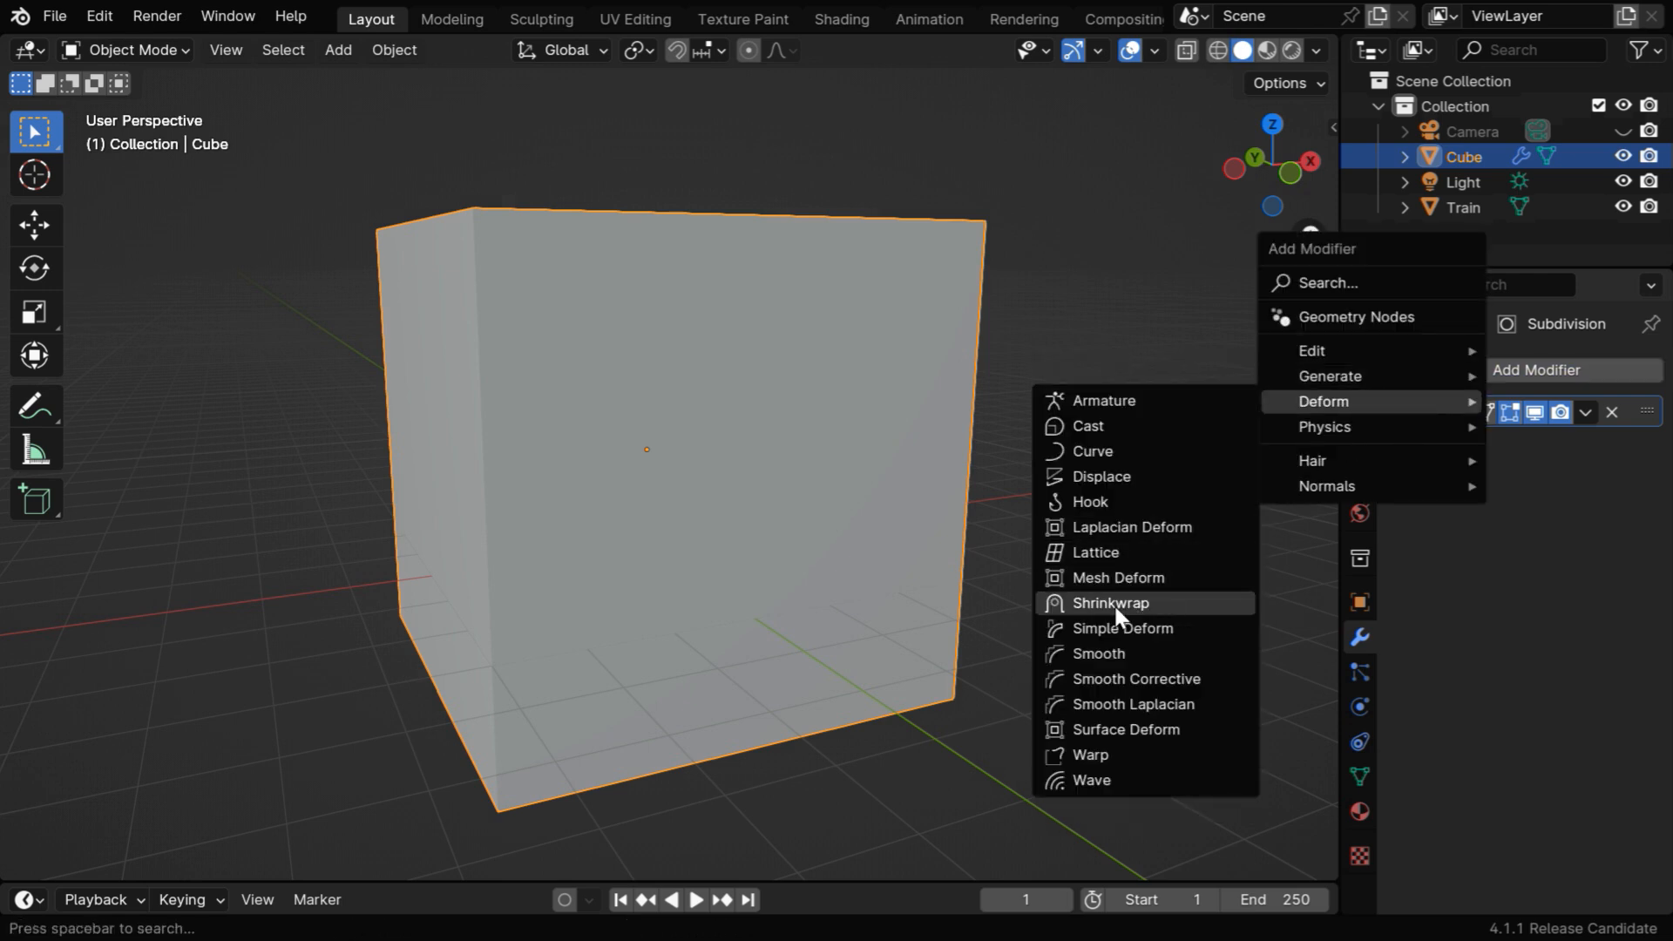
- Add a Shrinkwrap modifier targeting the Train with a 0.01 m offset
left_click(1108, 603)
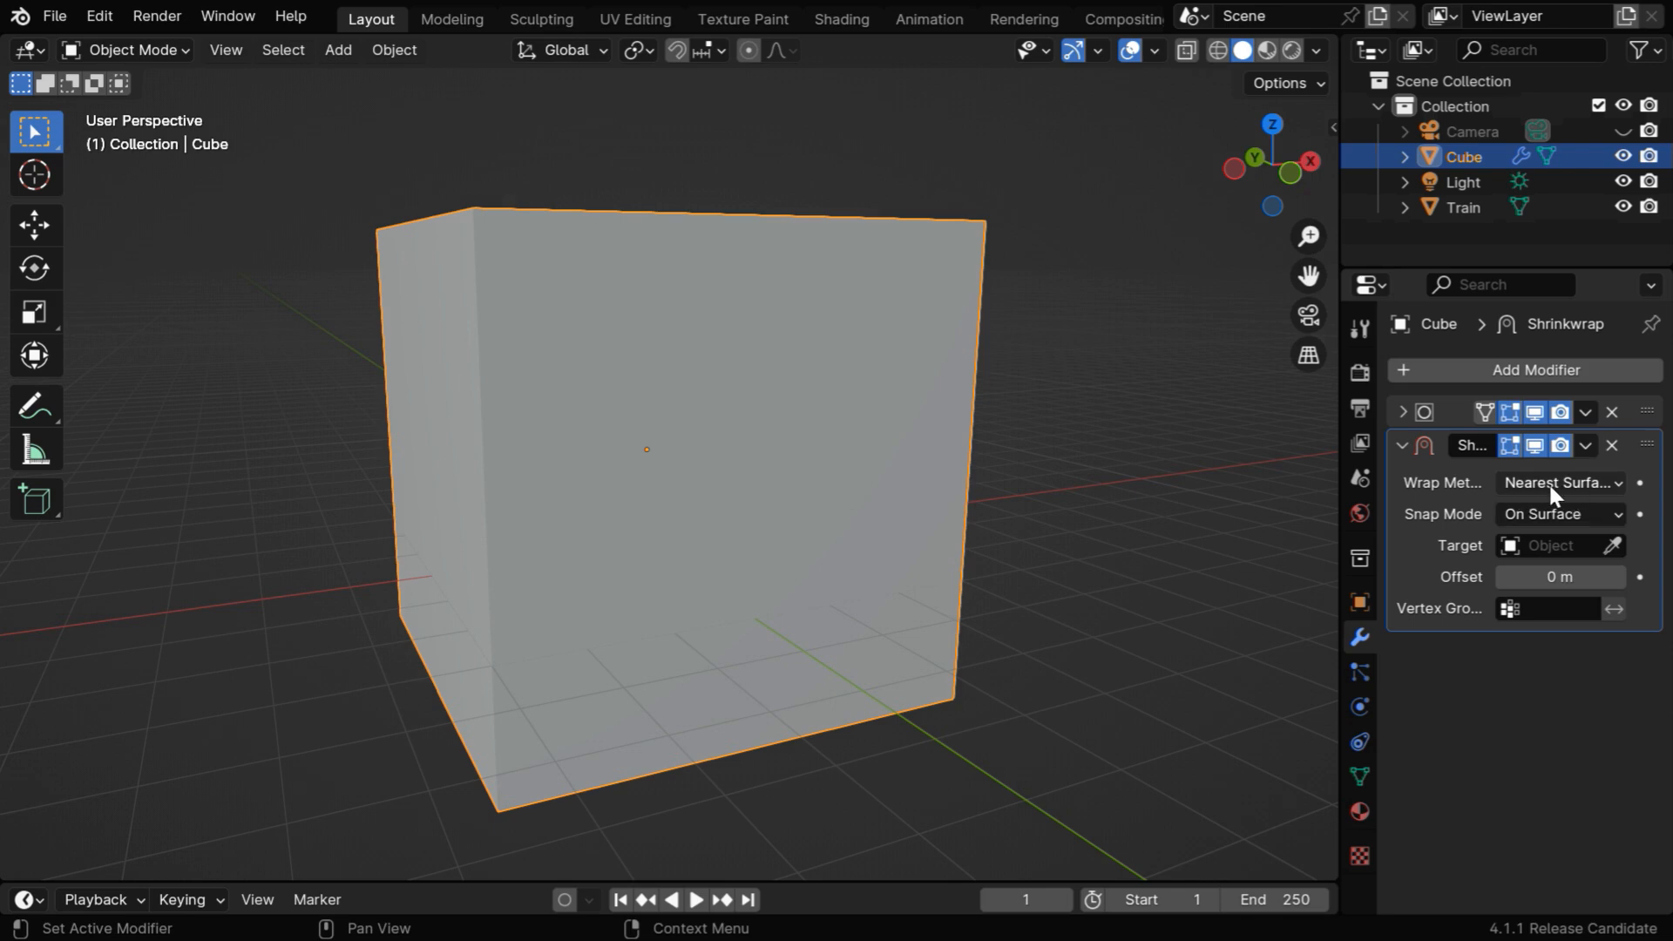
mouse_move(1553, 525)
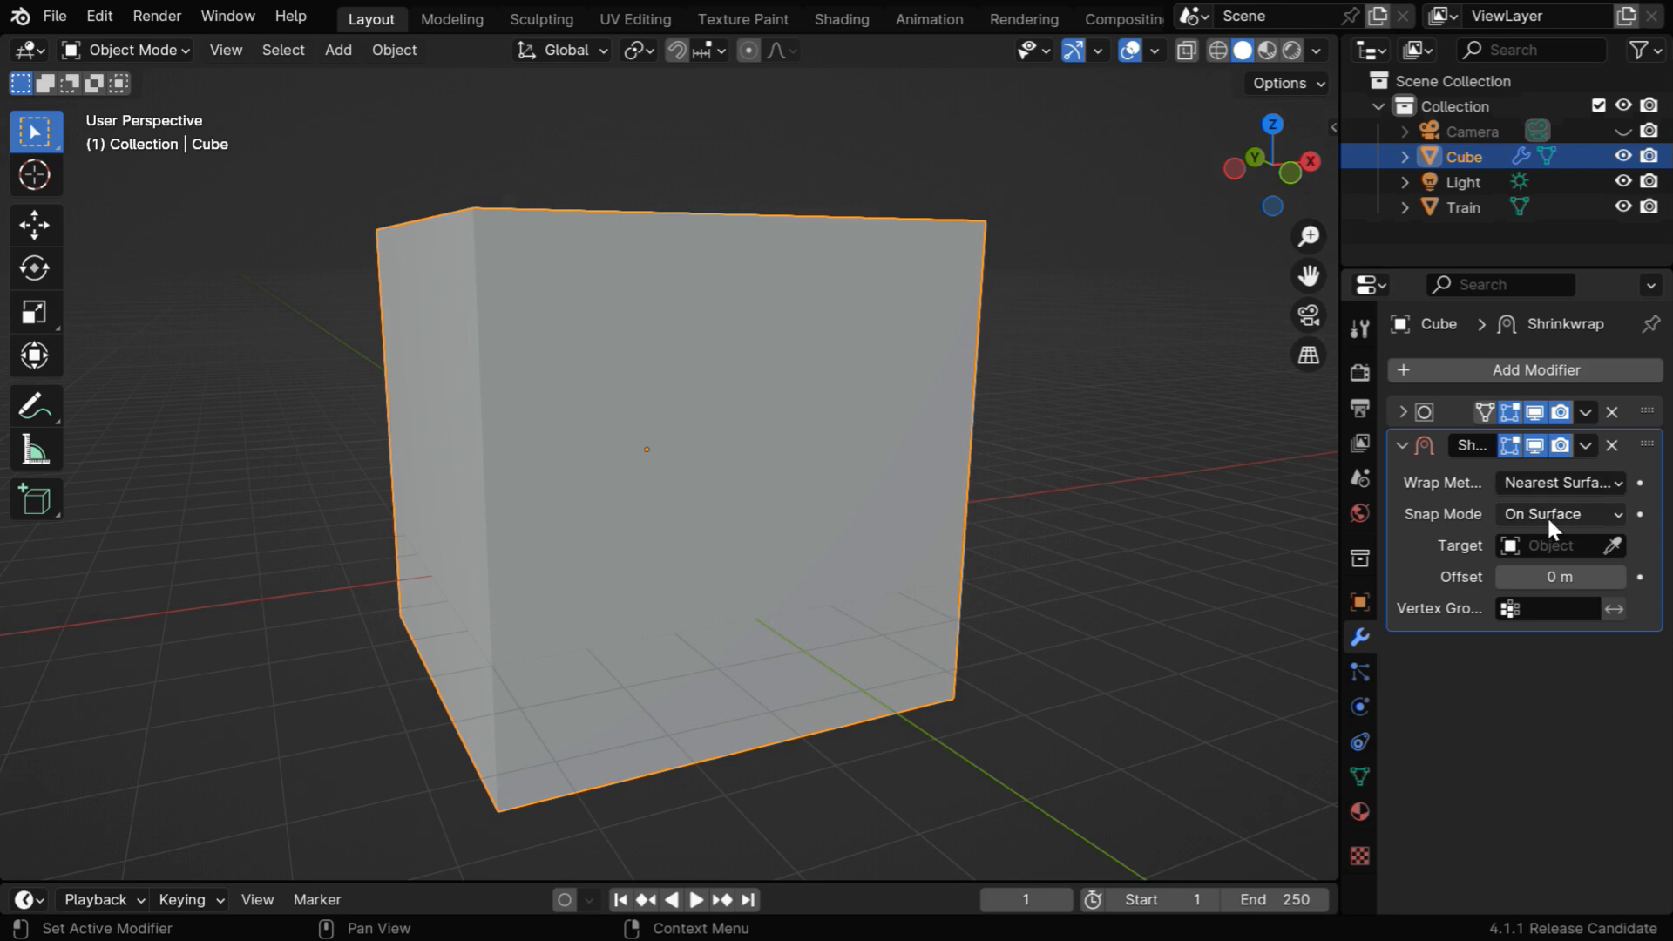
left_click(1553, 545)
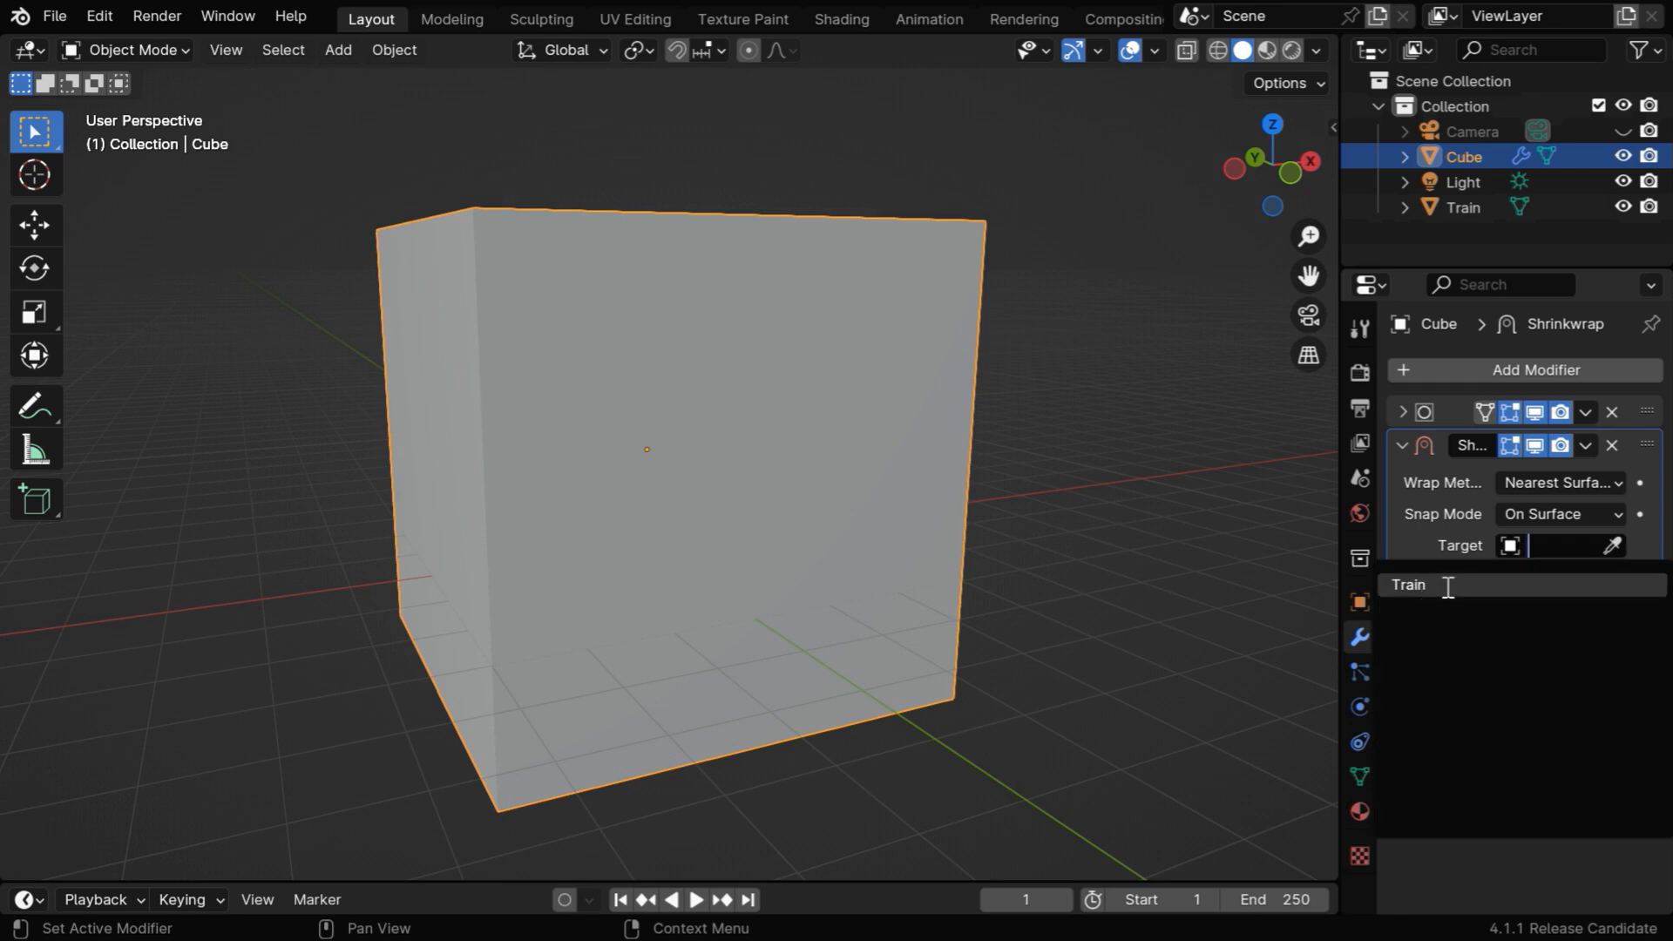
left_click(1408, 585)
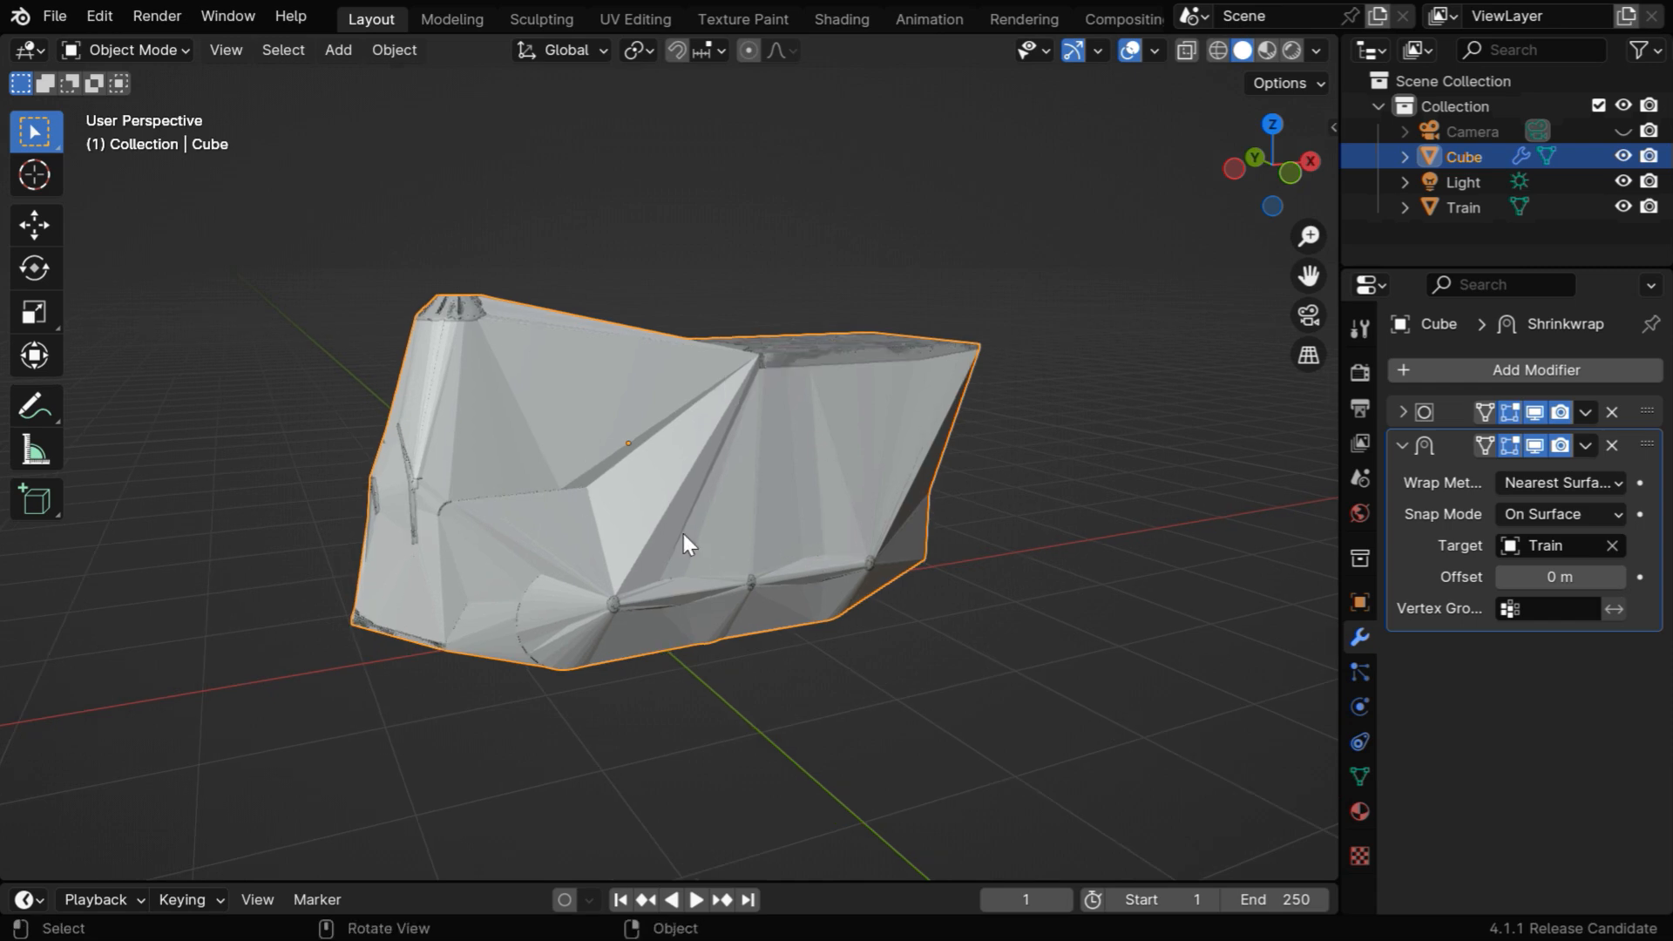
mouse_move(547, 557)
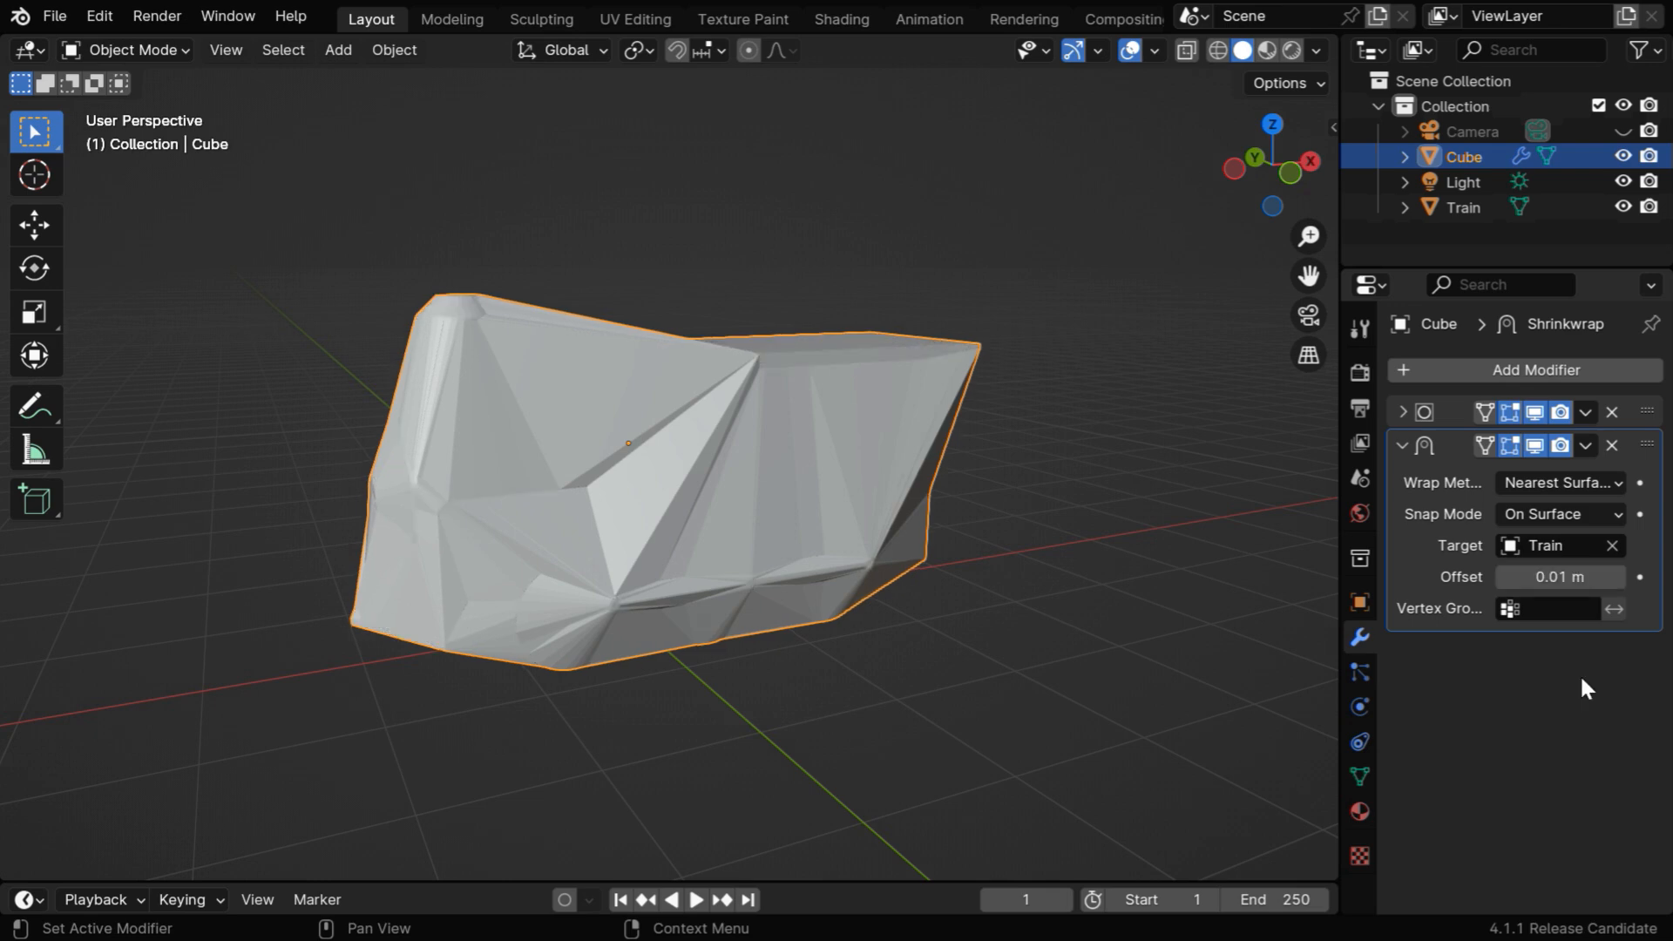
mouse_move(436, 431)
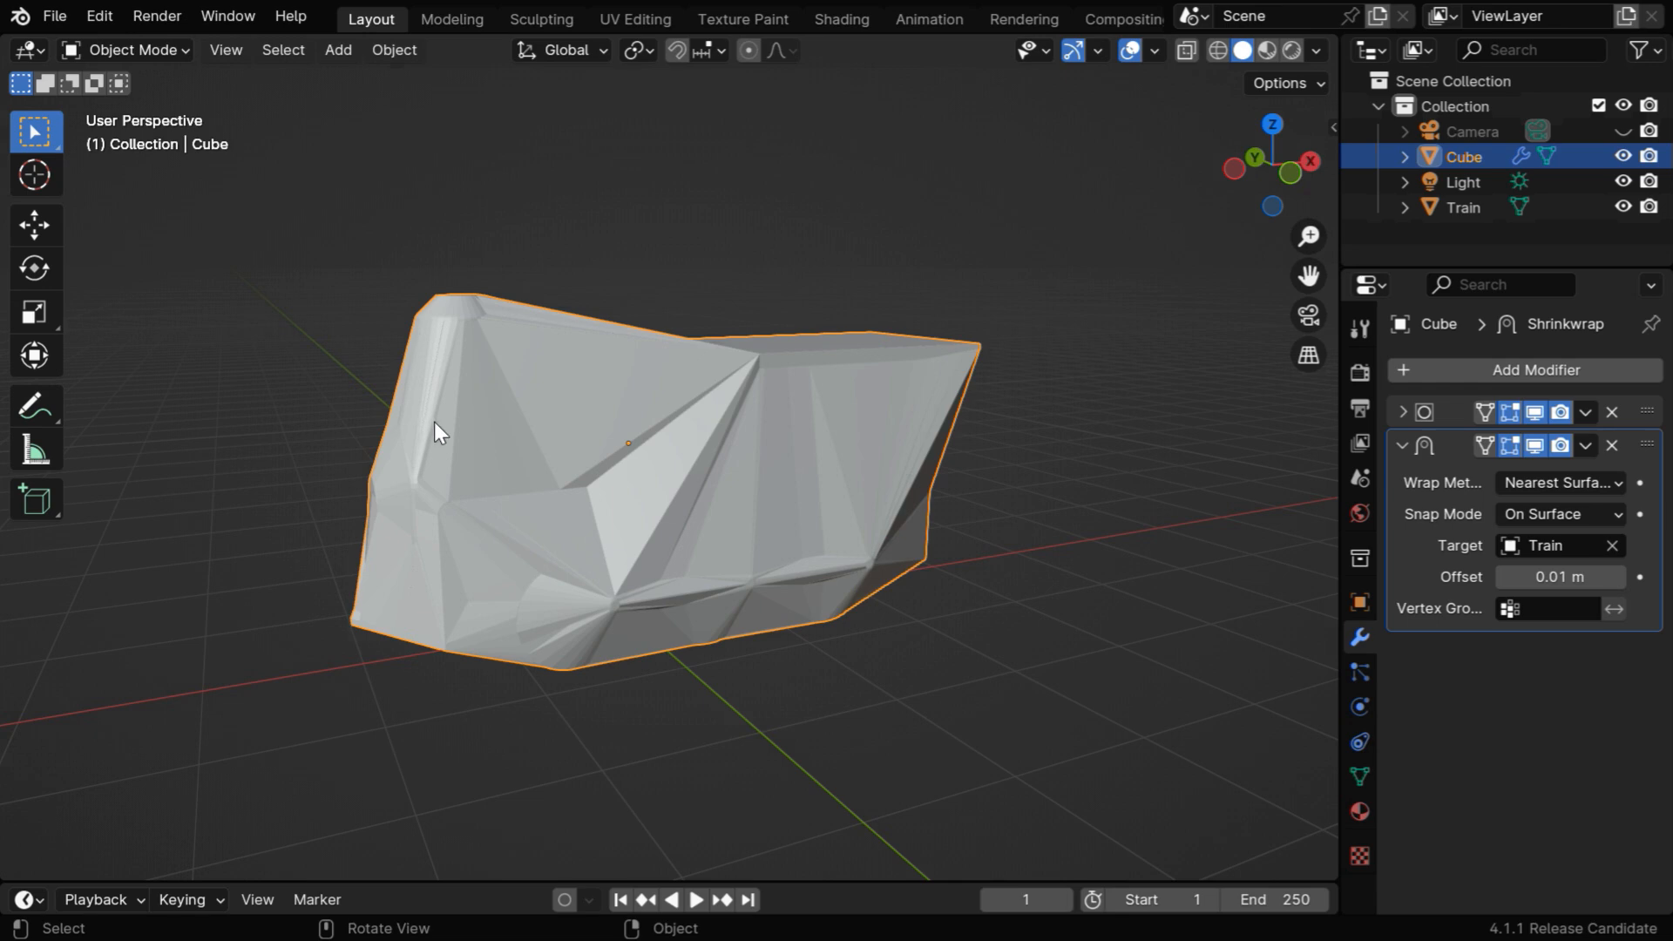
mouse_move(1052, 643)
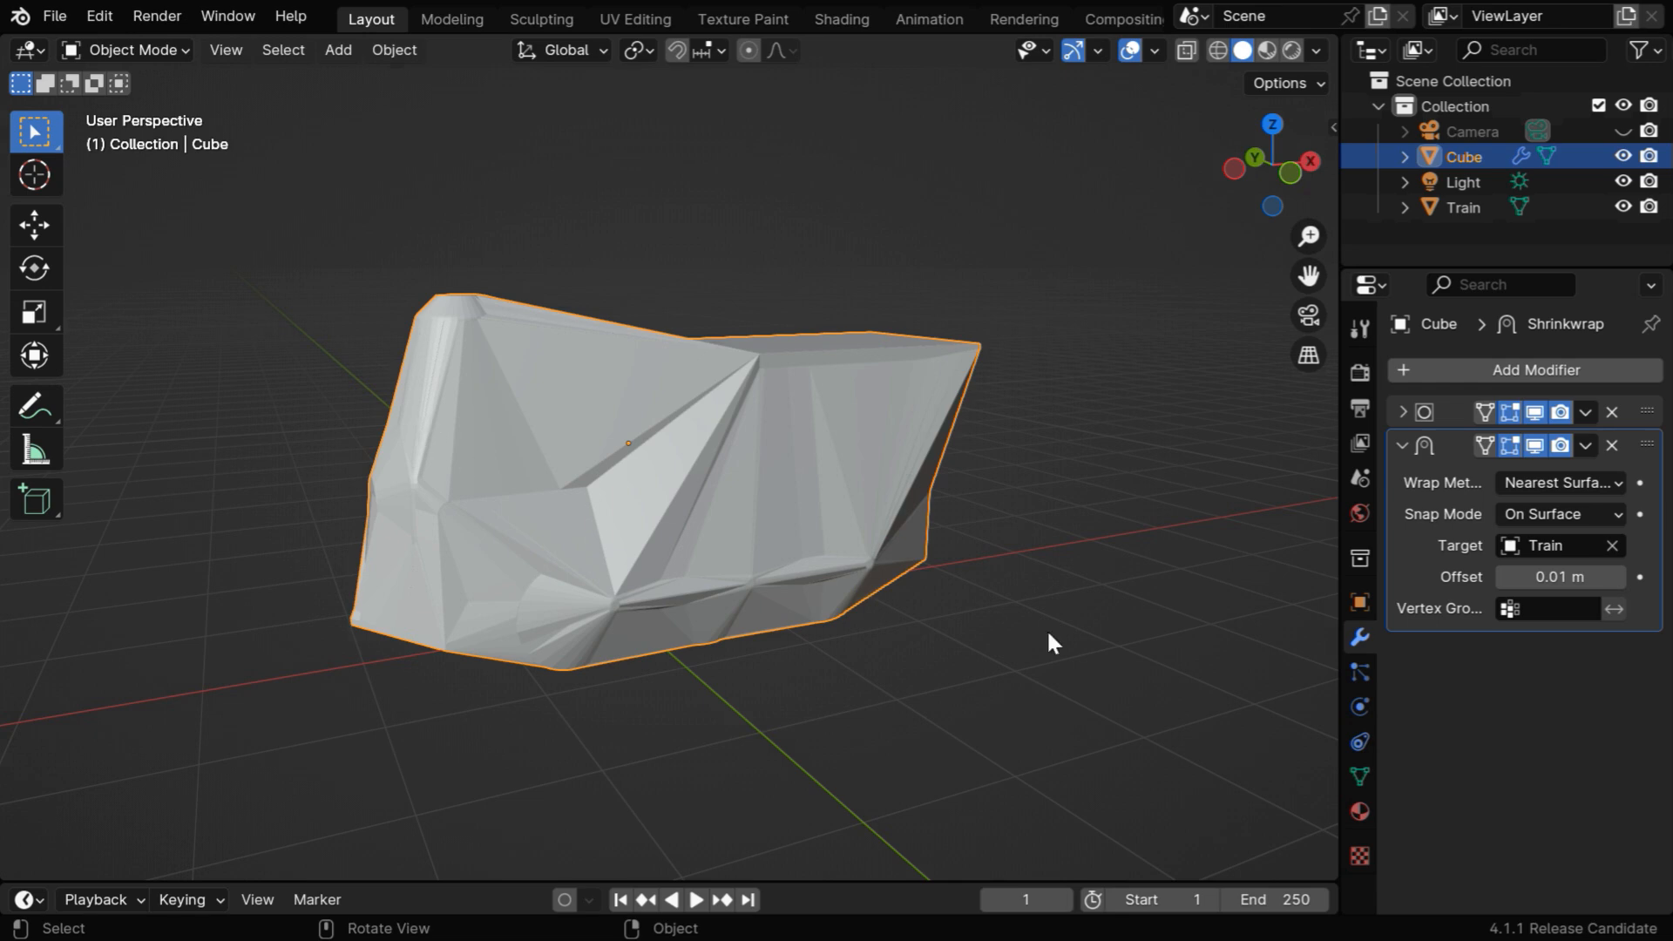
- Add a second Catmull-Clark Subdivision Surface at viewport level 2 to smooth the cover
left_click(1401, 444)
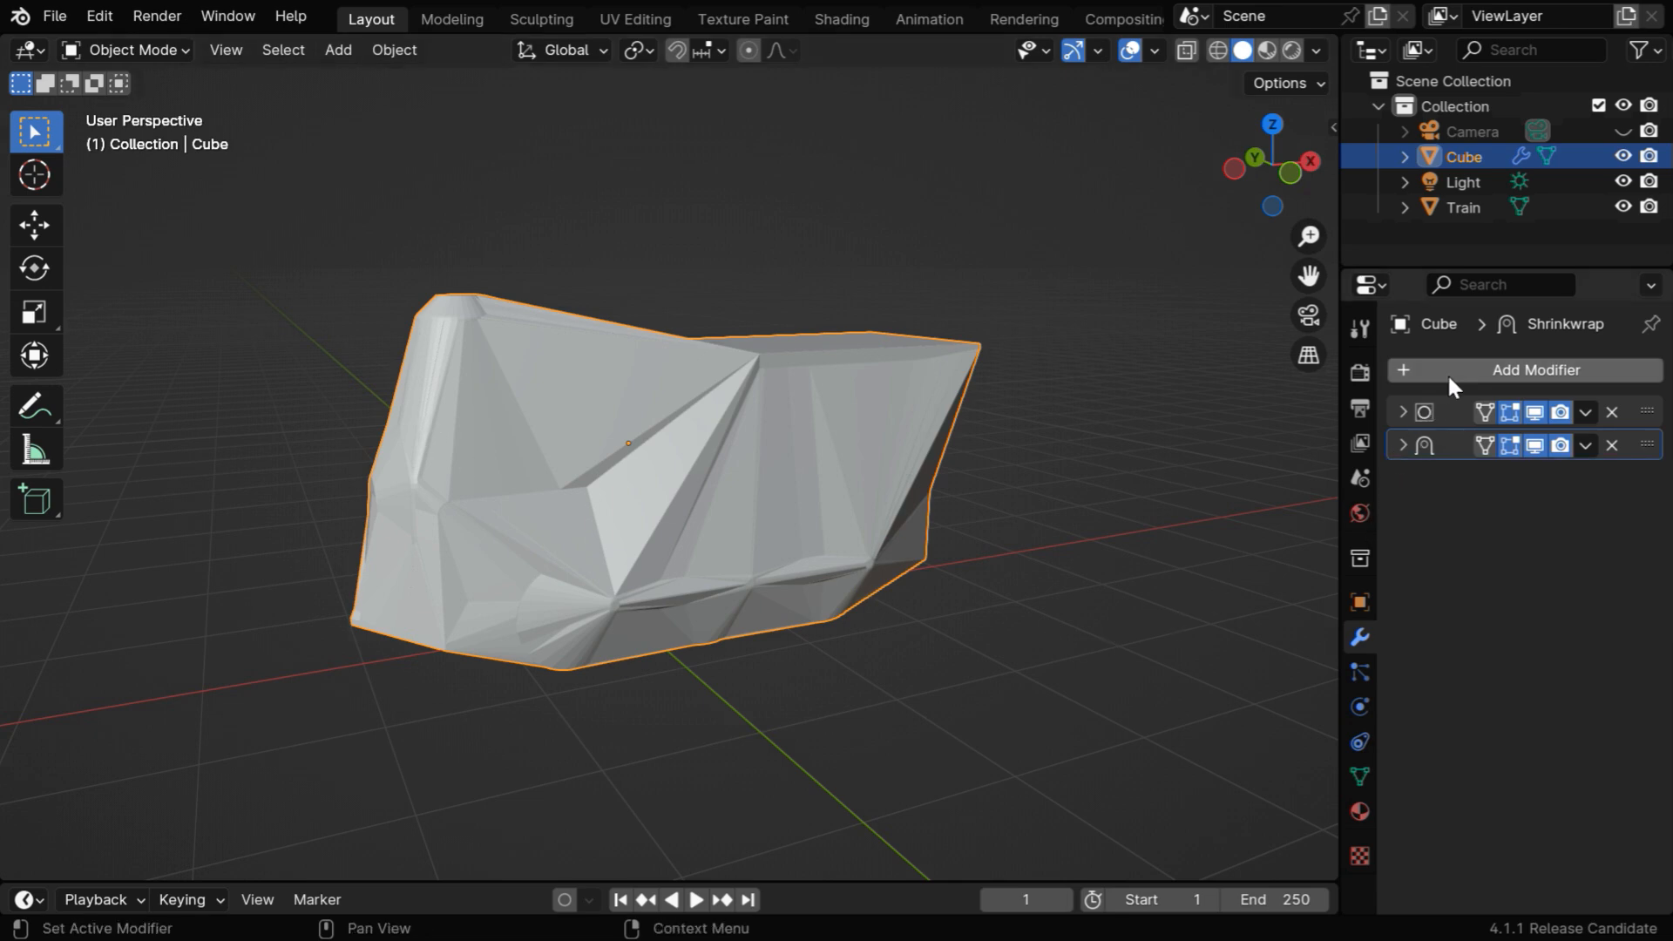
left_click(1537, 370)
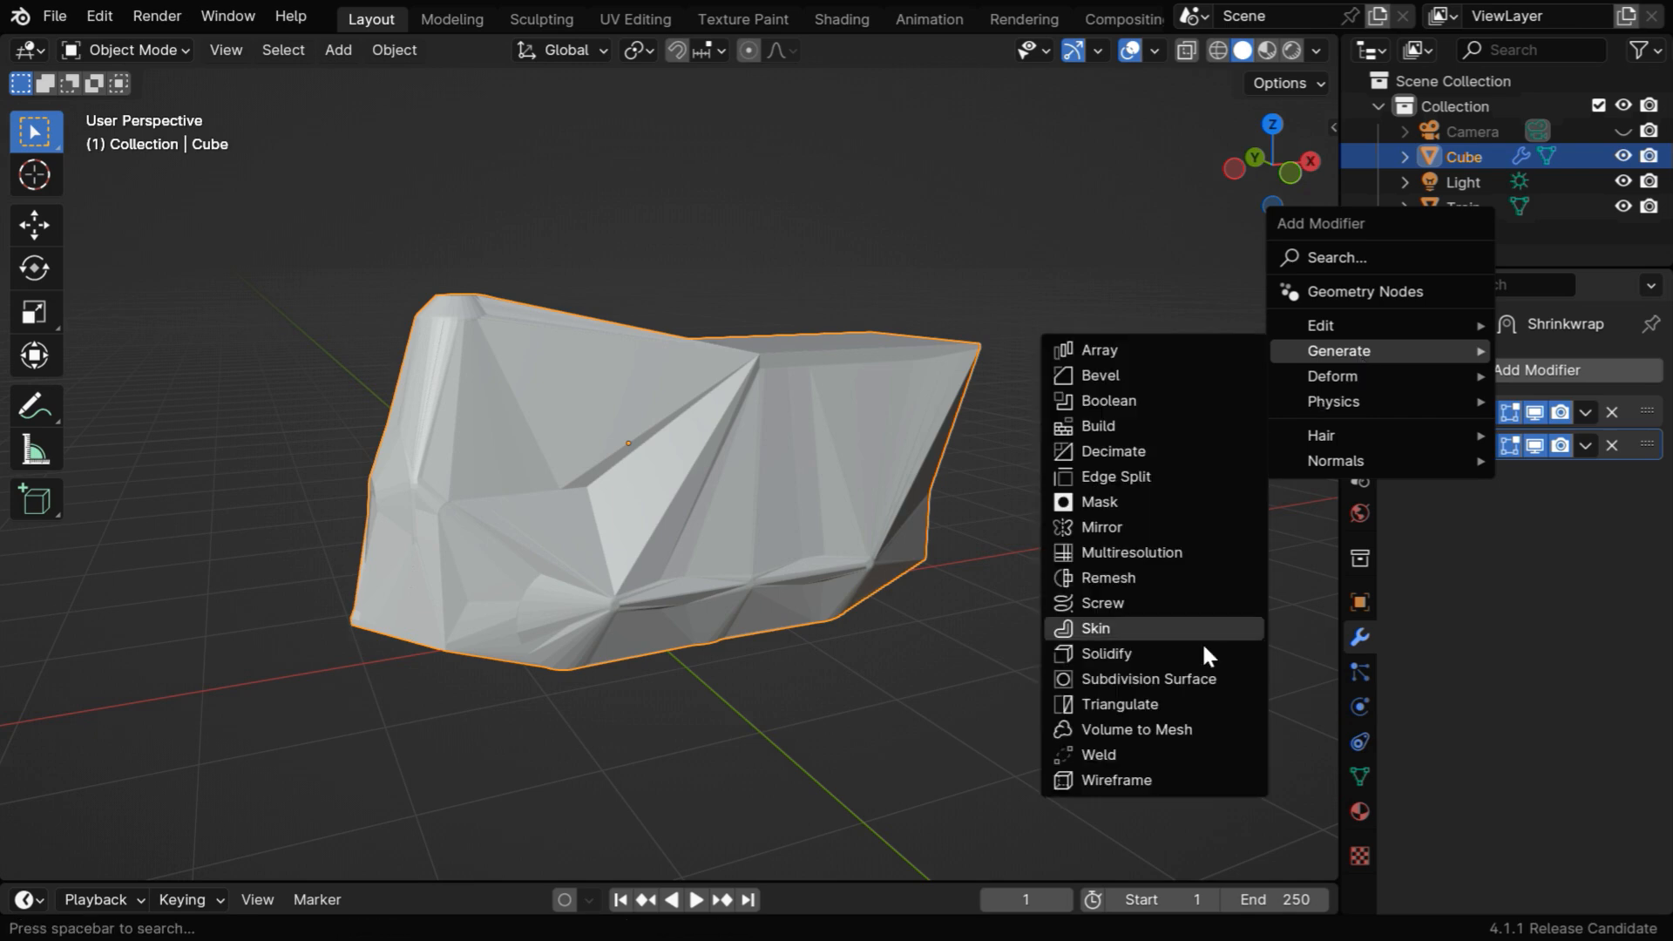
left_click(1152, 677)
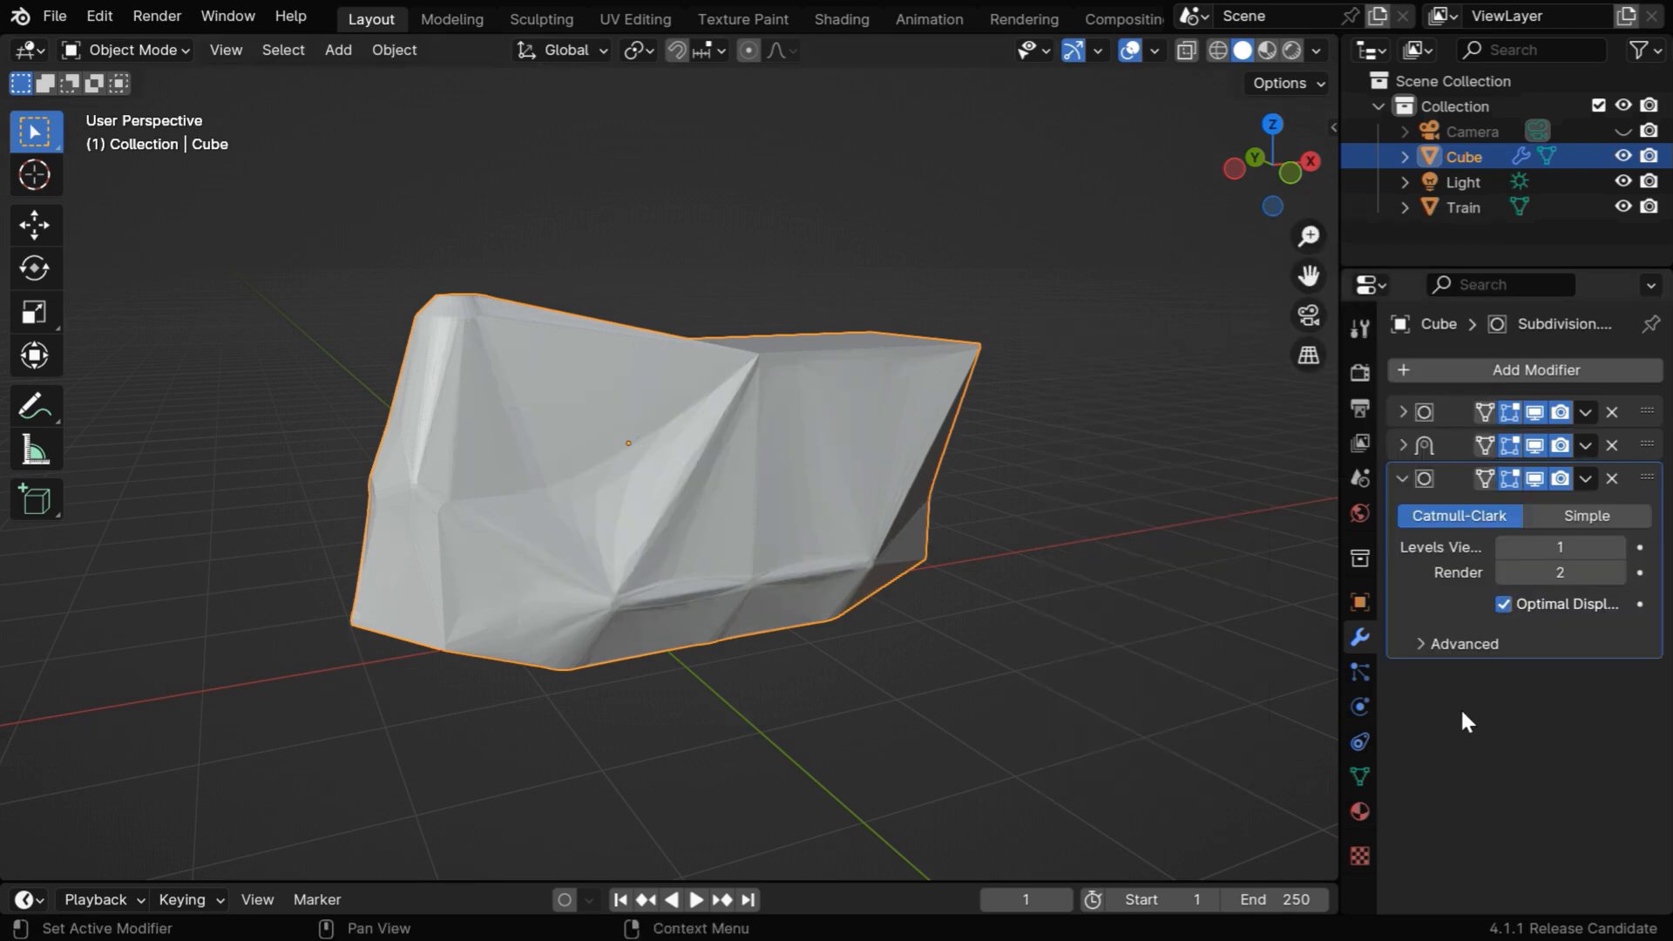
mouse_move(1448, 533)
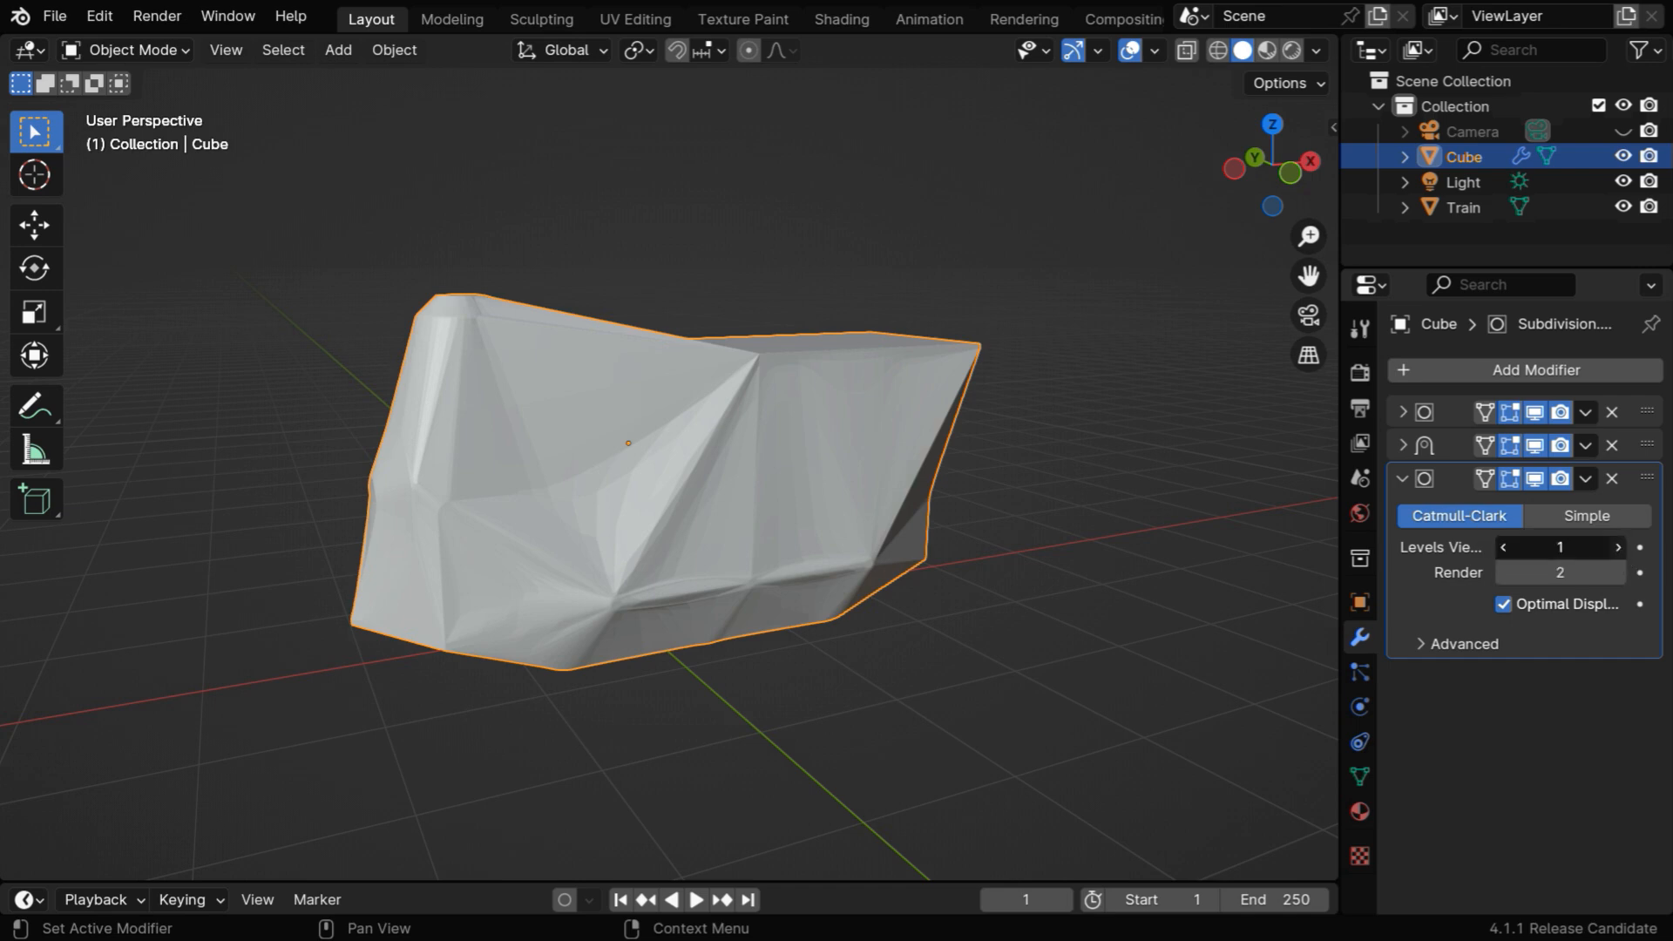
left_click(1617, 546)
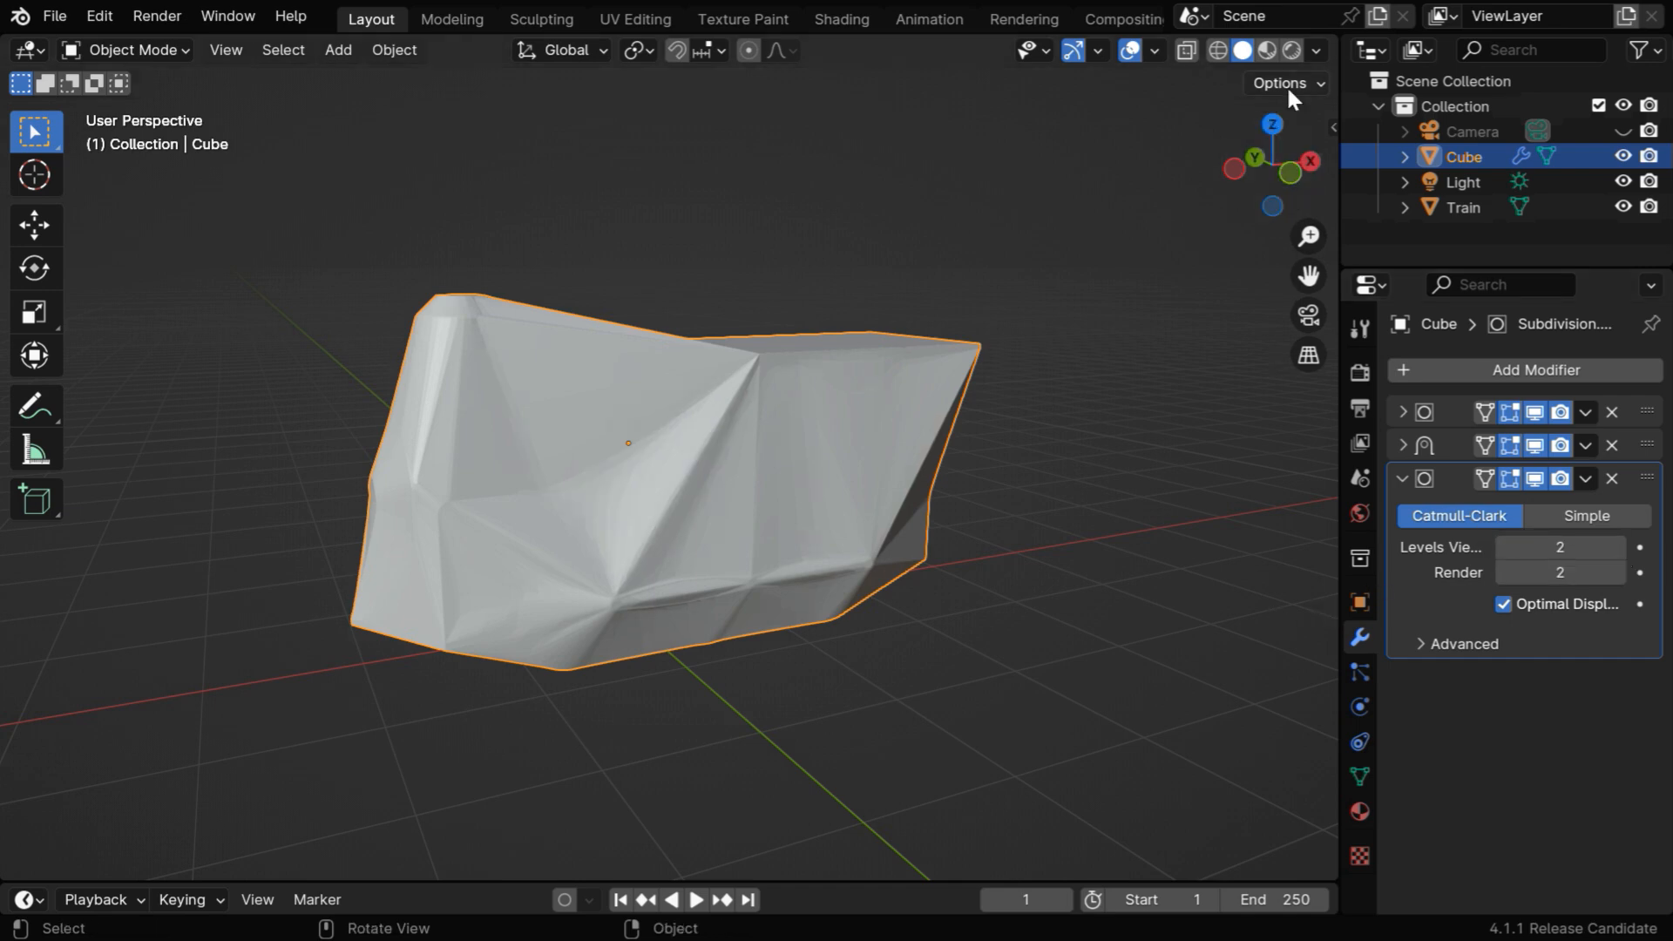
left_click(1293, 51)
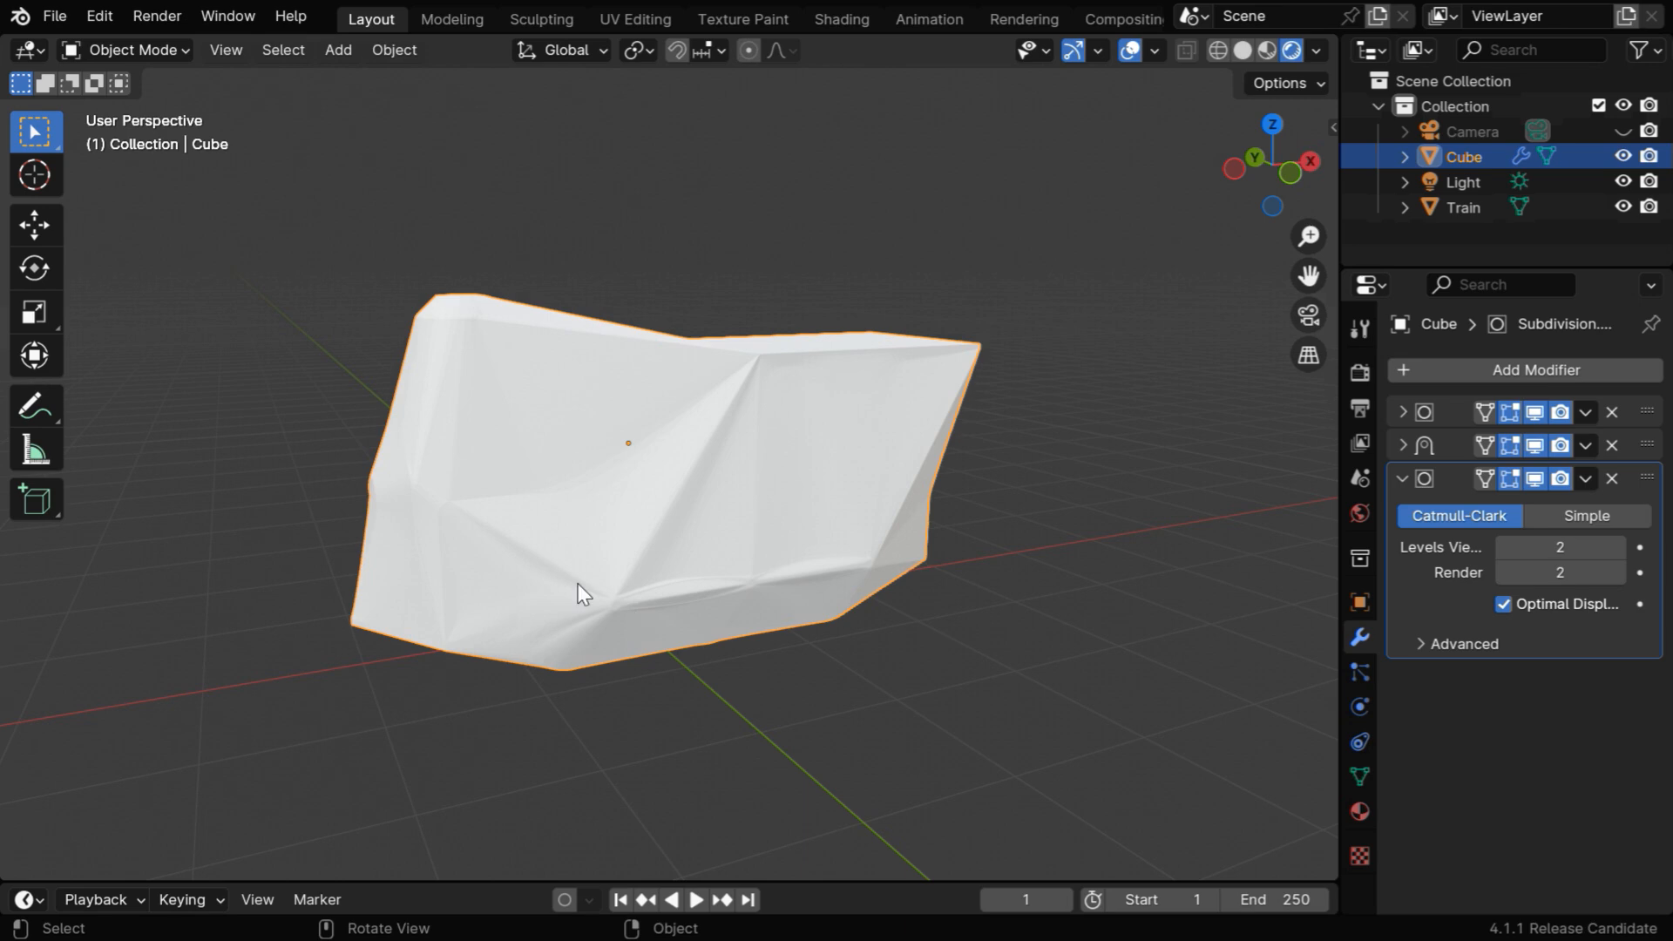
mouse_move(769, 559)
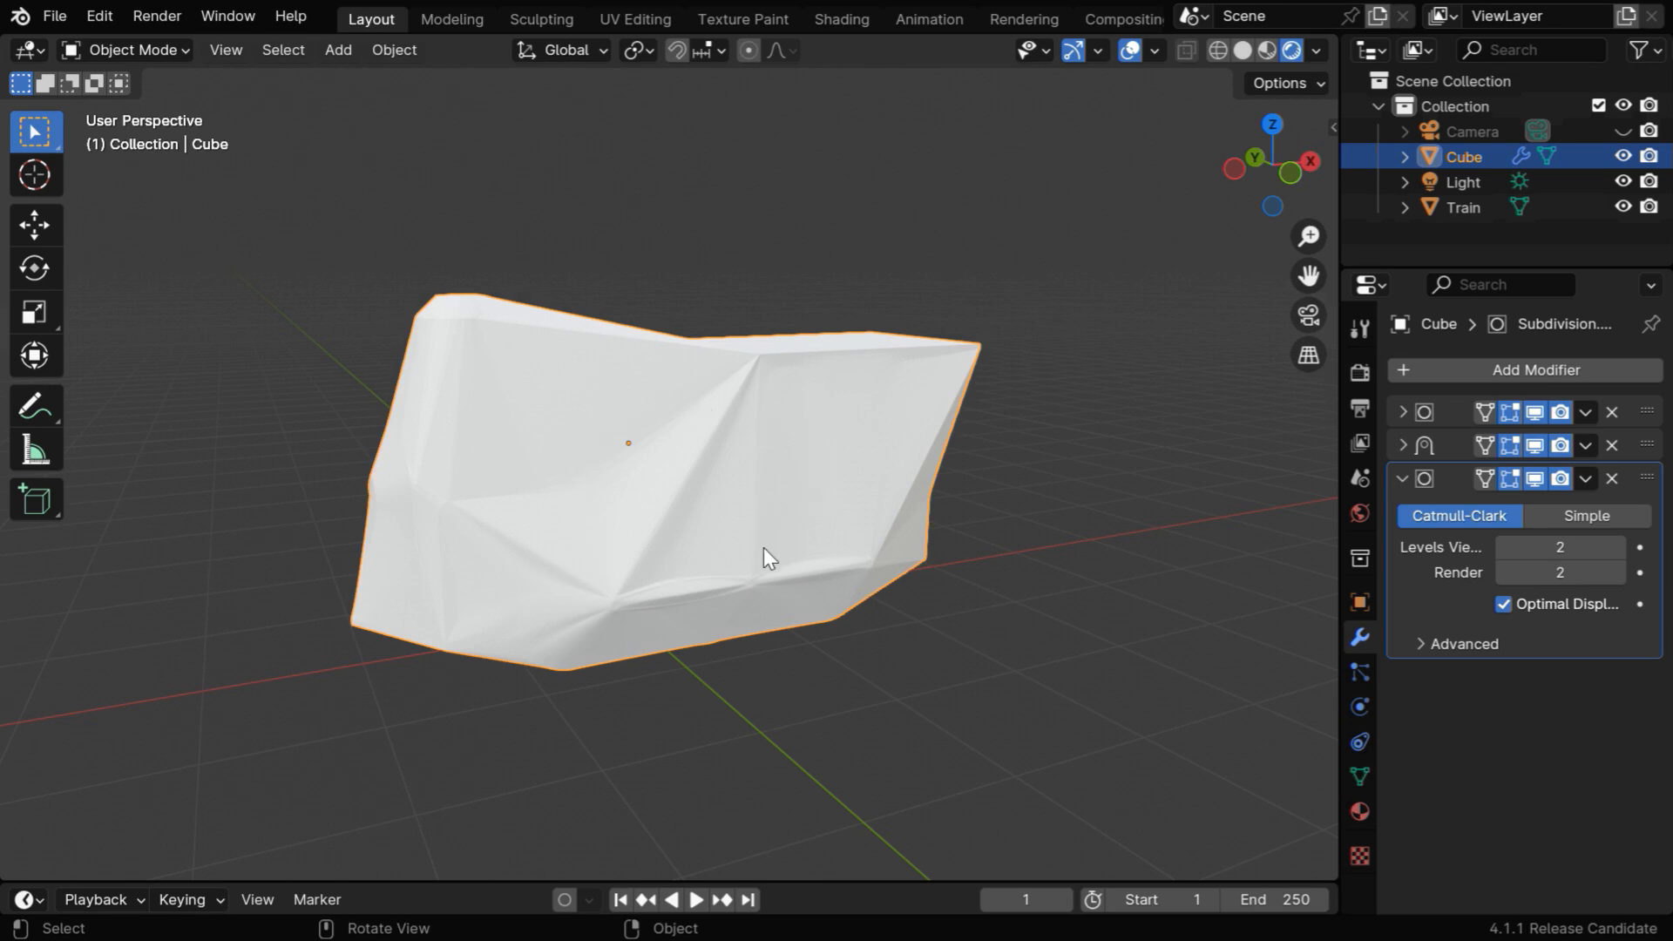
mouse_move(807, 564)
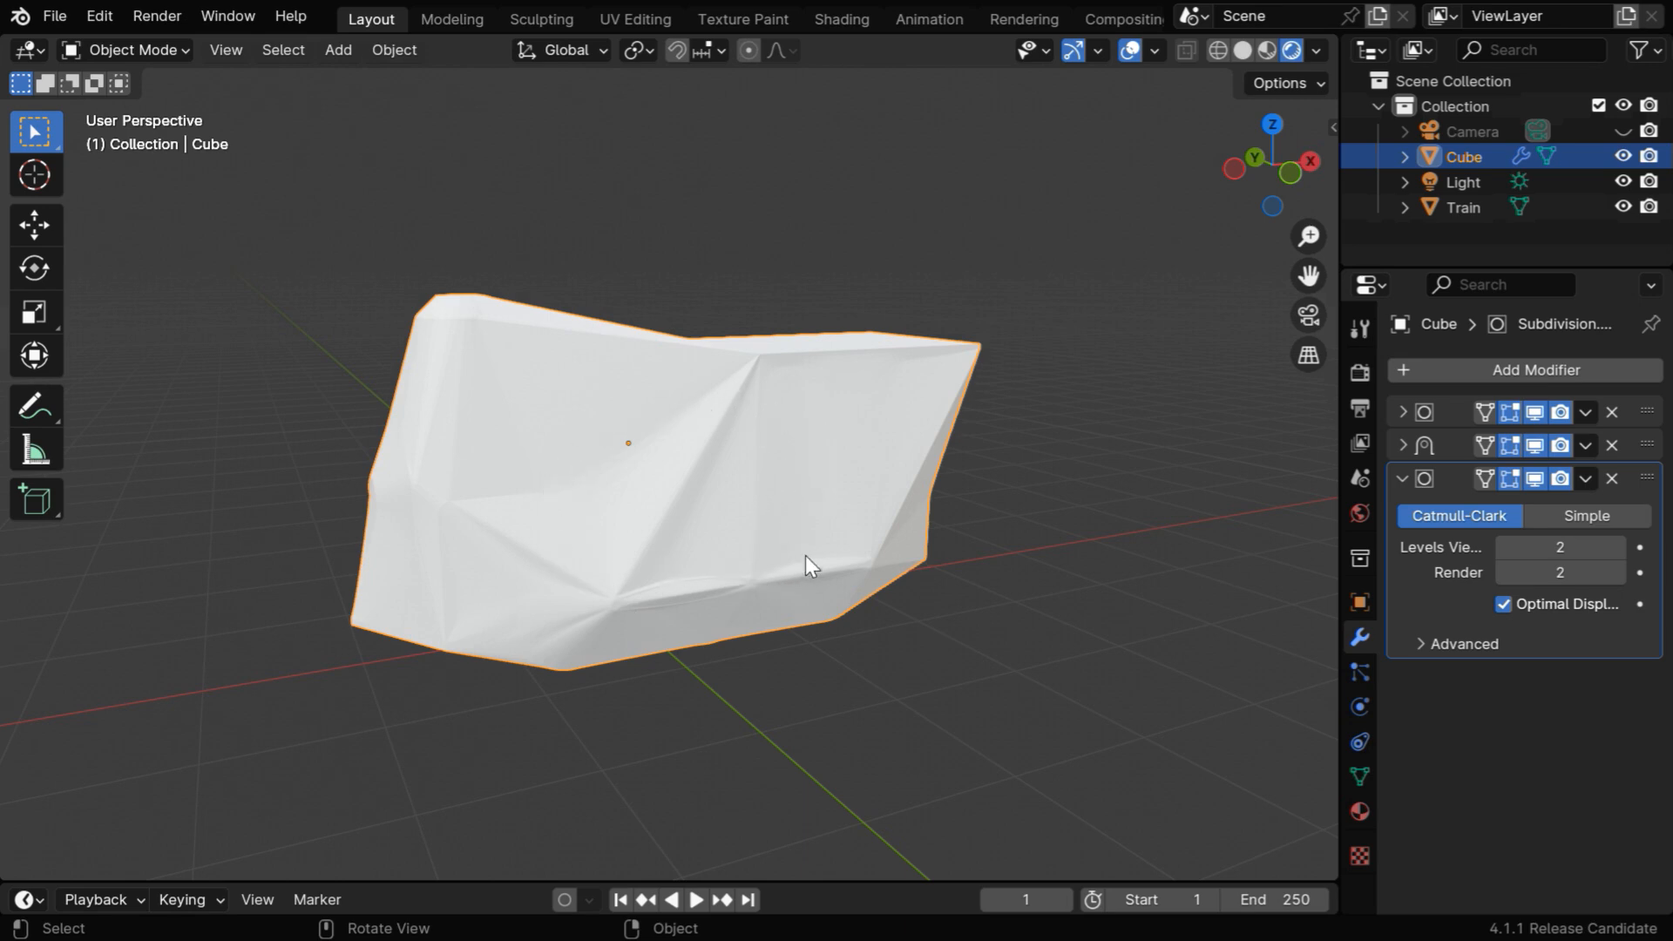
- Create a node-based material for the cover with a light blue base colour
left_click(1359, 814)
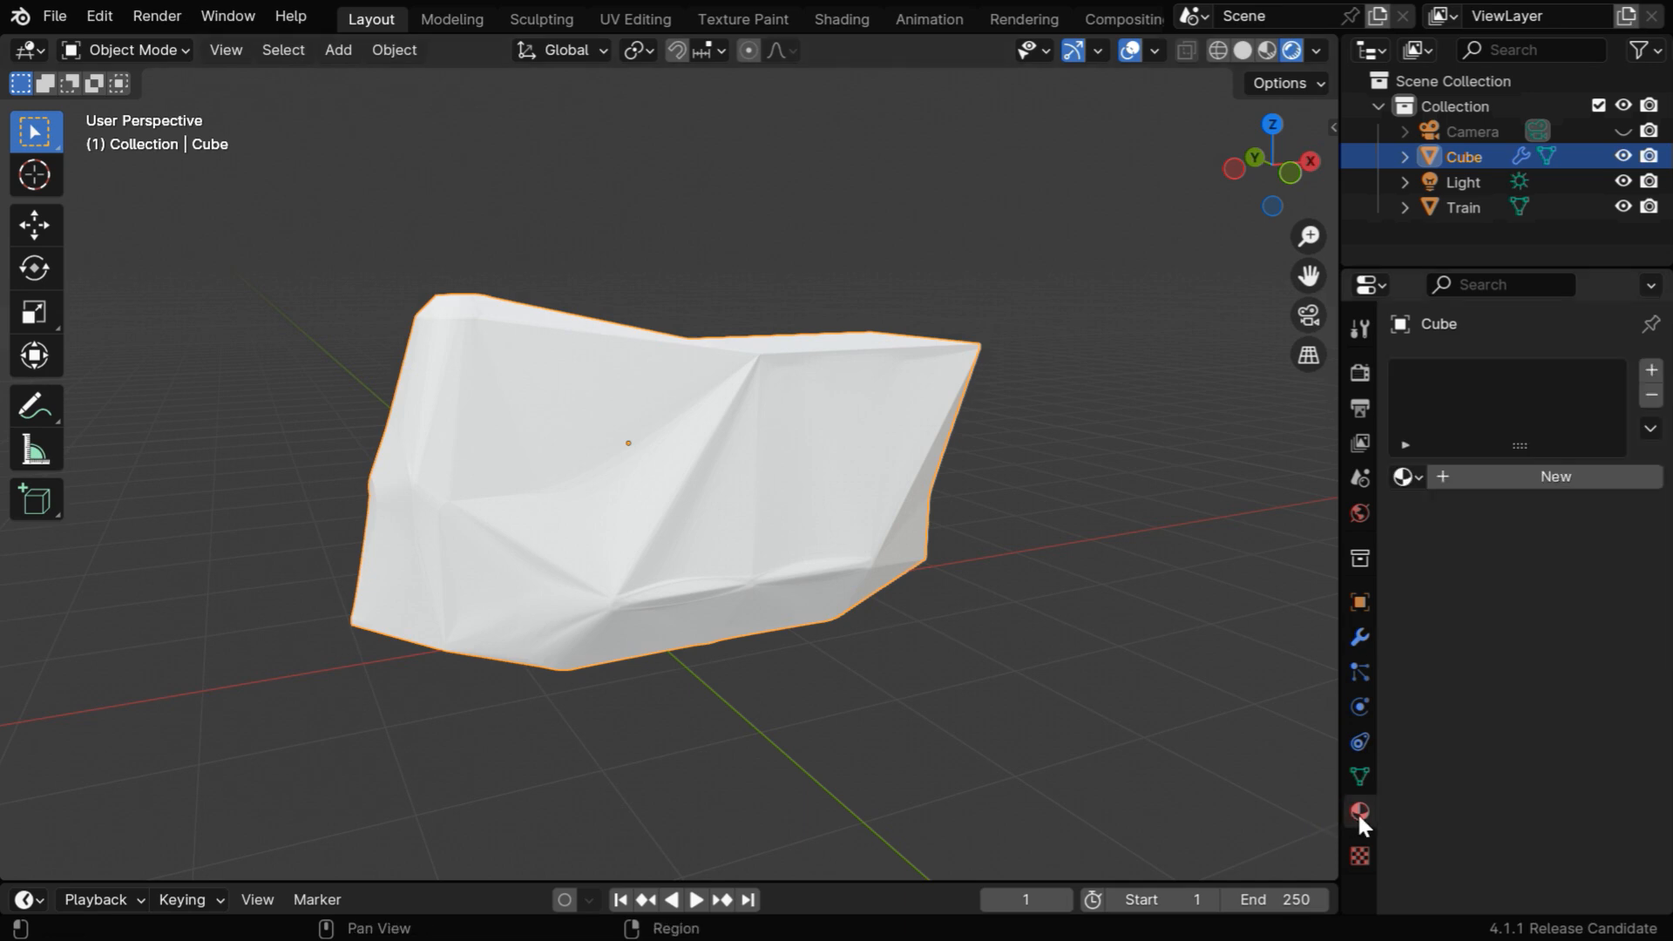
left_click(1359, 812)
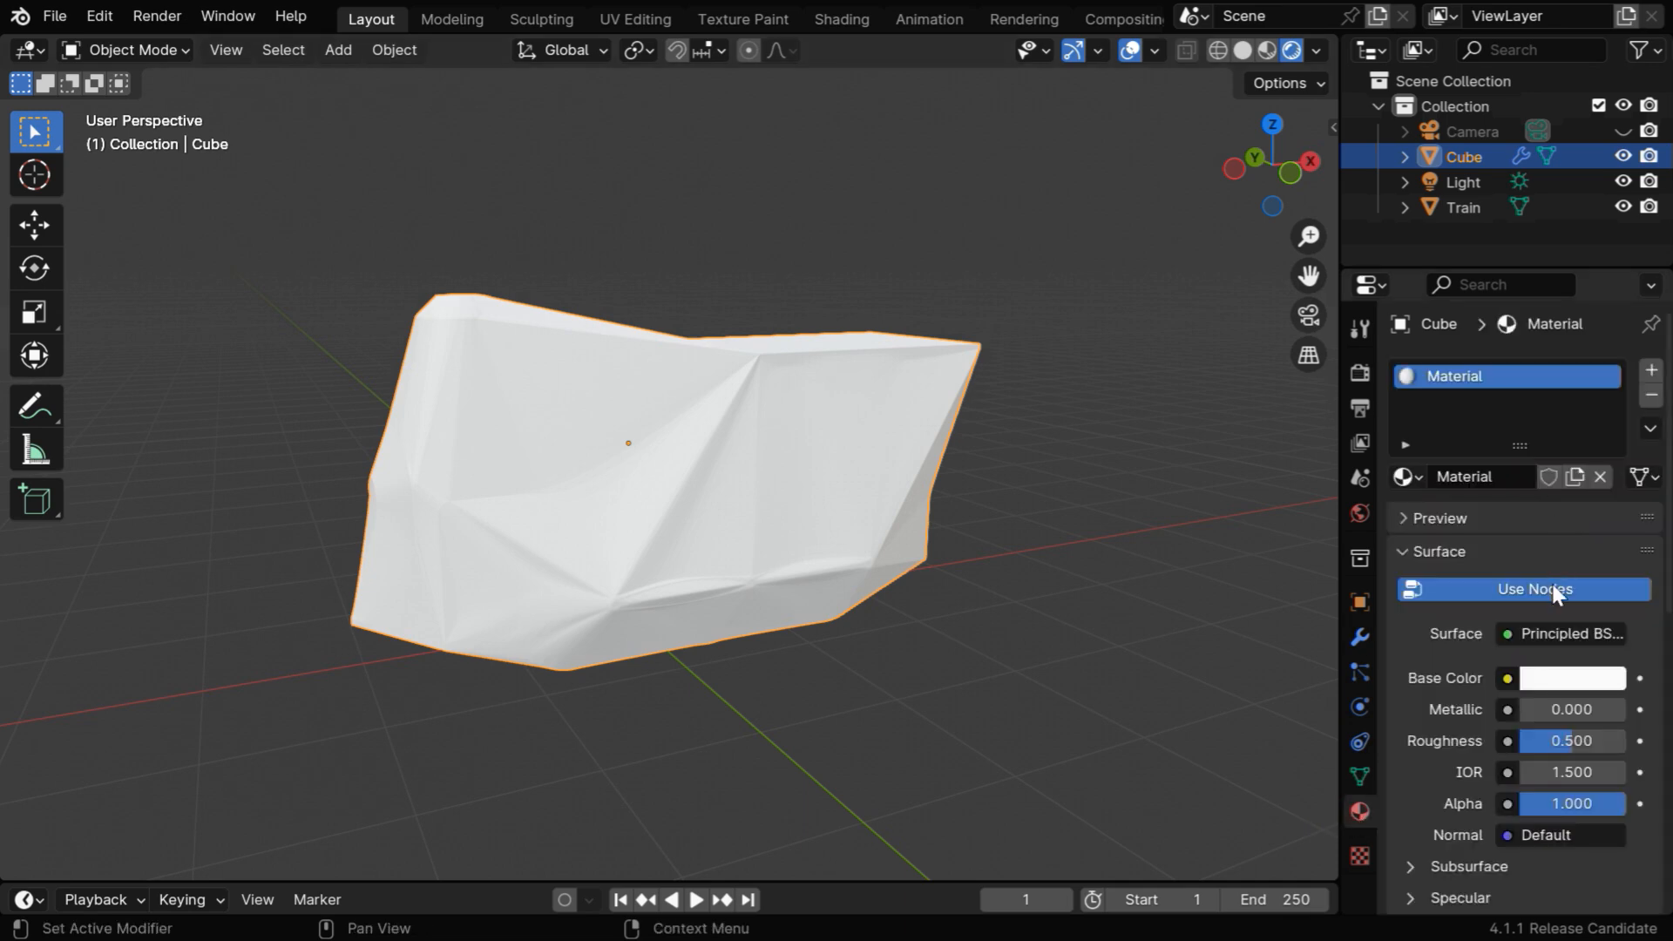
left_click(1570, 678)
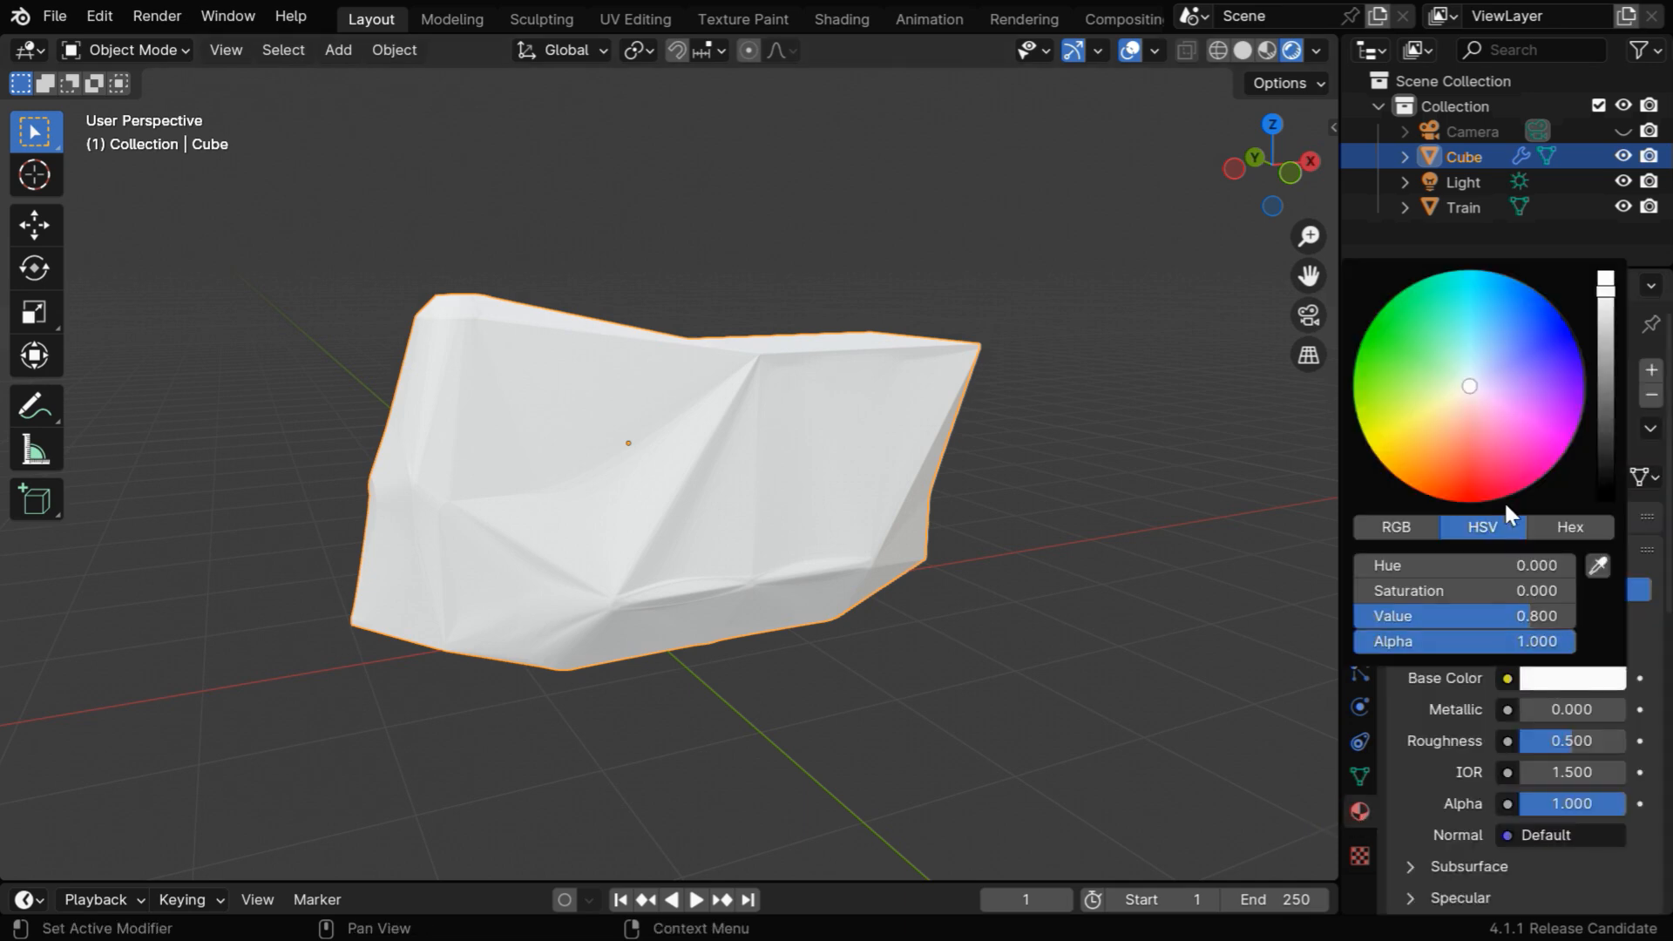
left_click(1480, 362)
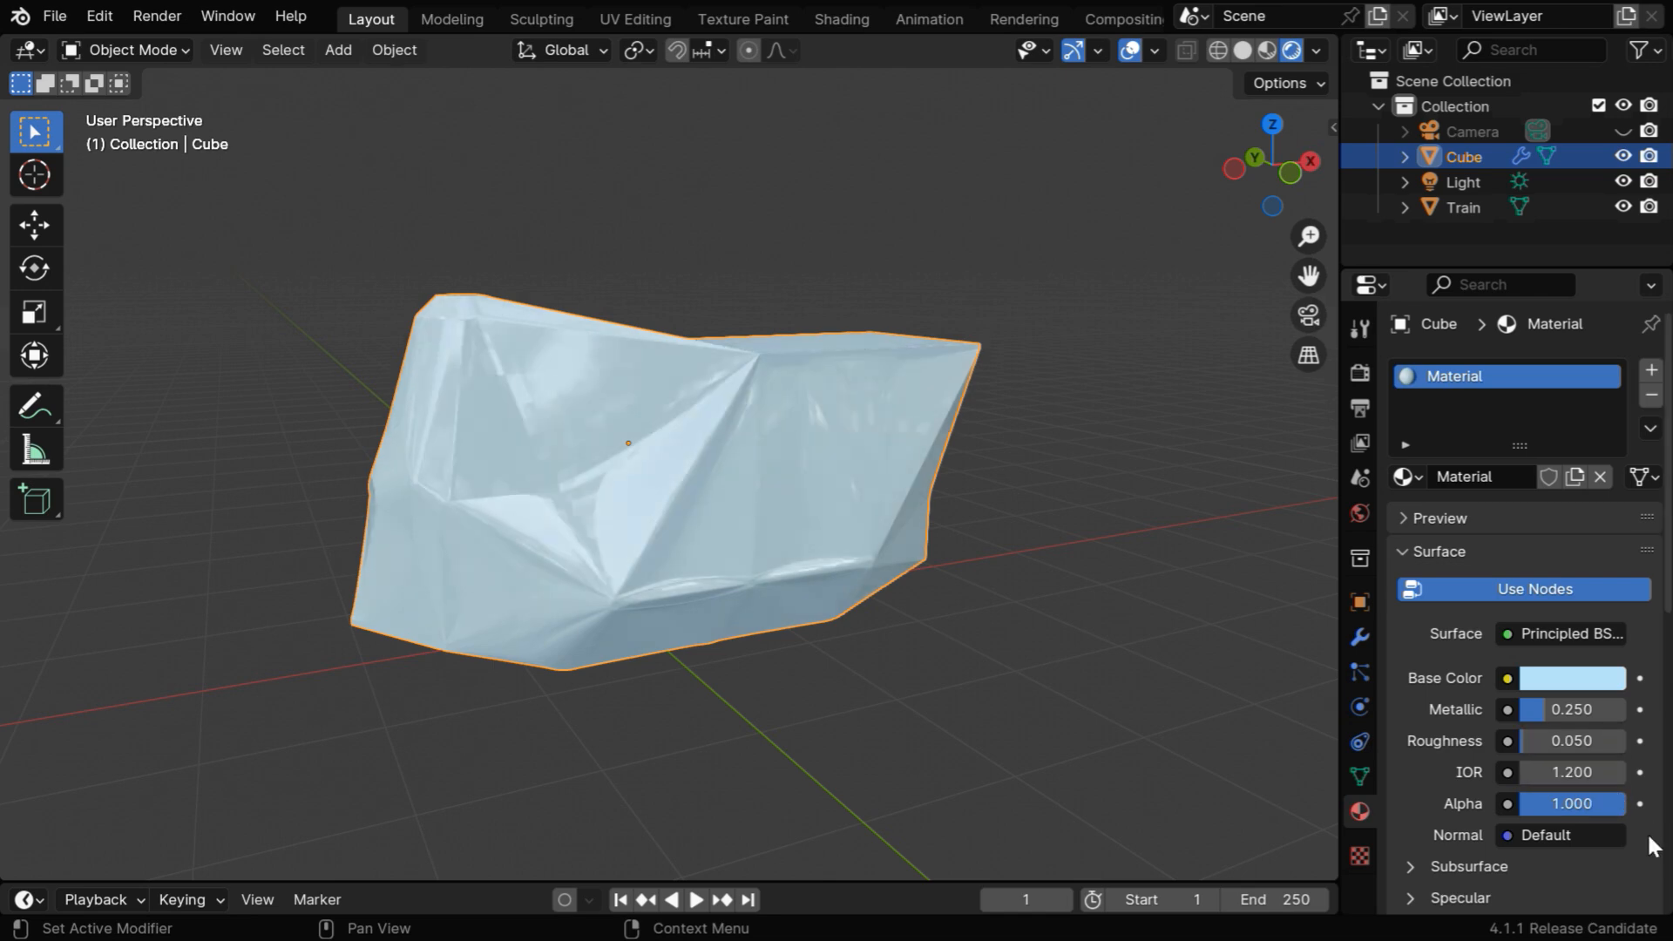
- Set metallic 0.25, roughness 0.05, IOR 1.2, transmission weight 1 and raytraced refraction
scroll("down", 3)
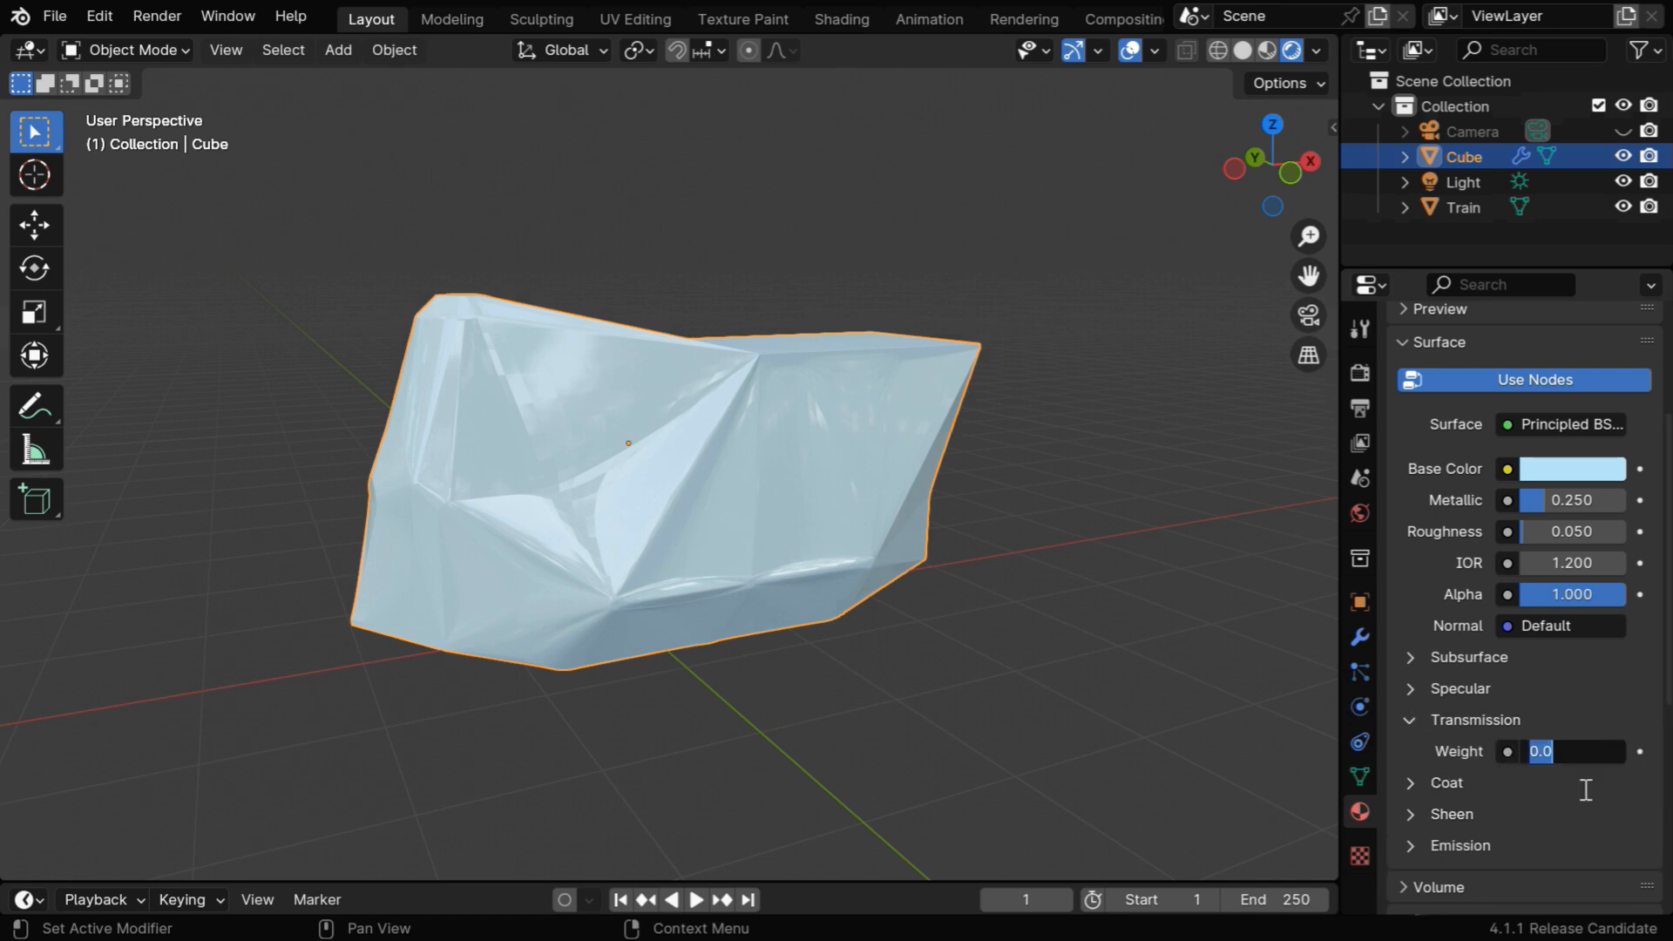
type("1.000")
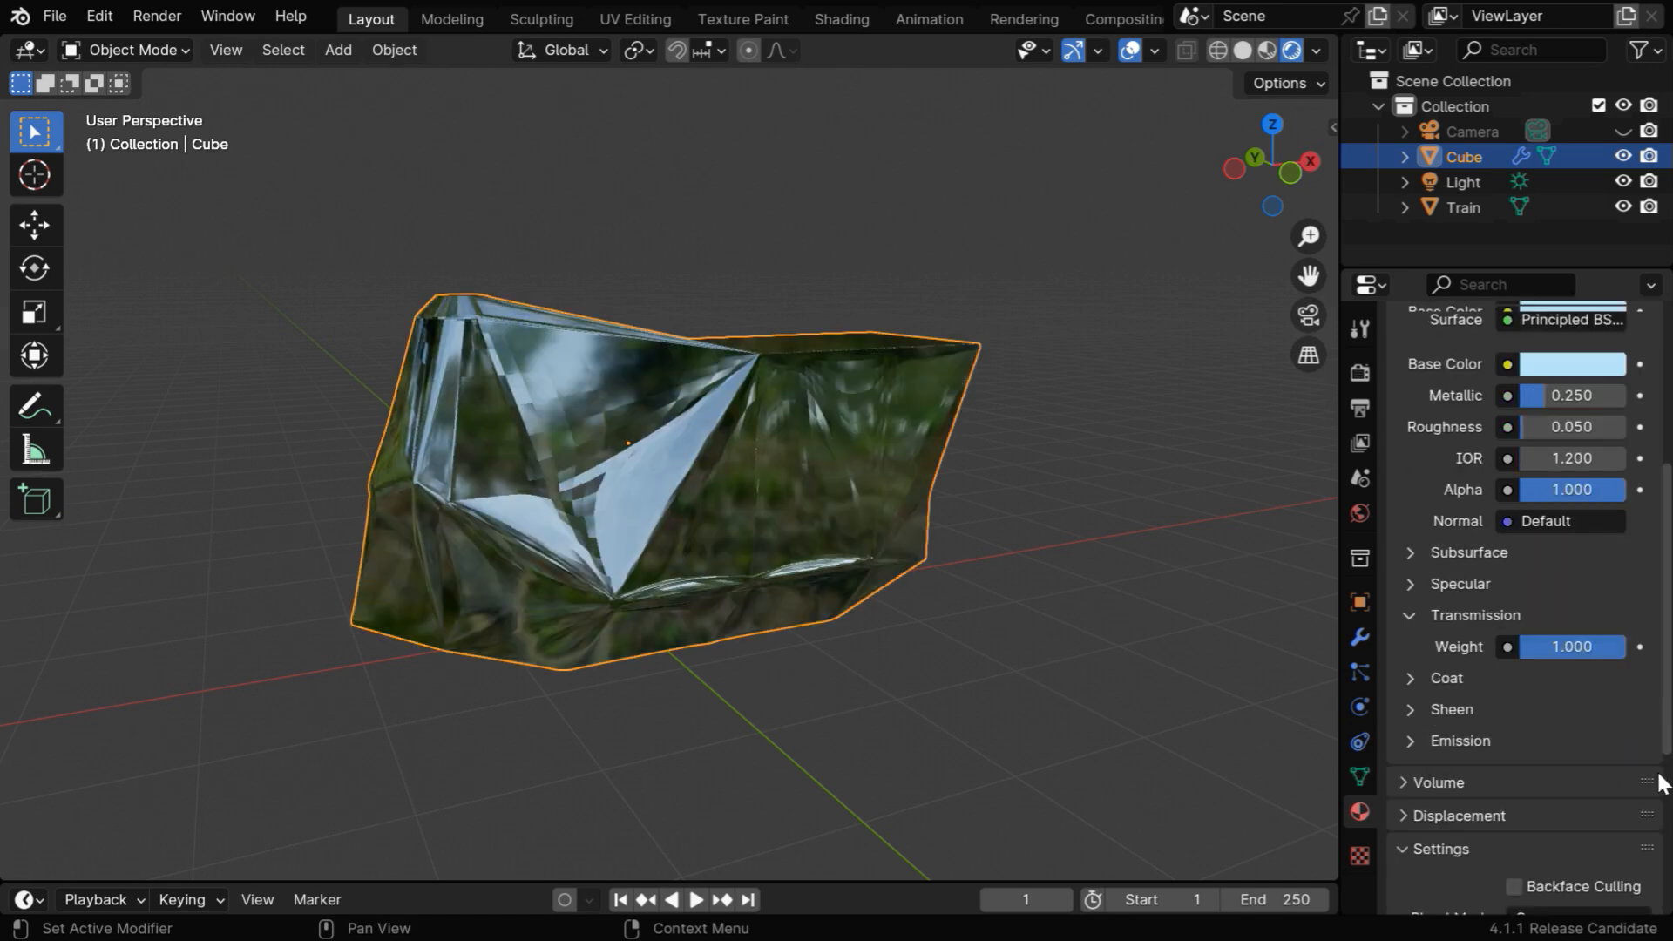
scroll("down", 3)
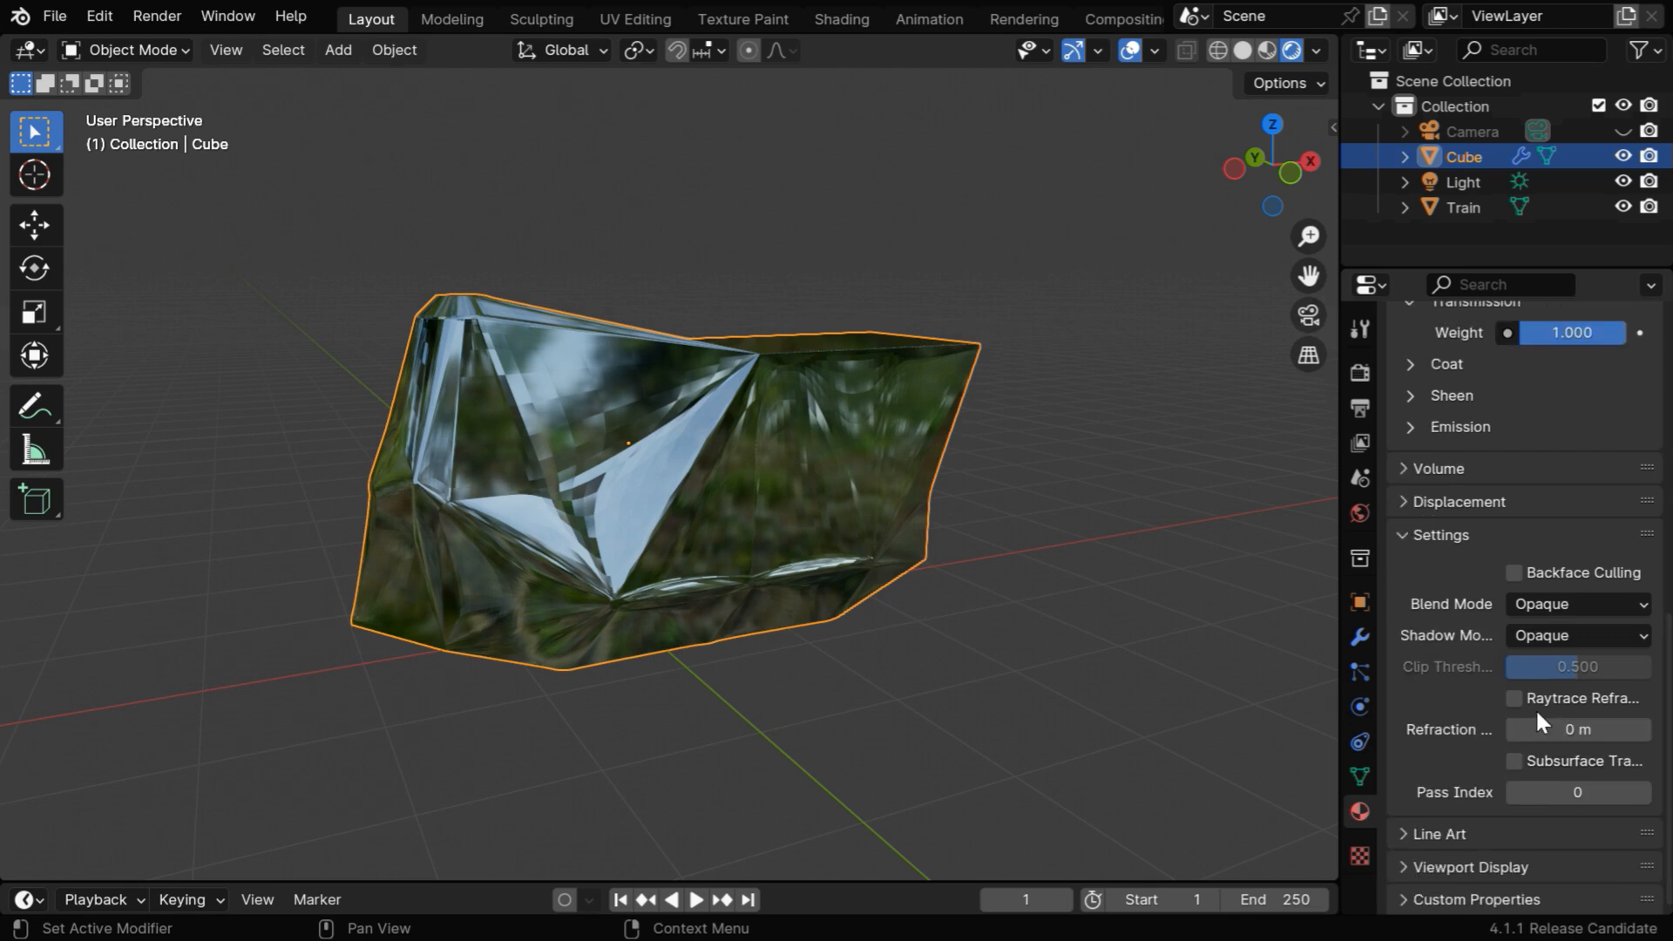
mouse_move(1533, 715)
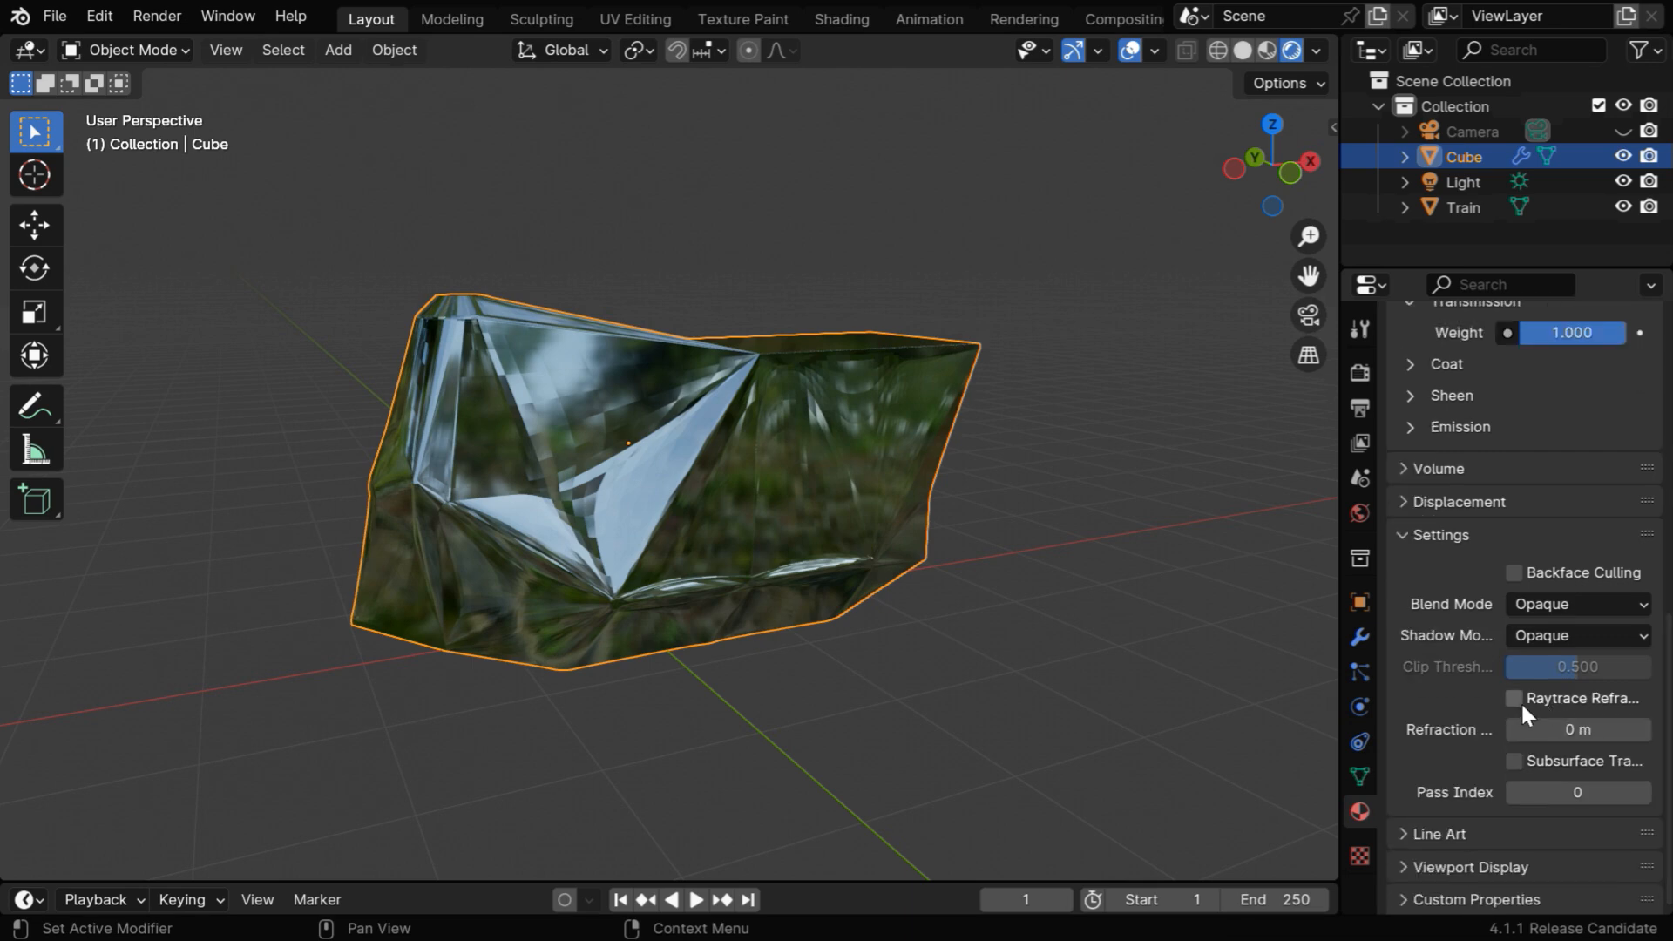
left_click(1512, 697)
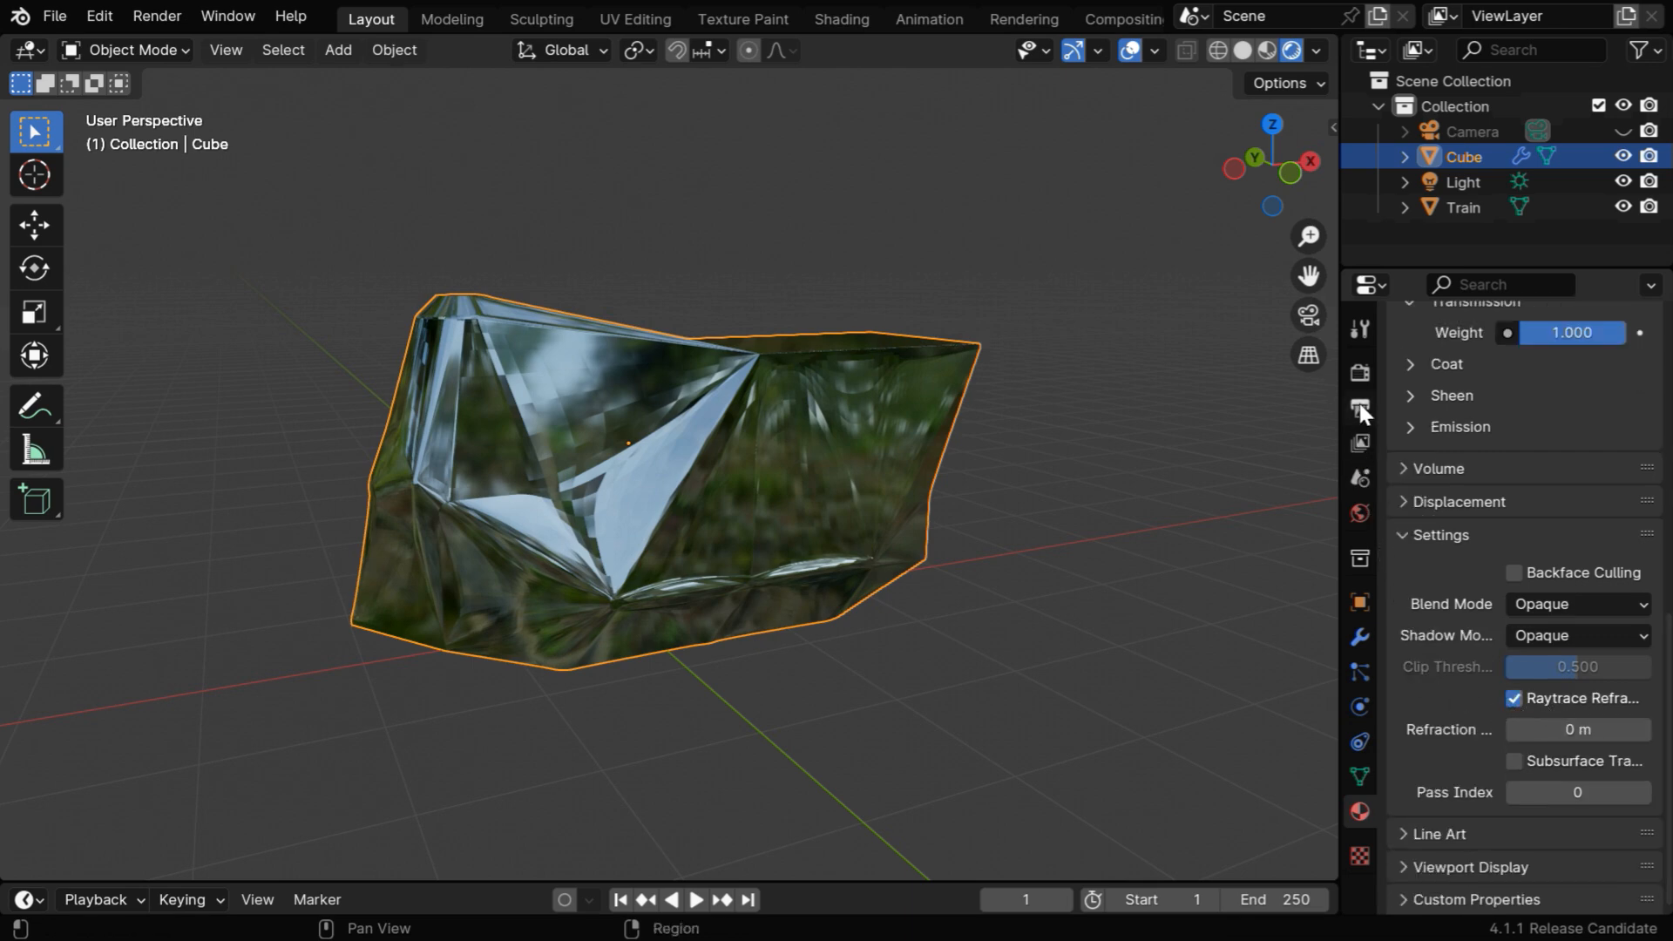
- Enable Screen Space Reflections with Refraction in the render settings
left_click(1359, 408)
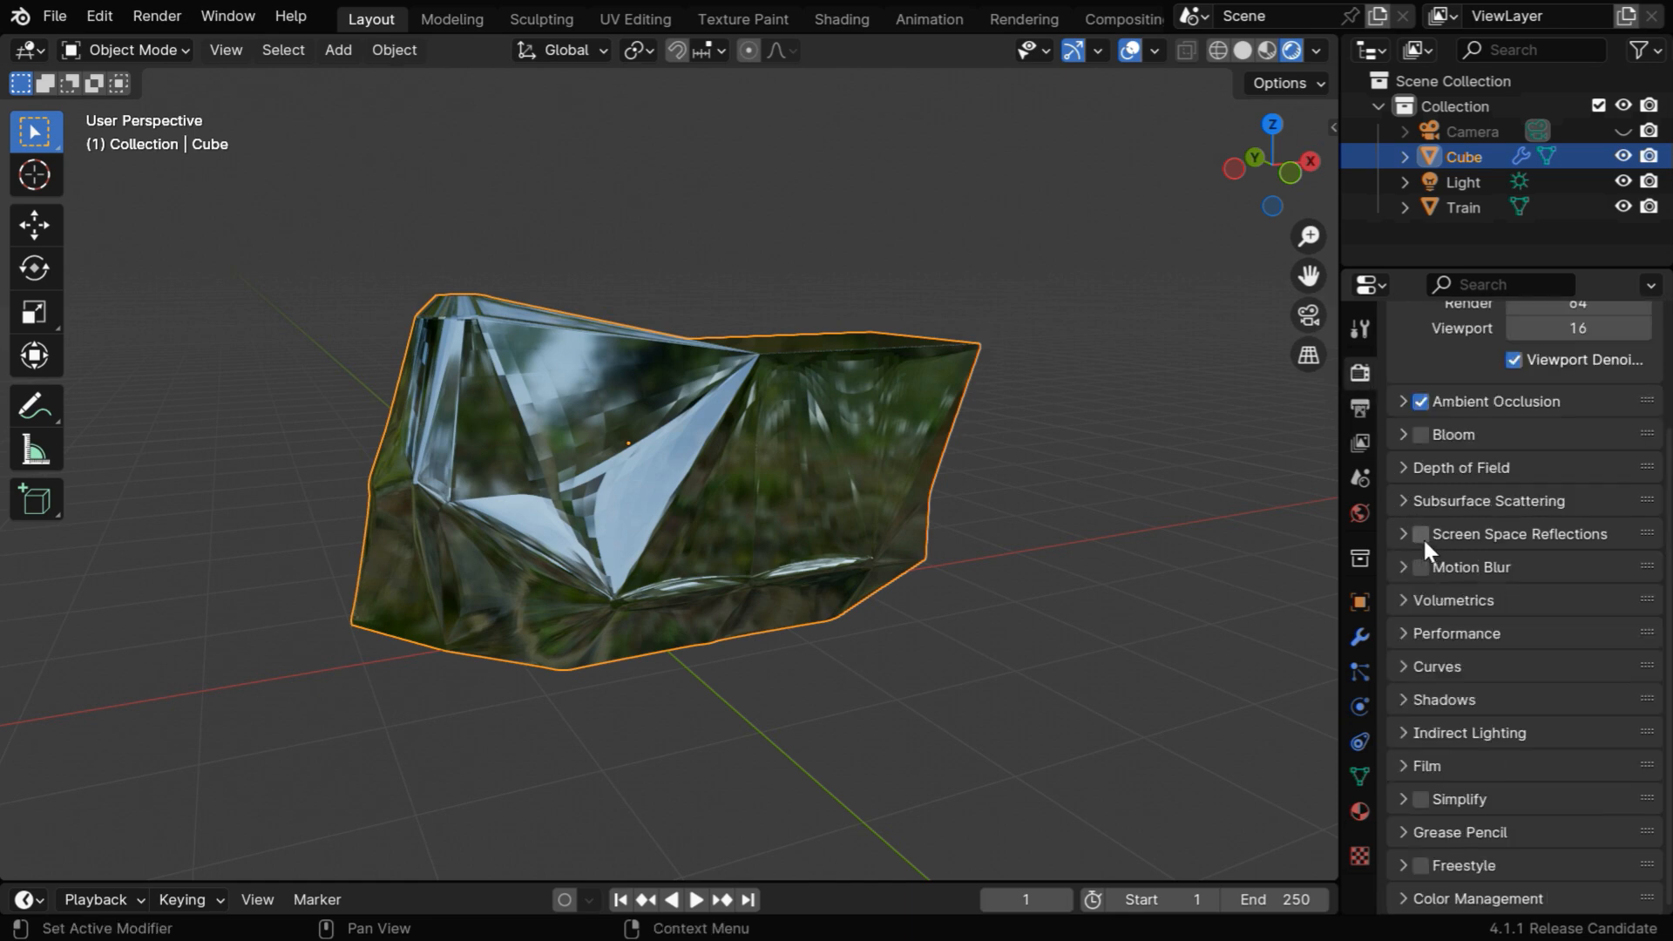
left_click(1404, 533)
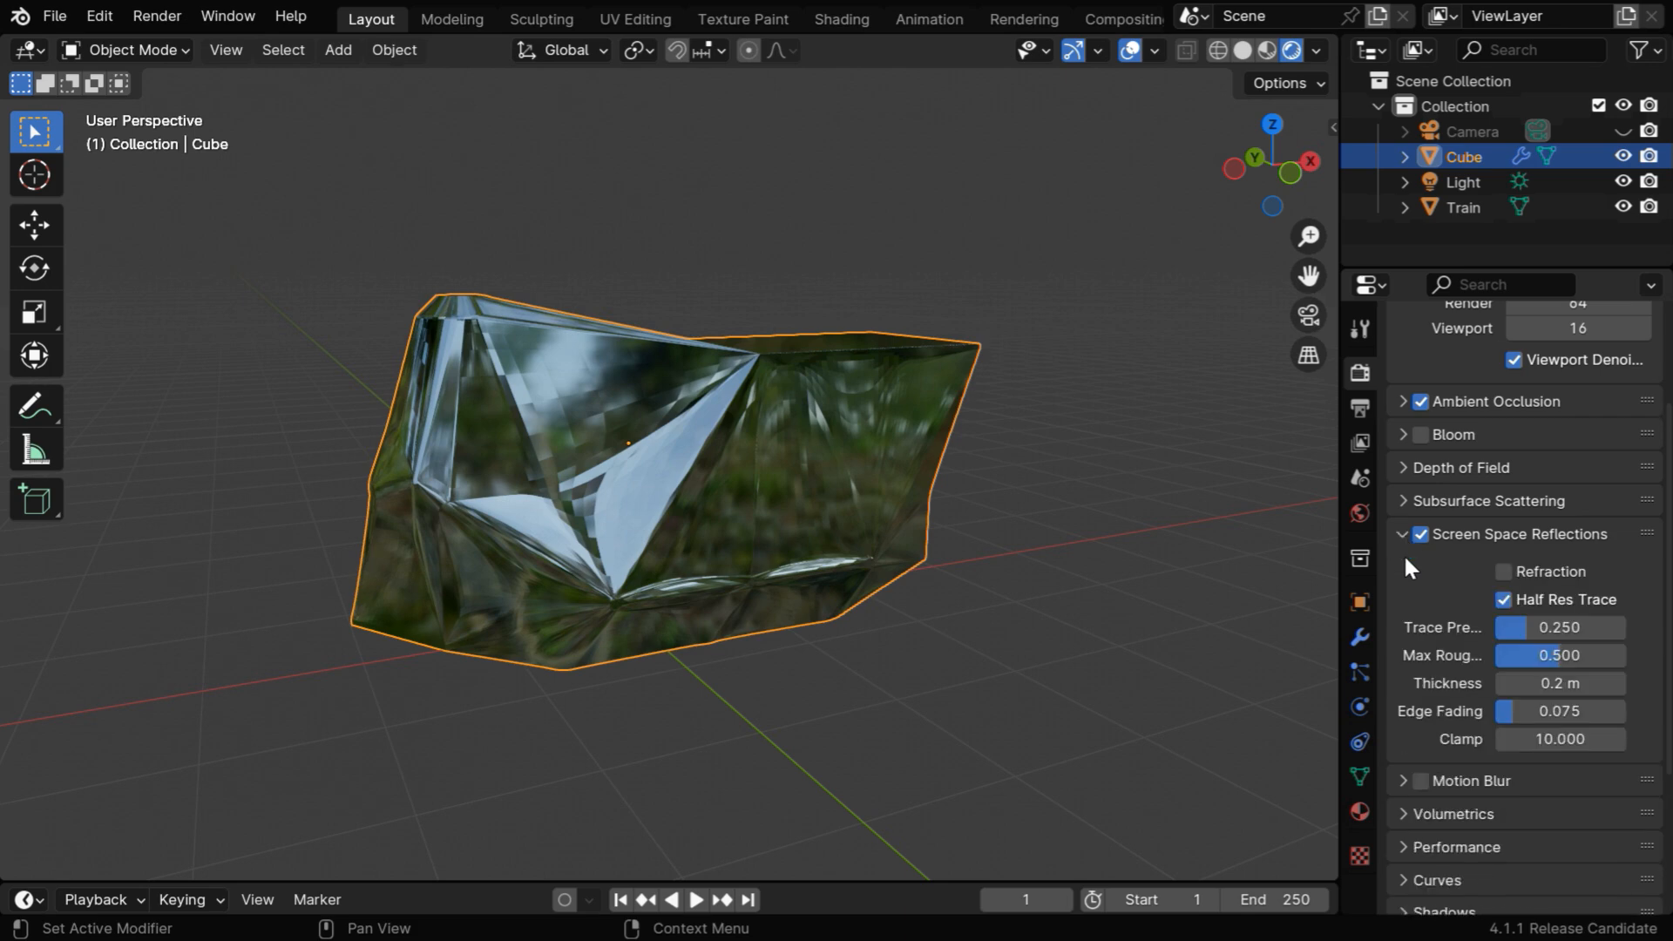
left_click(1504, 571)
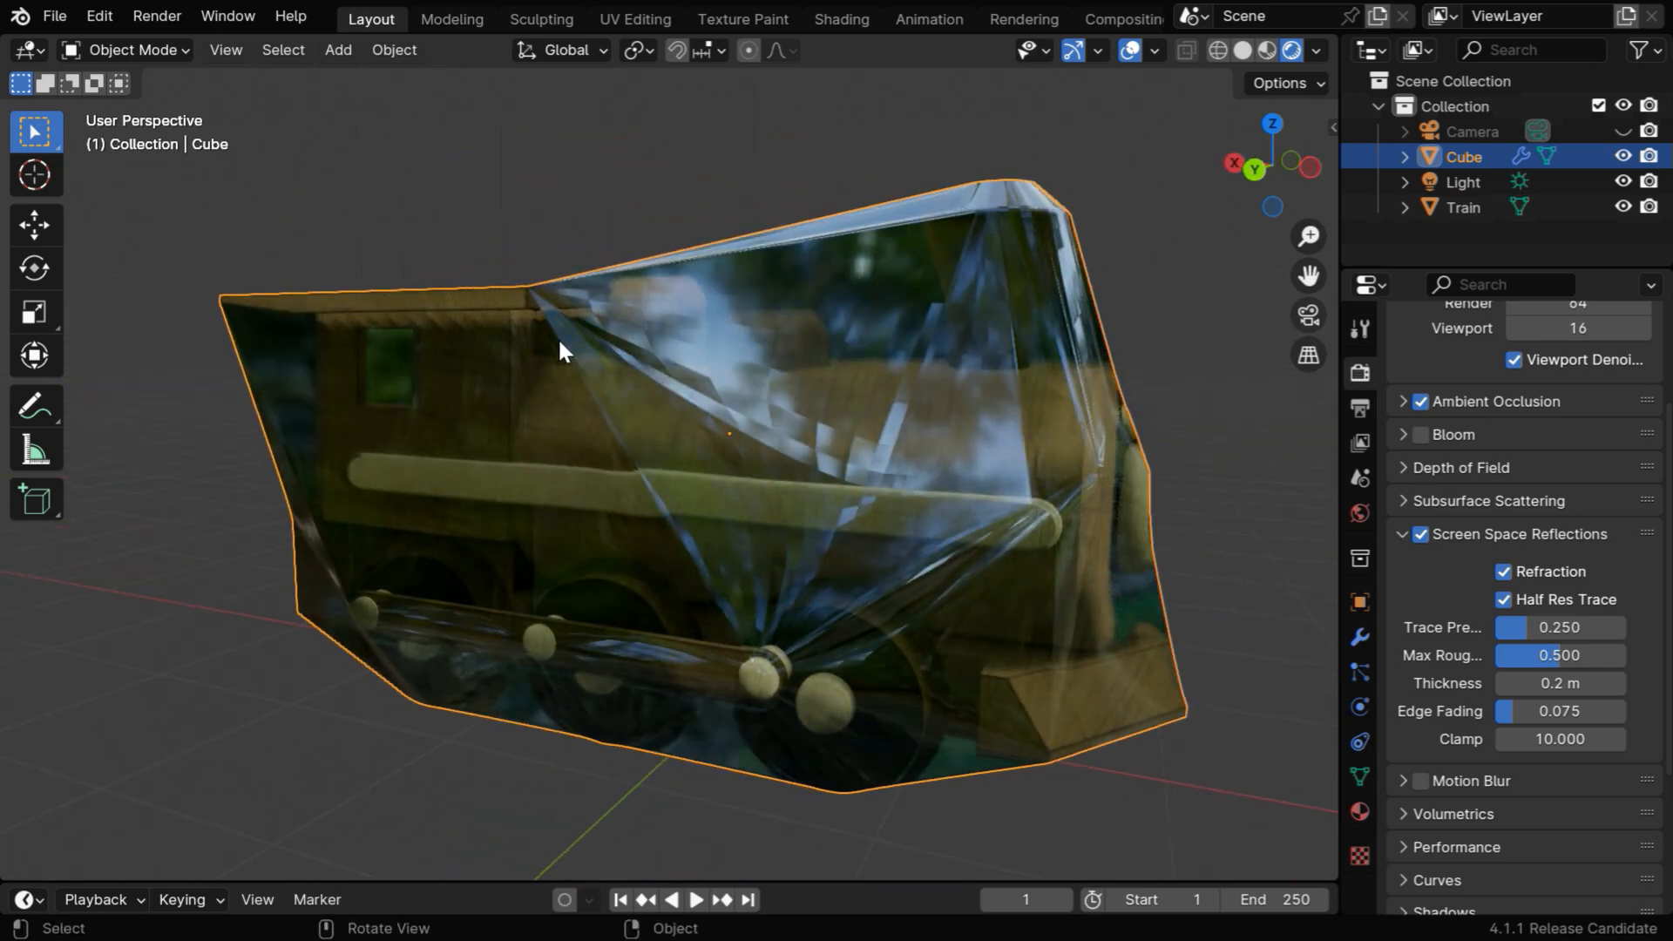
- Apply Shade Smooth by Angle to the plastic cover object
left_click(394, 48)
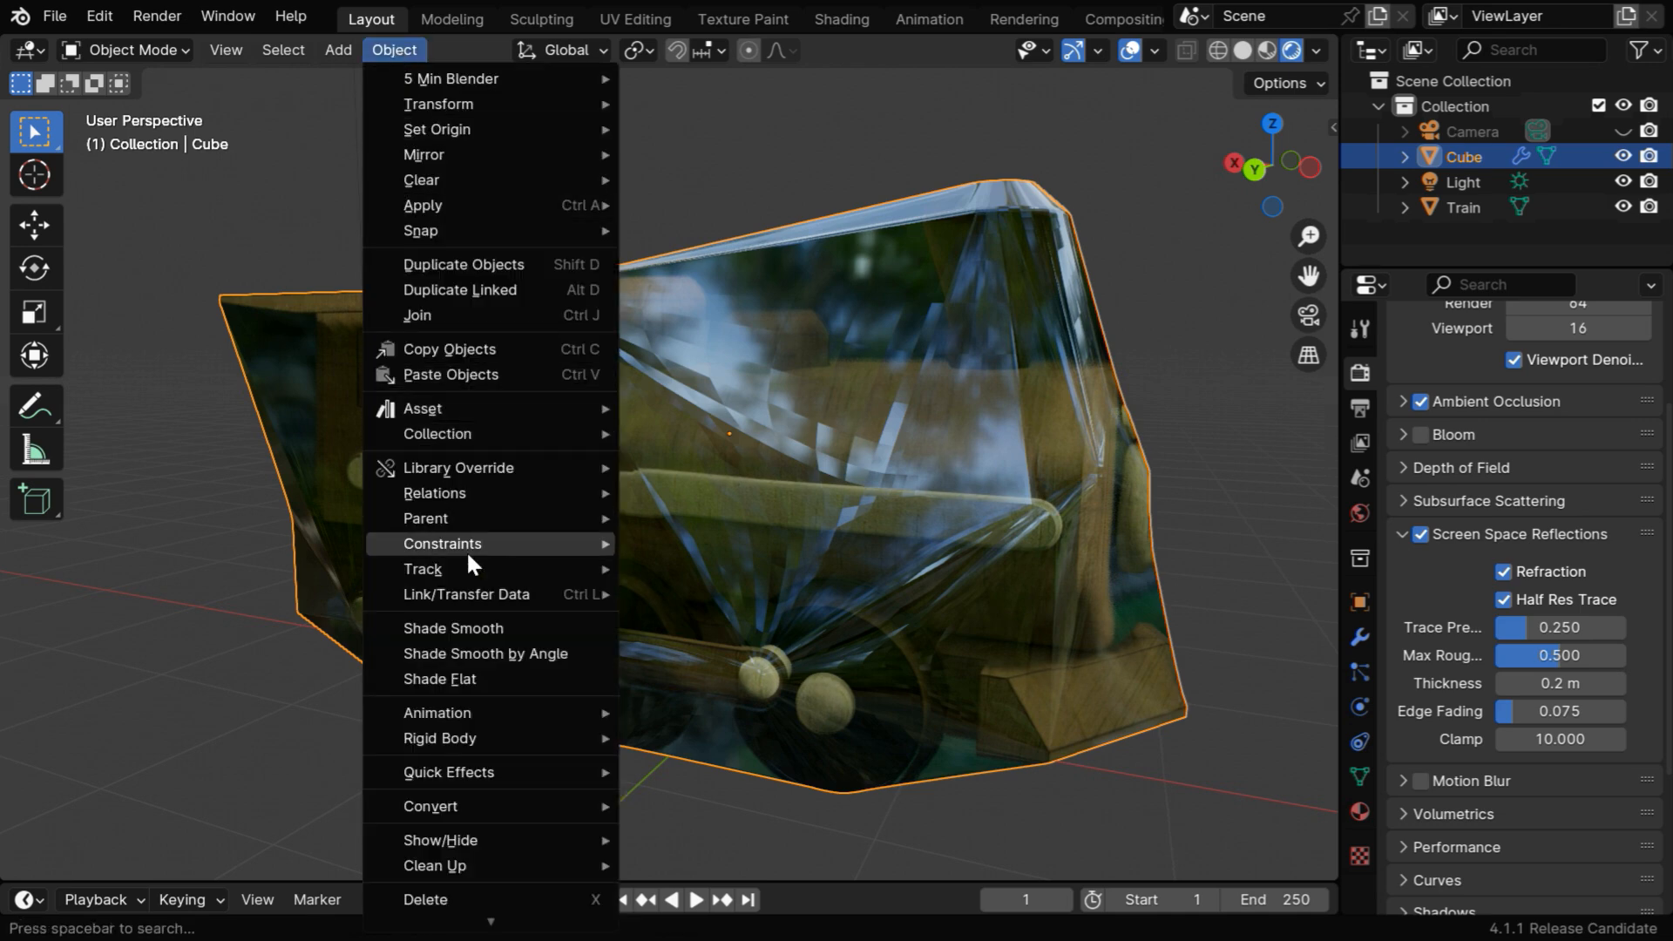
mouse_move(572, 725)
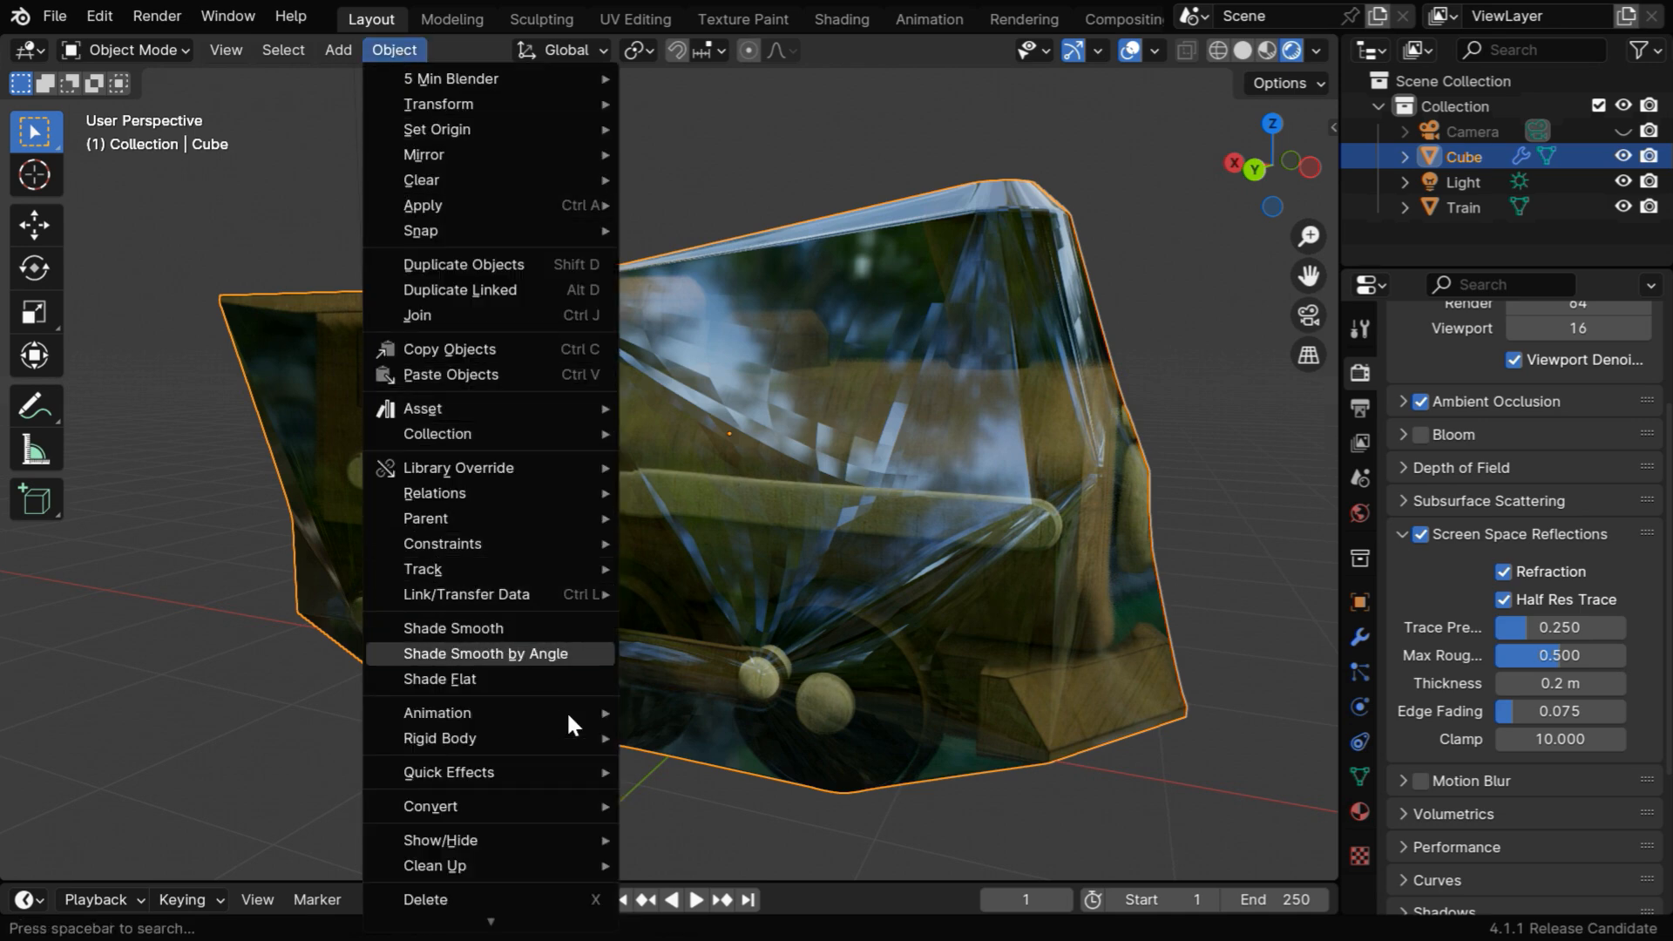
left_click(485, 653)
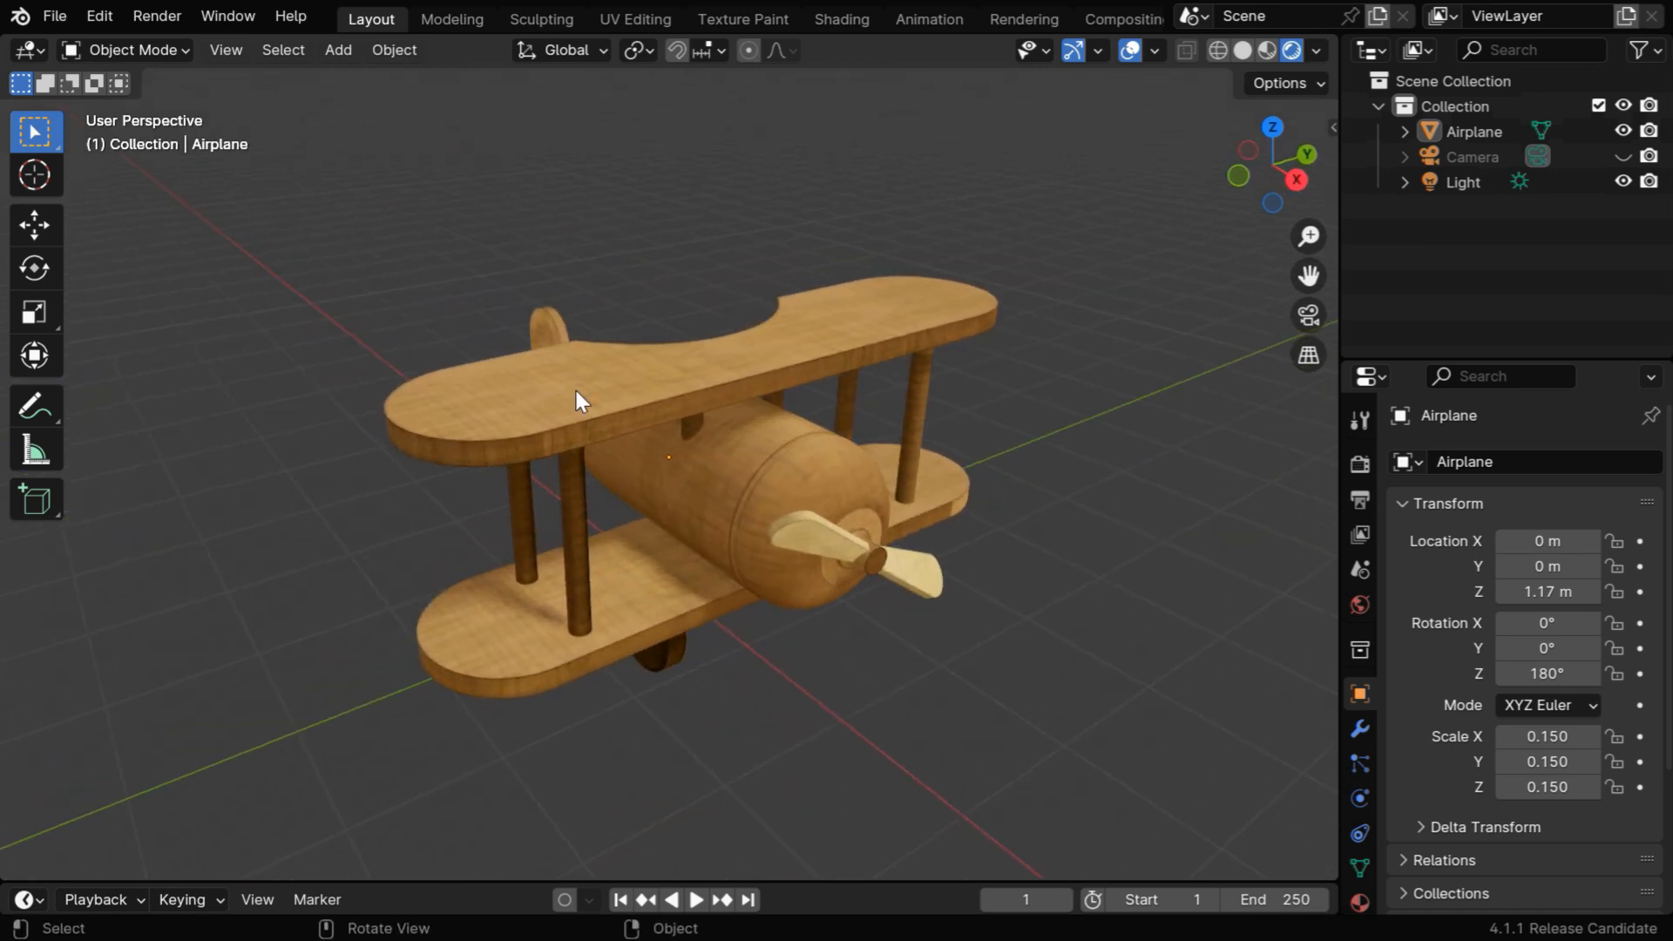
- Run Wrap In Plastic on the airplane with a pale green tint and confirm
left_click(392, 49)
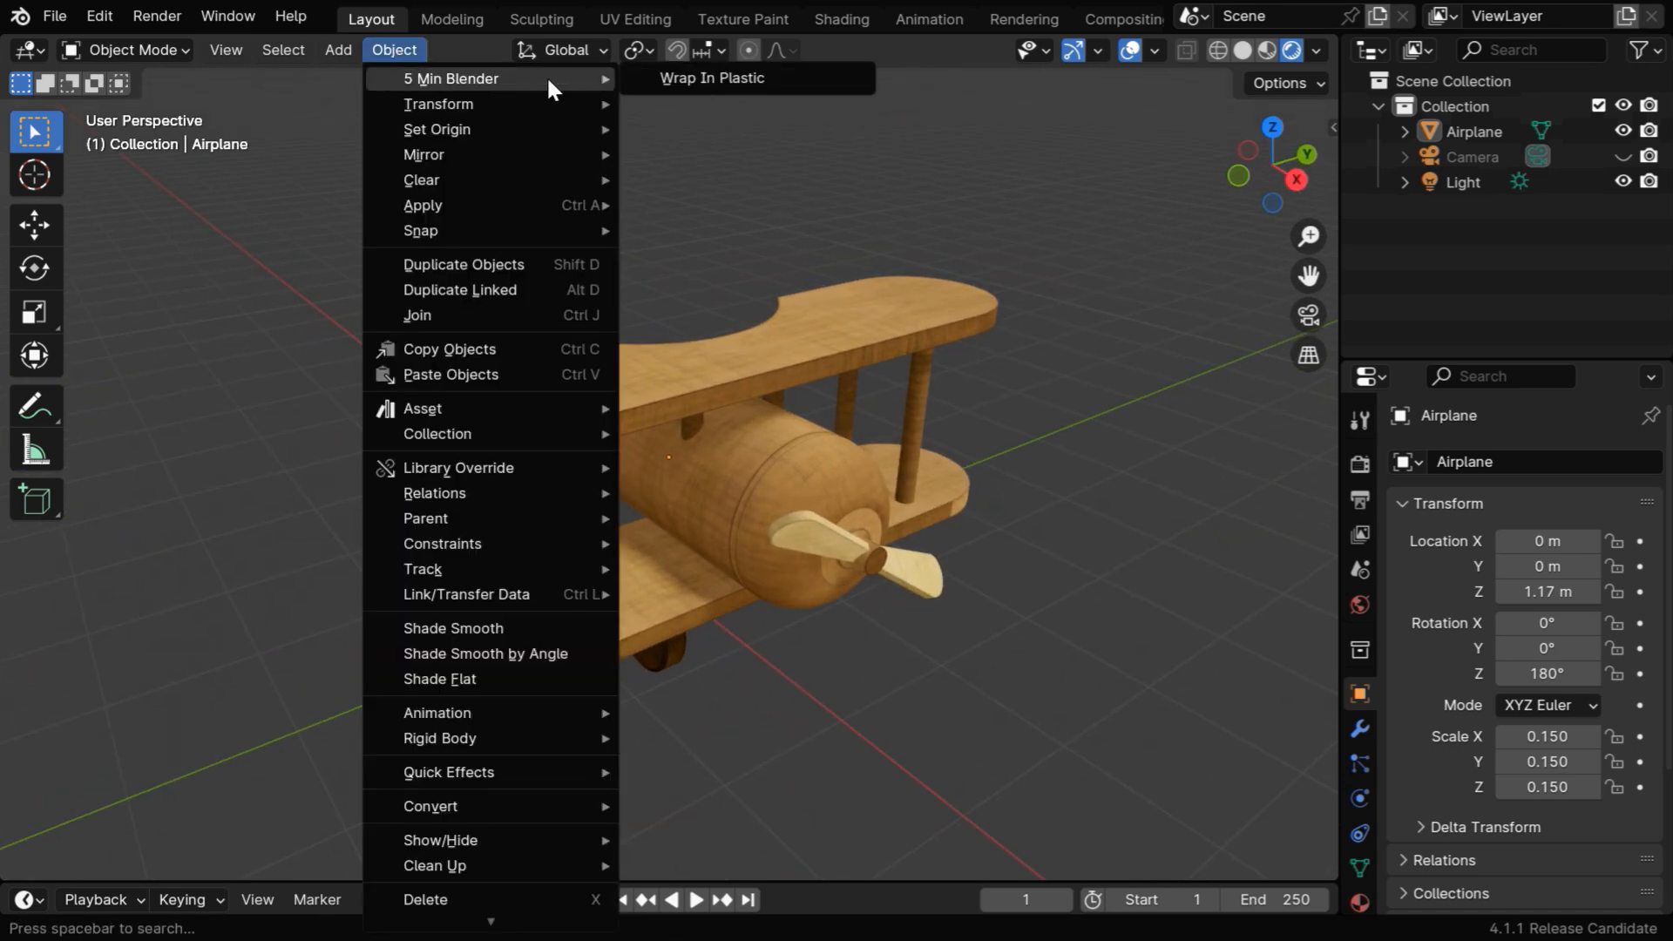
mouse_move(713, 77)
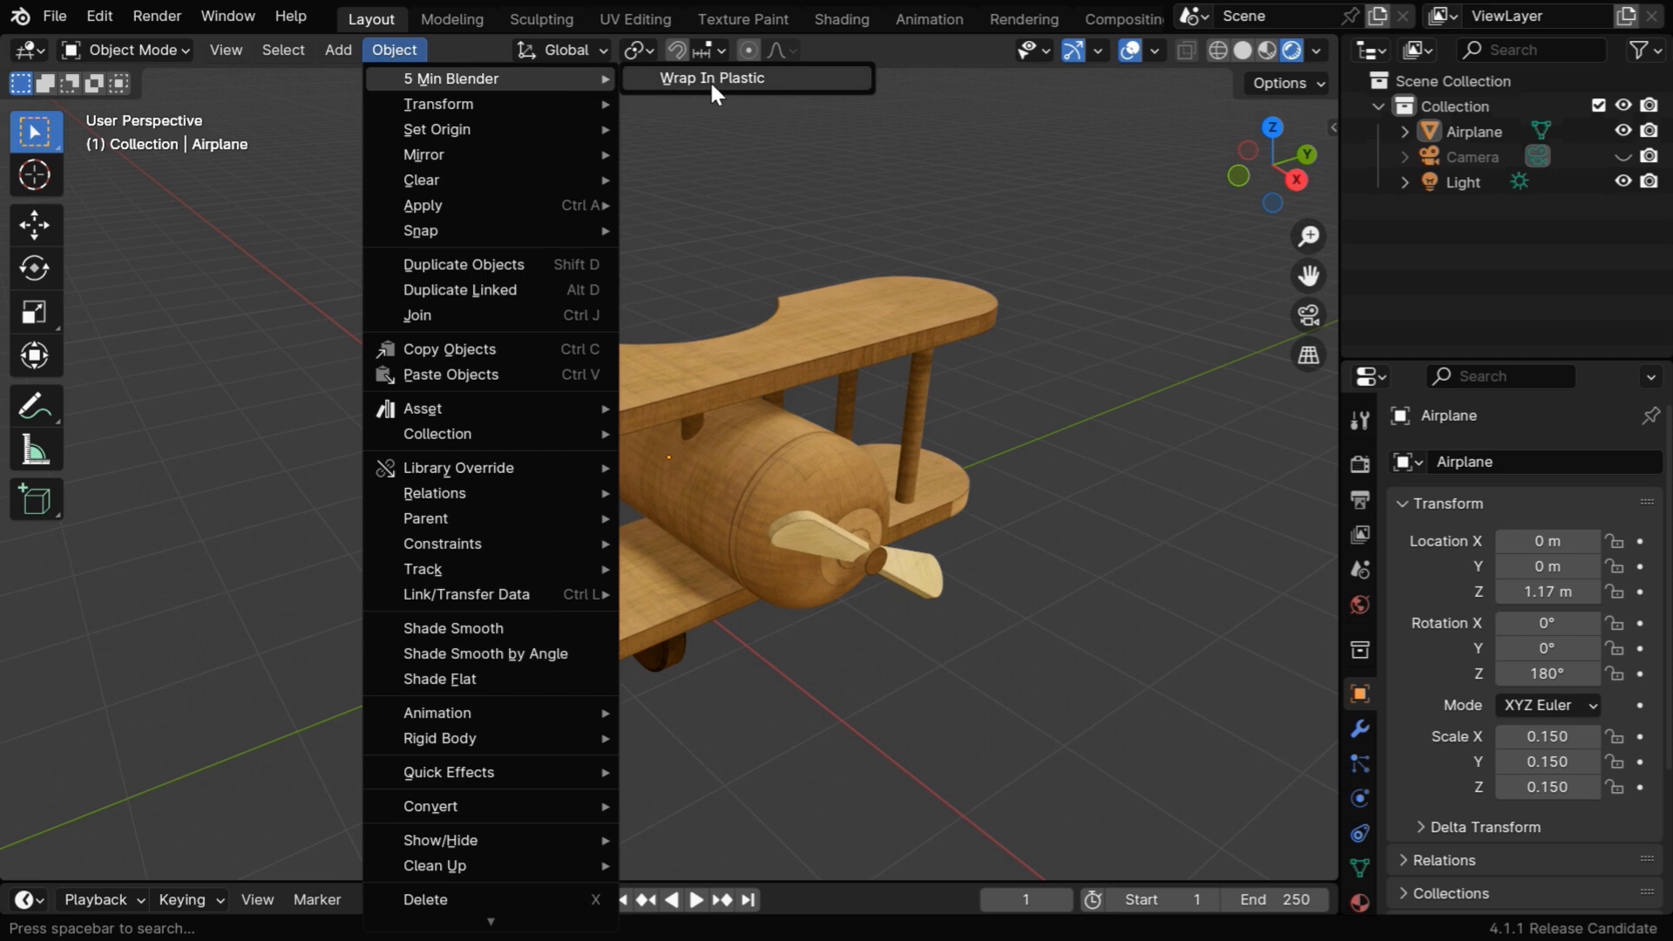
left_click(711, 77)
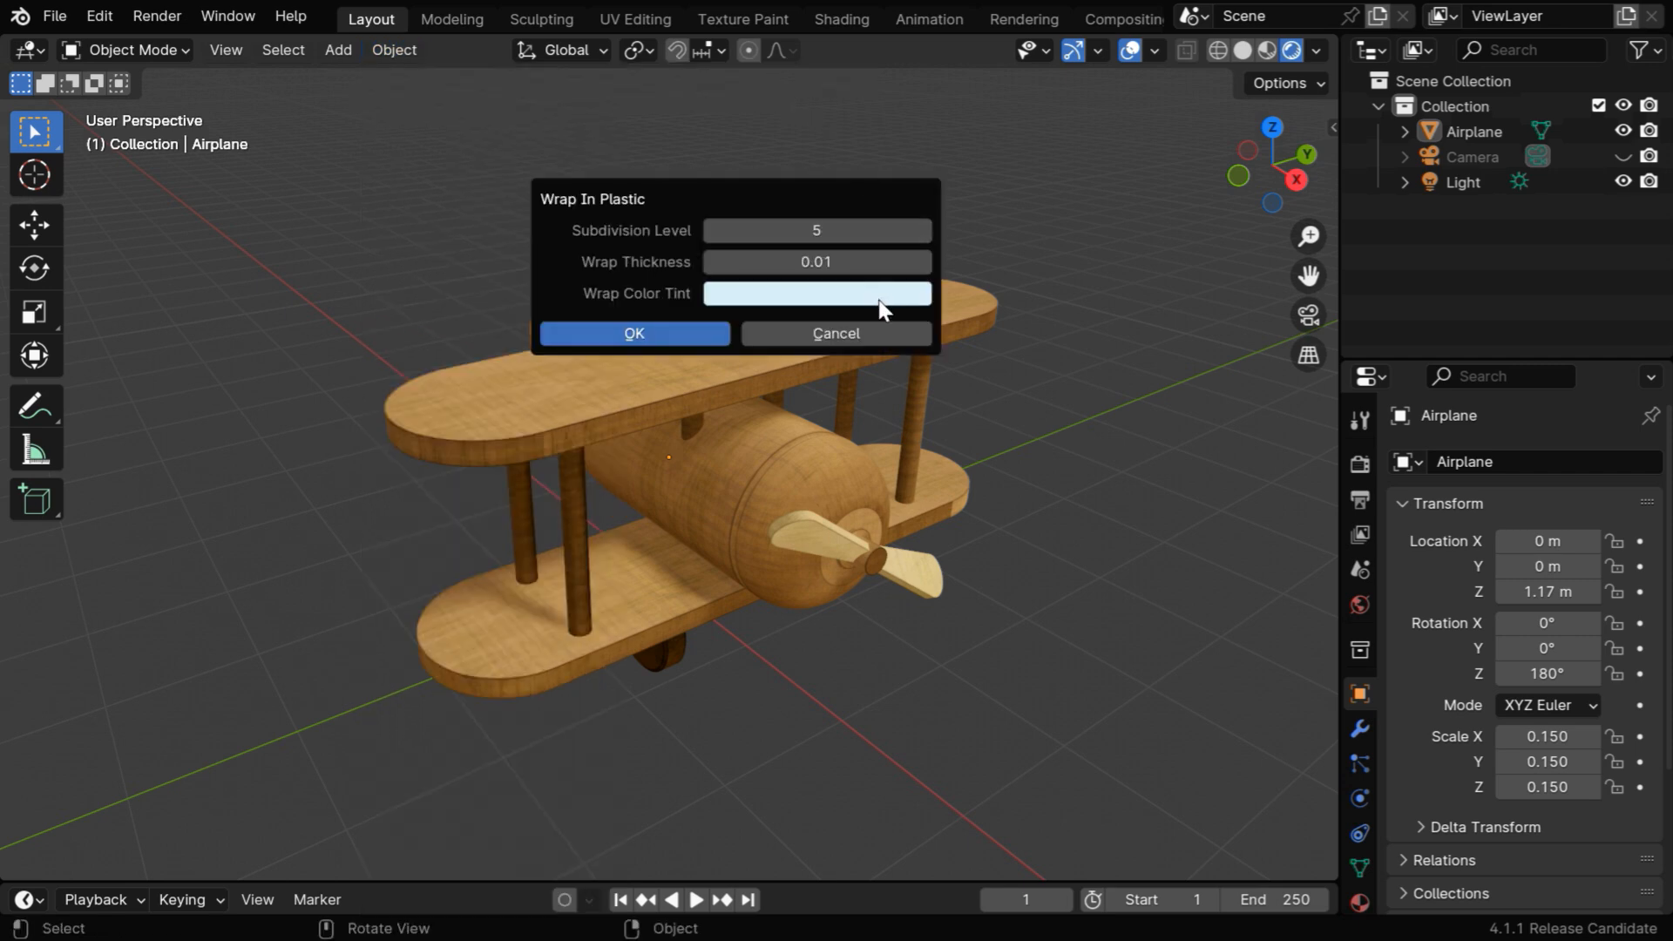
left_click(815, 293)
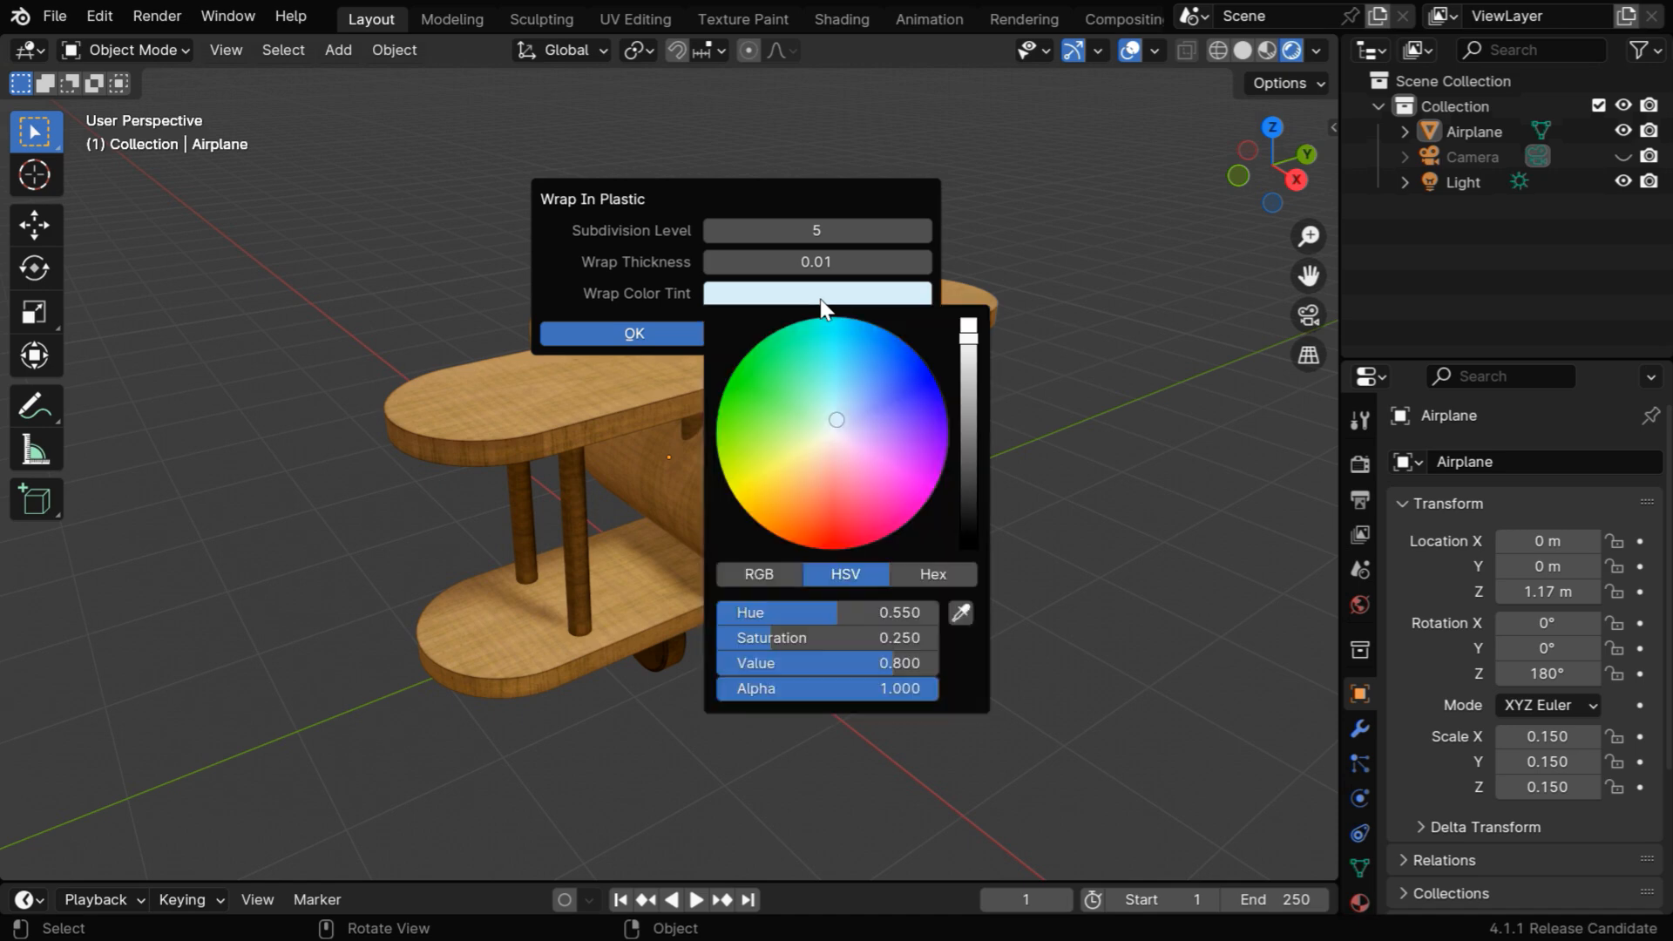
left_click(800, 432)
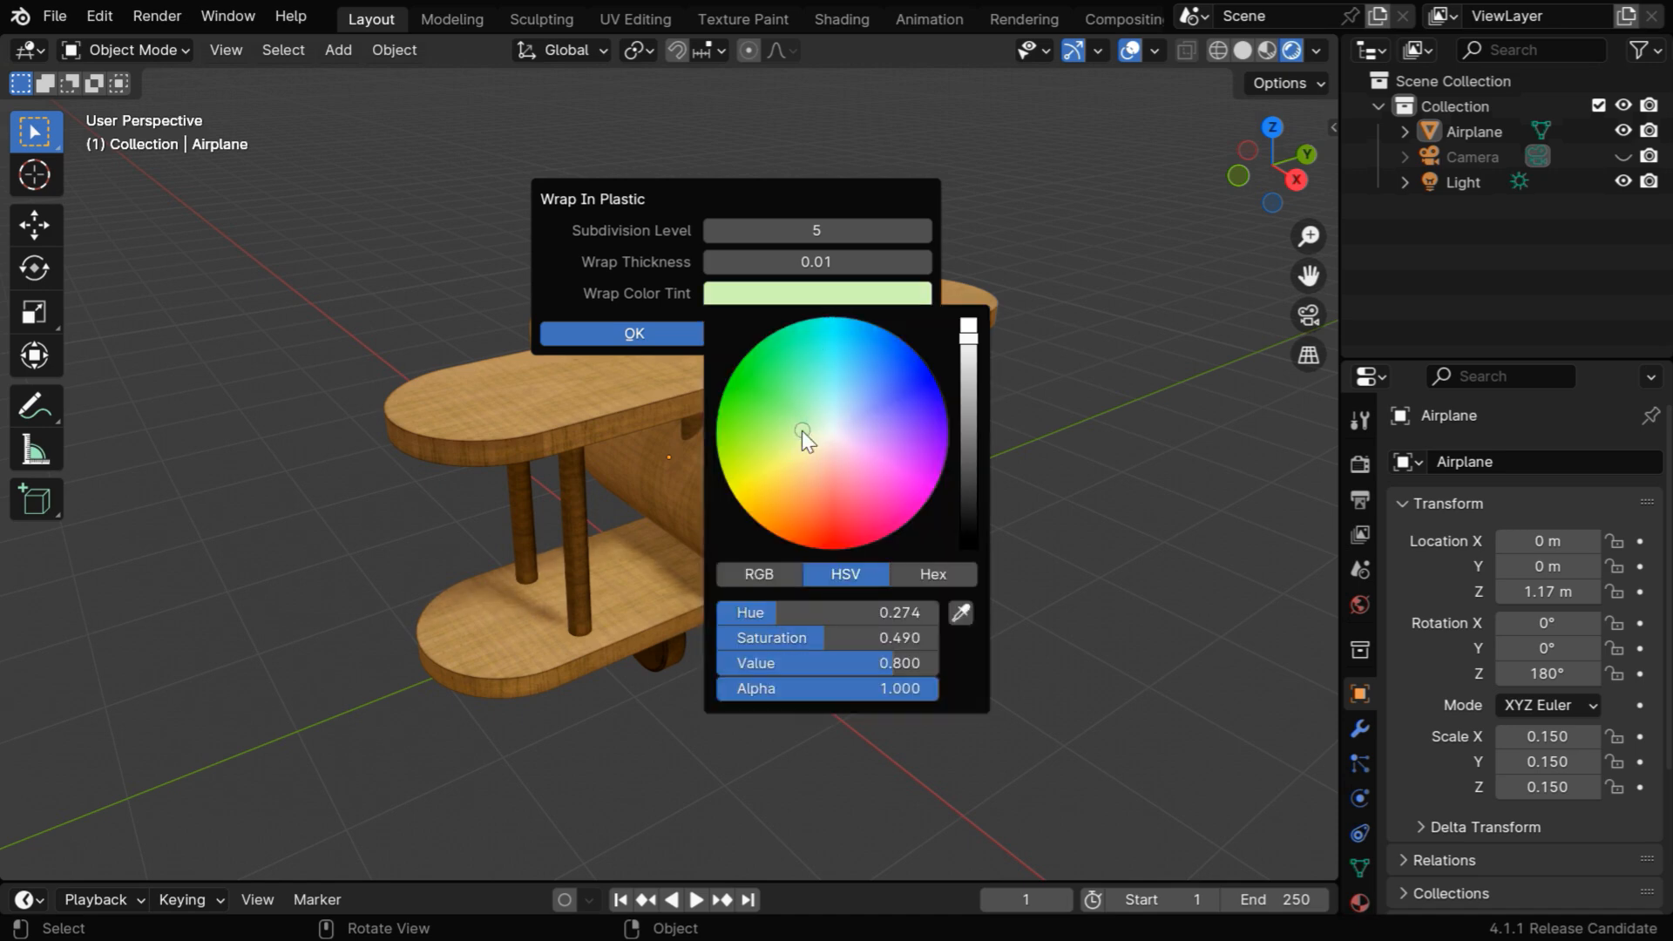
left_click(671, 349)
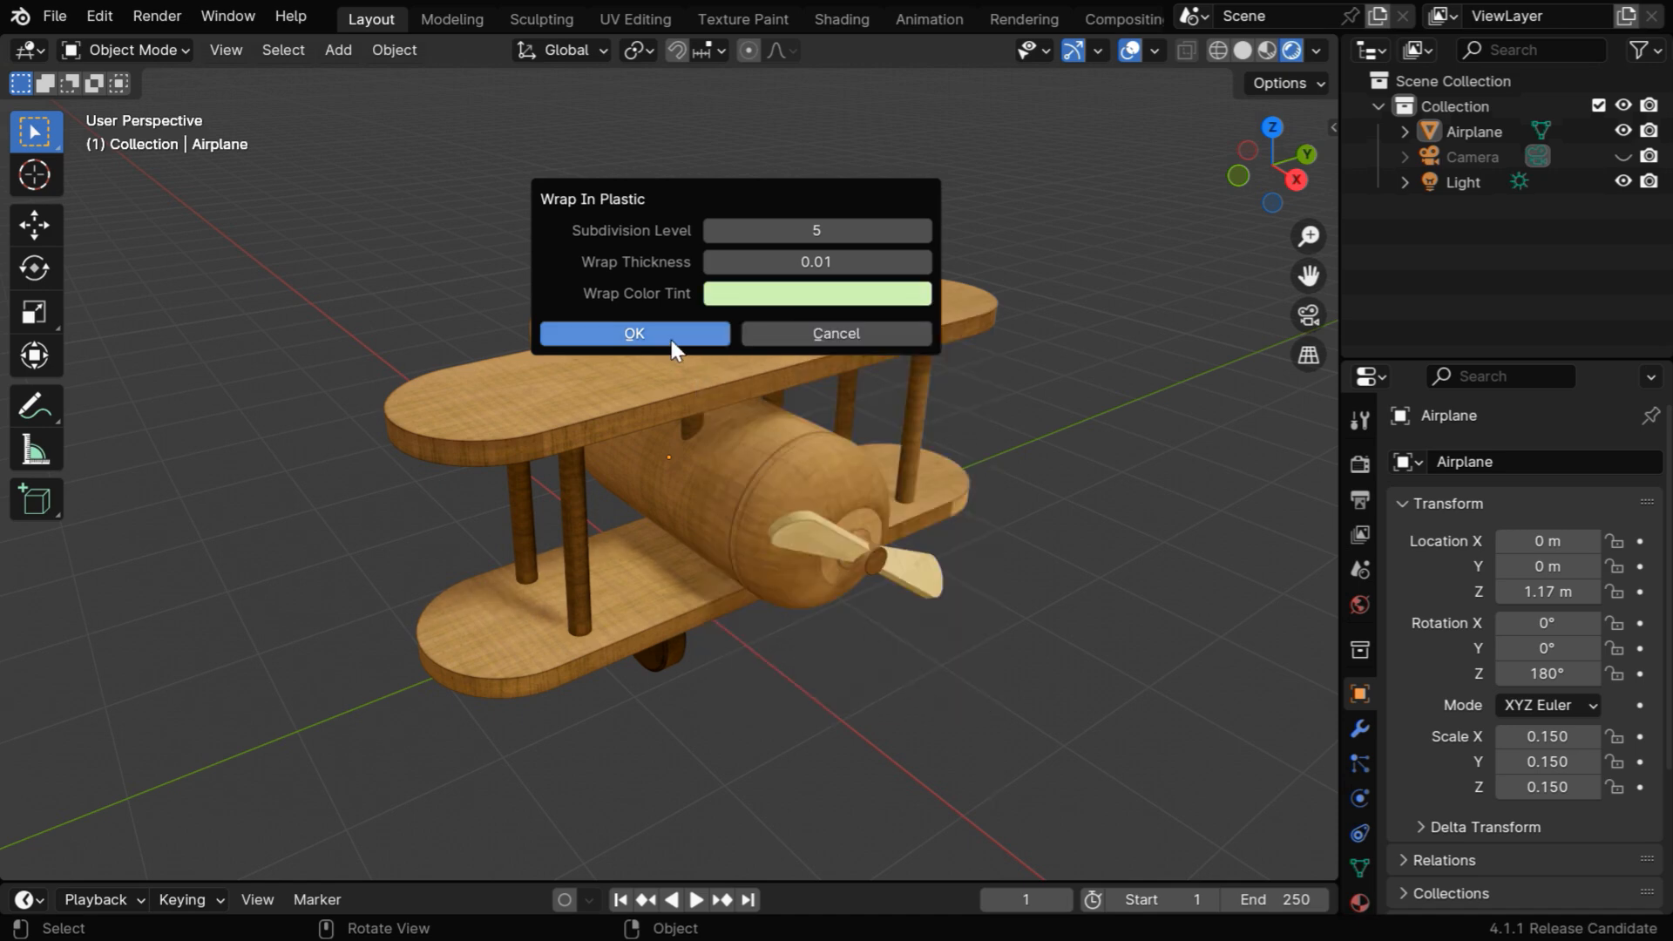
left_click(632, 332)
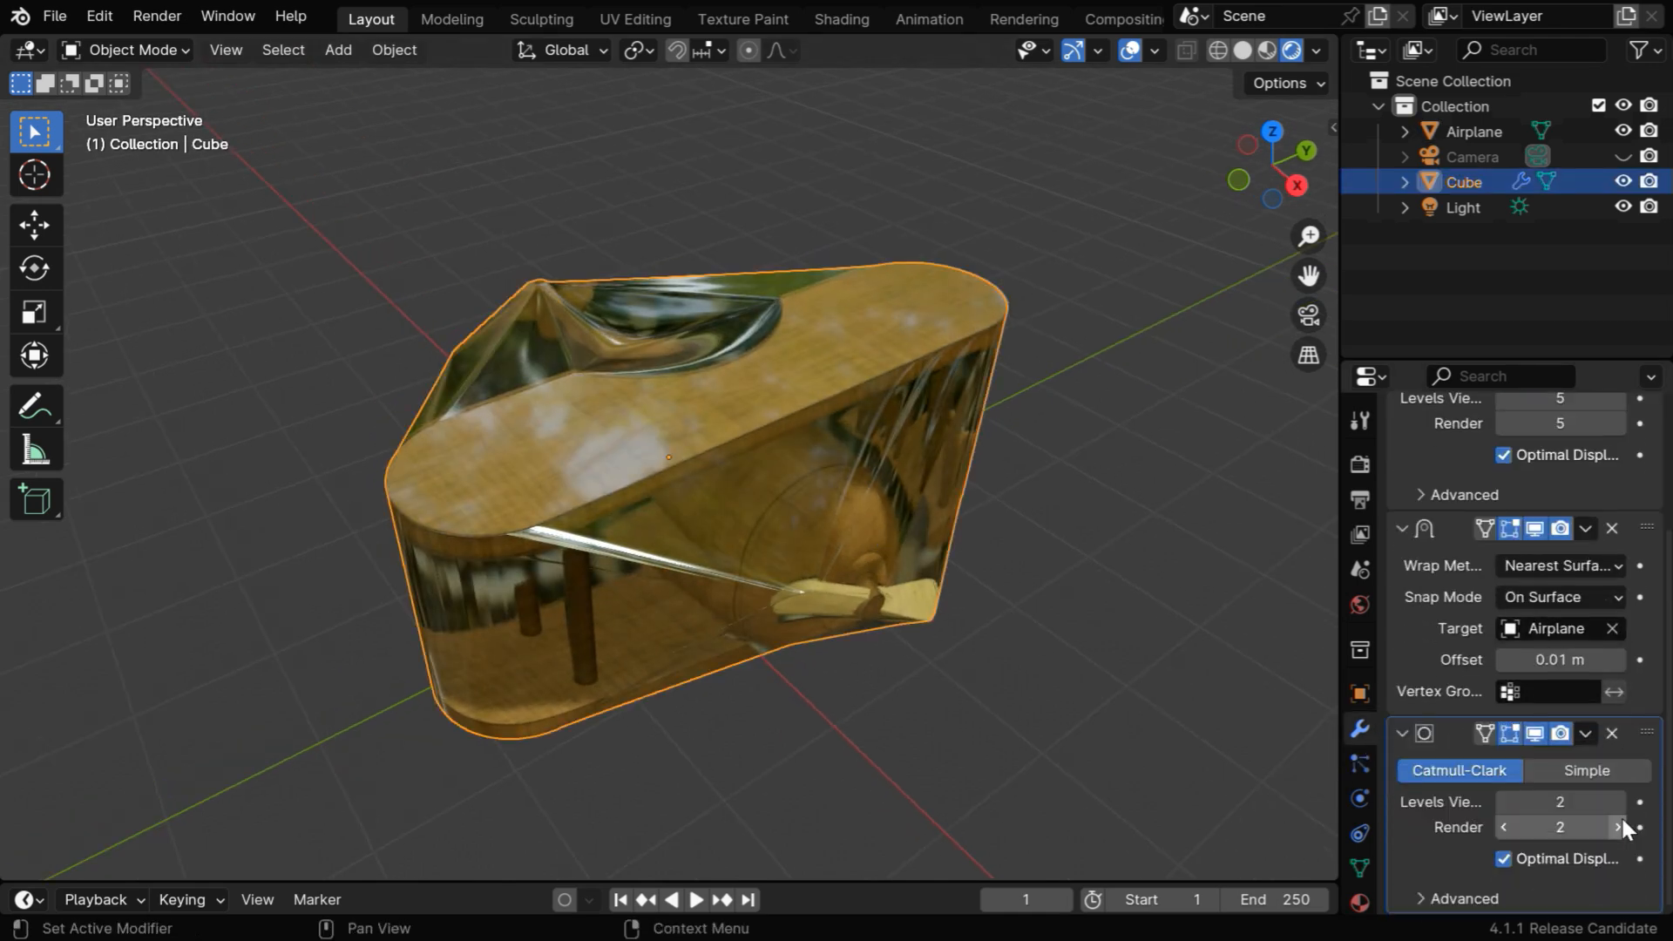
- Inspect the Subdivision and Shrinkwrap modifiers on the airplane's plastic cover
scroll("up", 3)
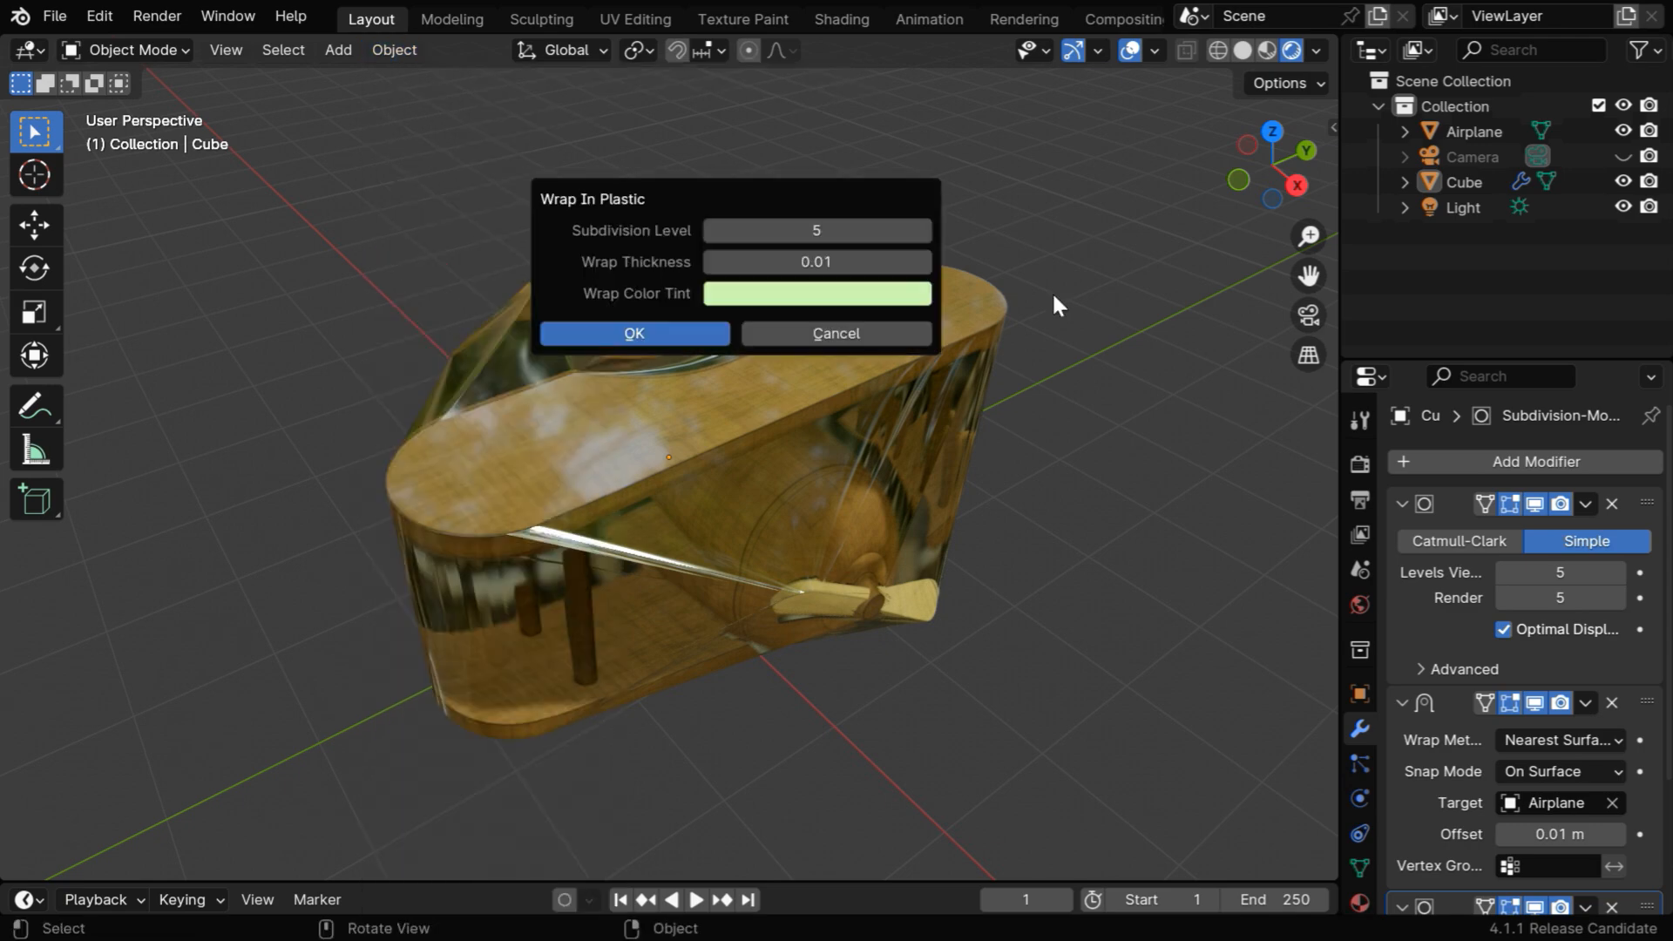
mouse_move(1123, 434)
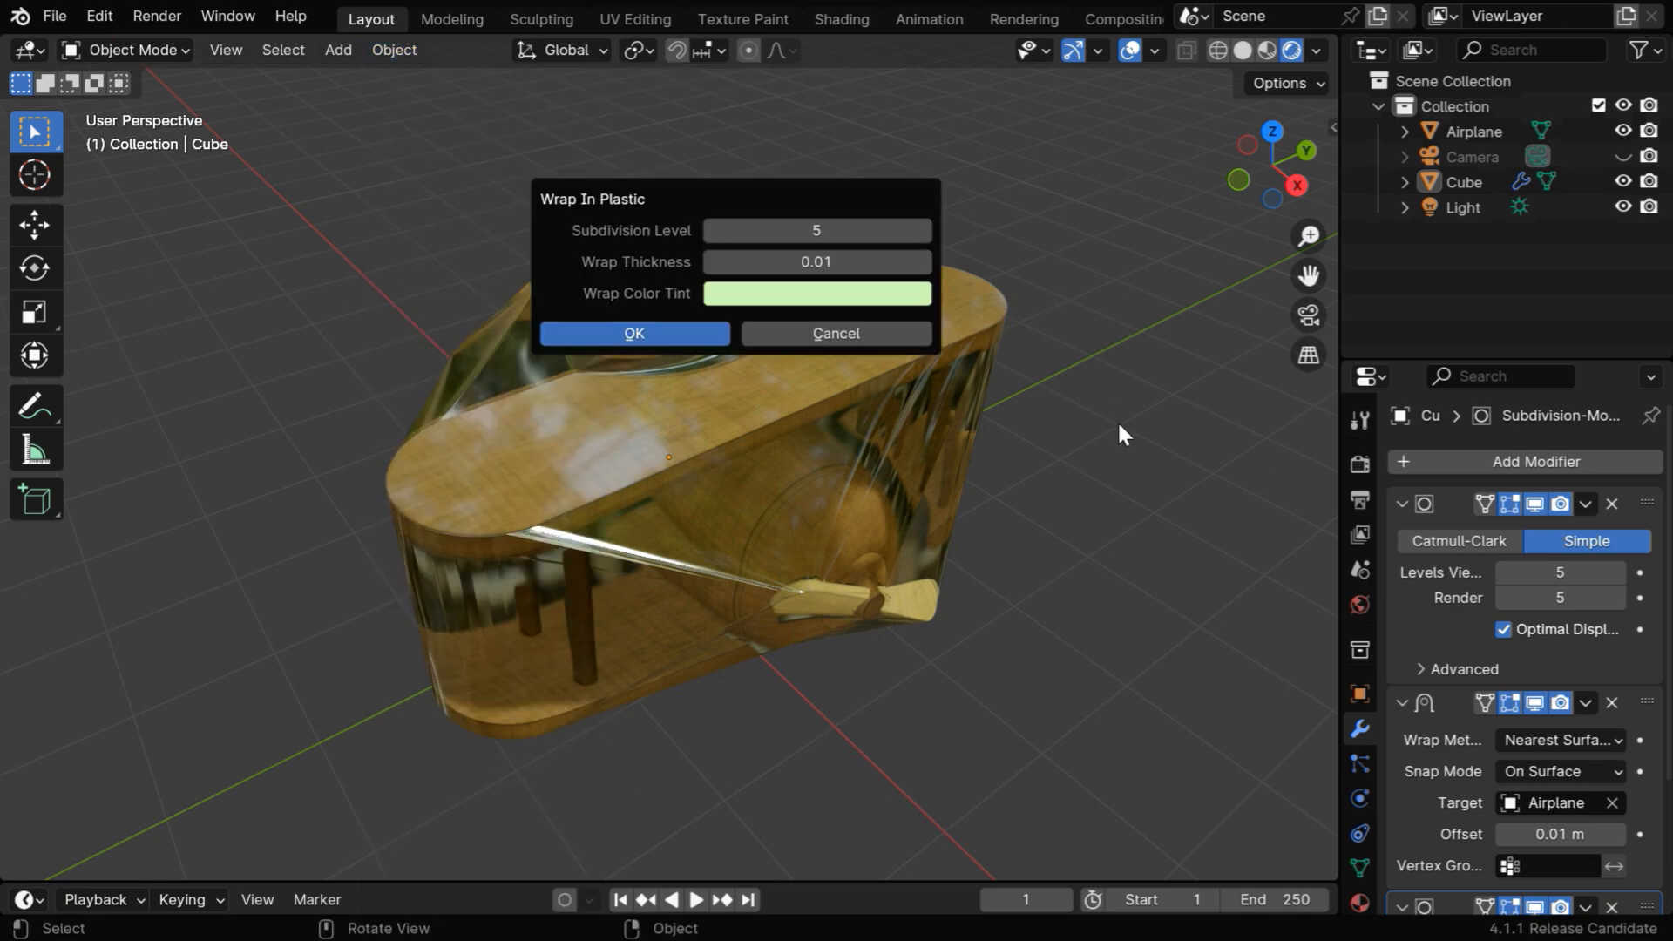